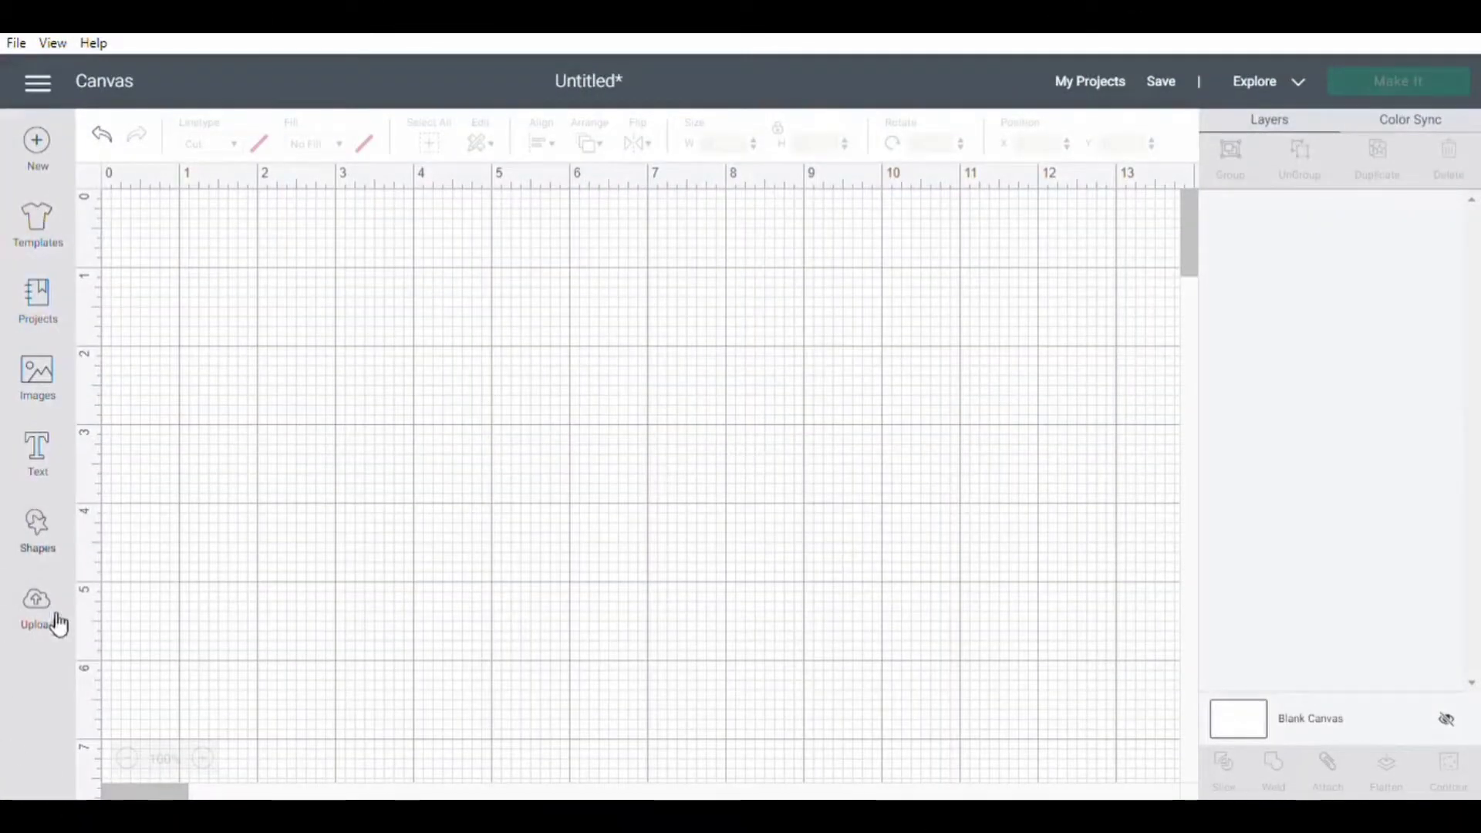
pyautogui.moveTo(37, 454)
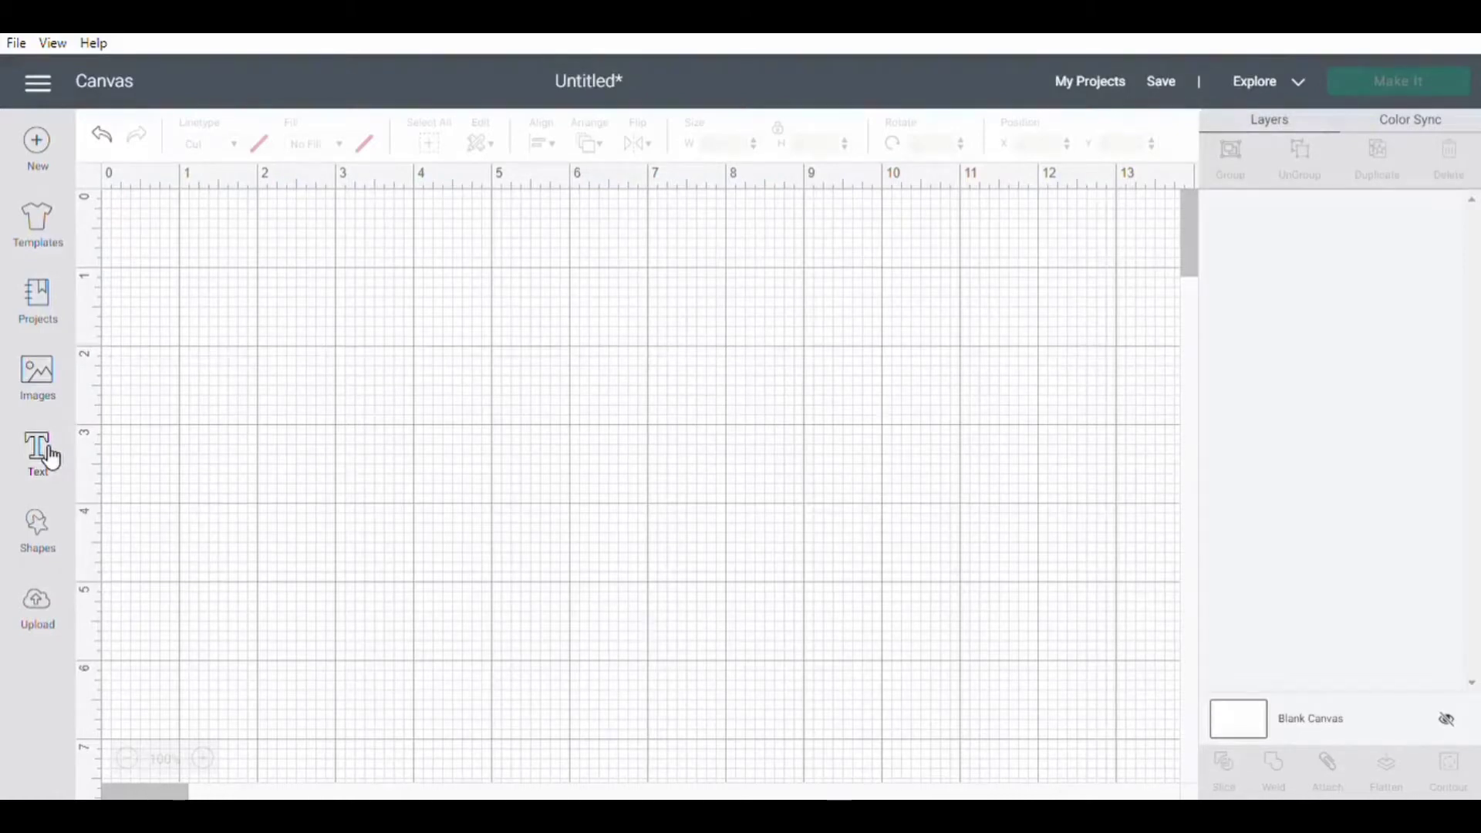
pyautogui.moveTo(425, 453)
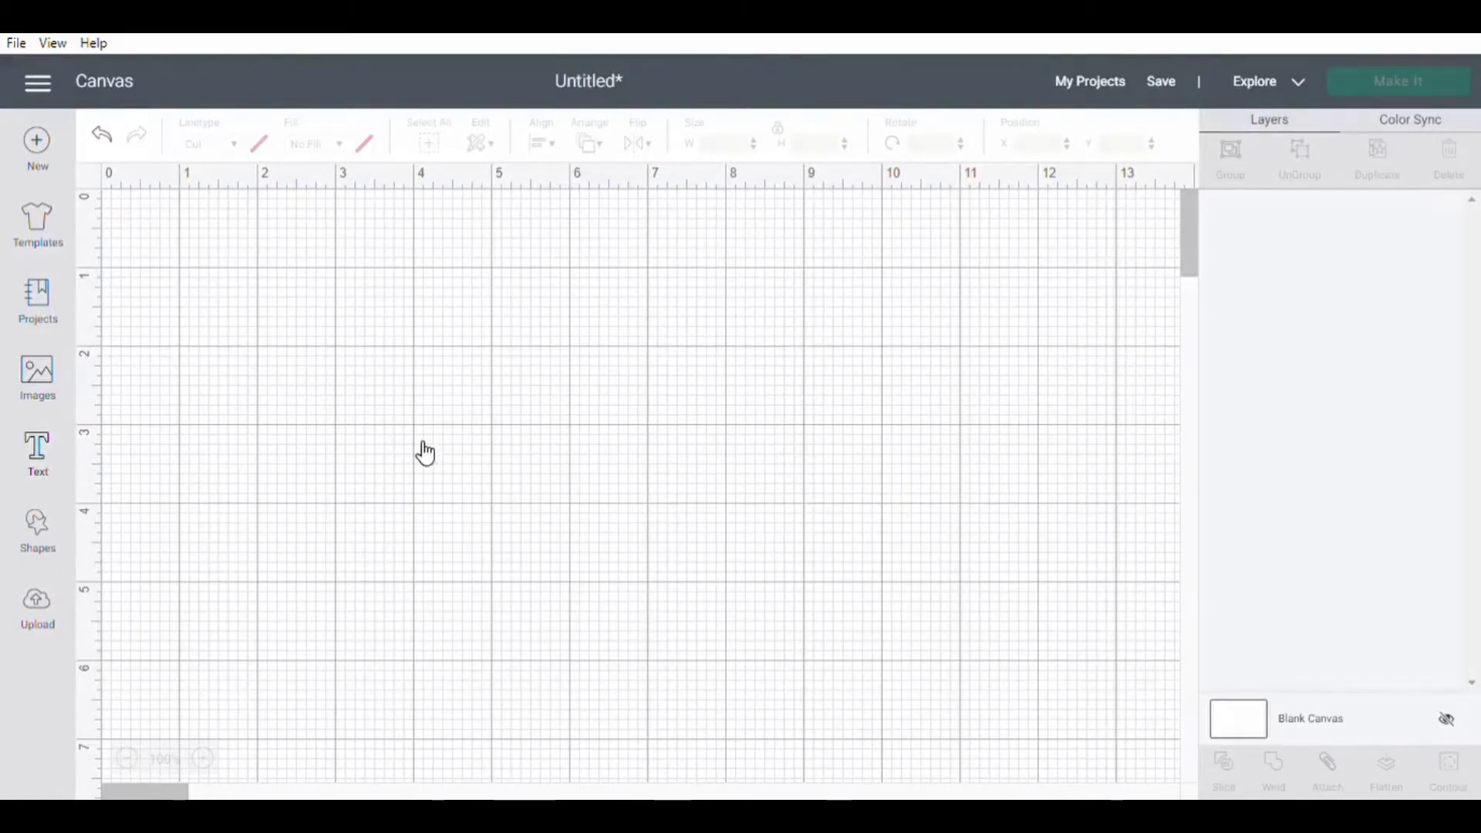
# Step: Add 'Worthy' as a Cricut Sans text layer on the canvas
pyautogui.click(36, 449)
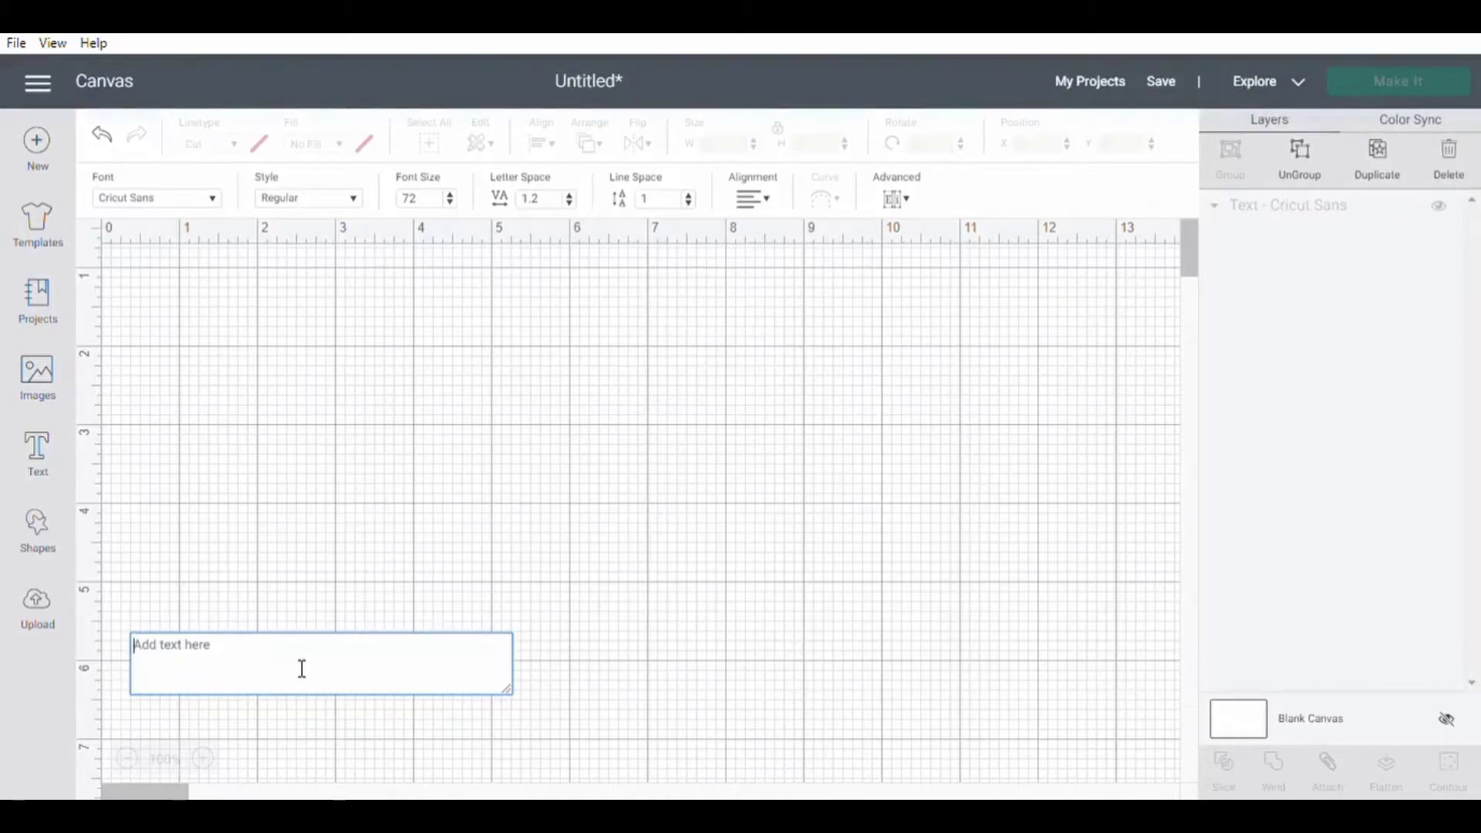
pyautogui.write('W')
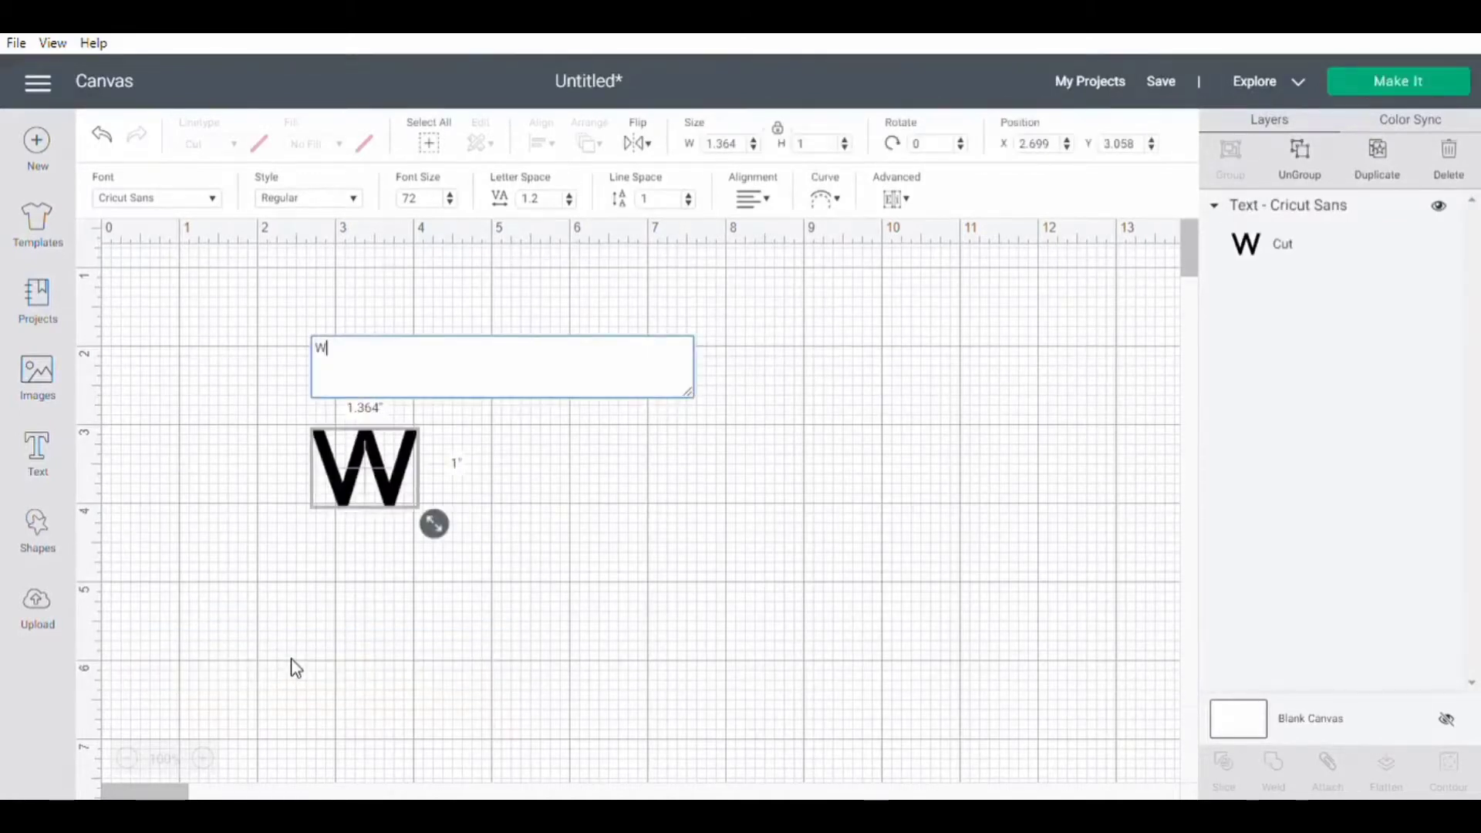
pyautogui.write('orthy')
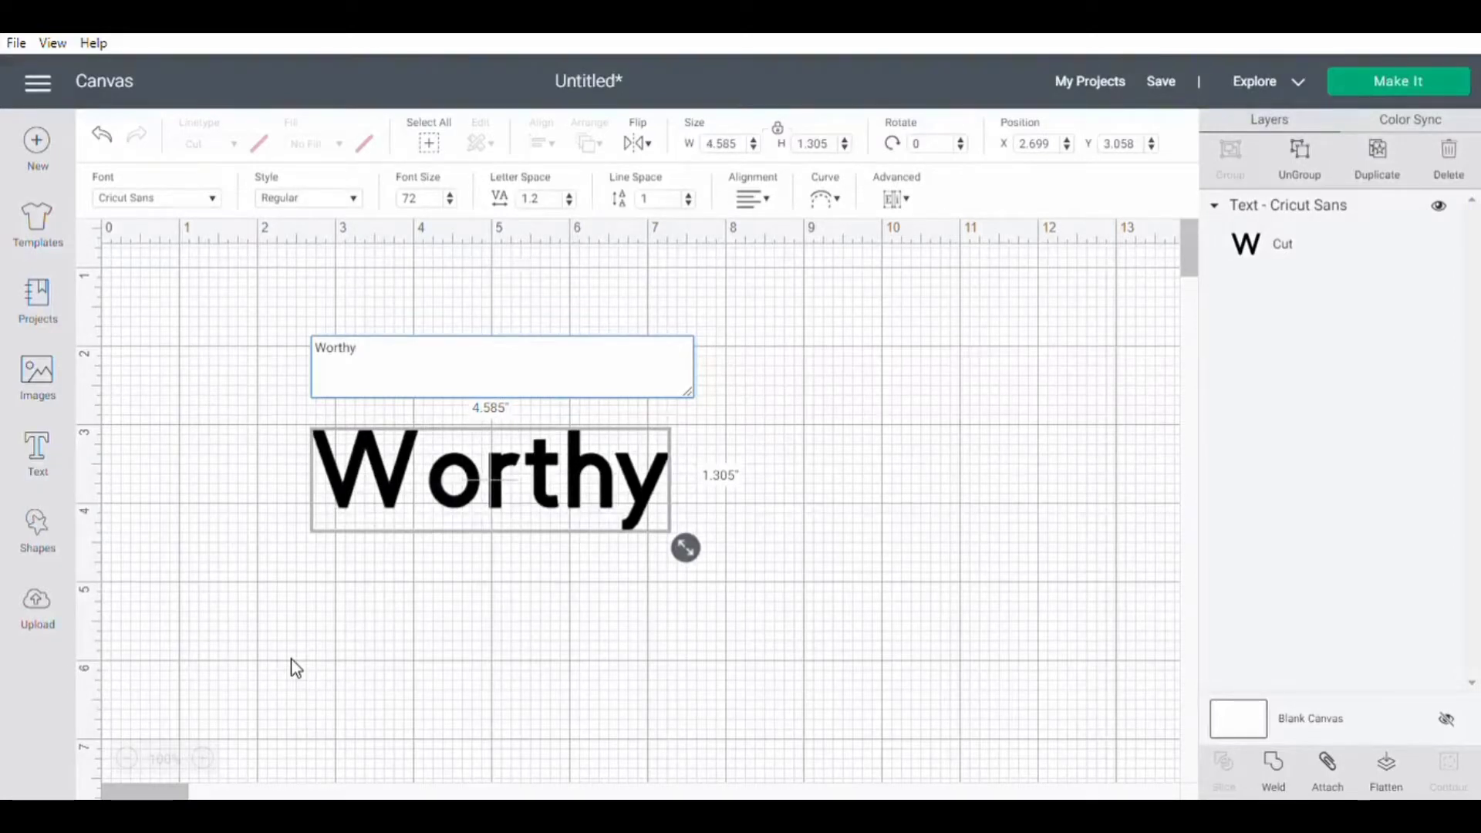
pyautogui.click(296, 668)
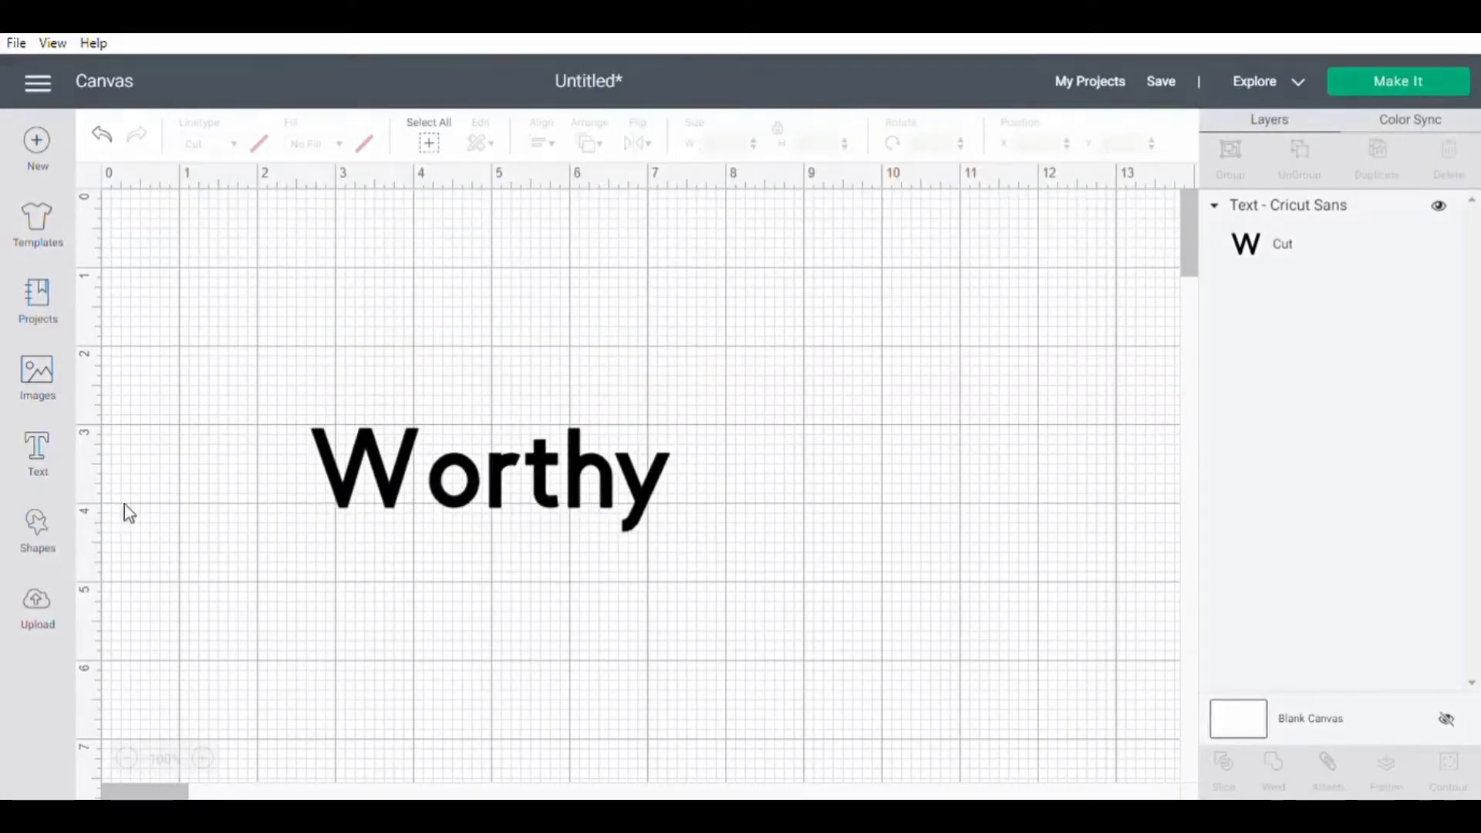
# Step: Switch the Worthy text to the Karley font by searching 'kar'
pyautogui.click(489, 480)
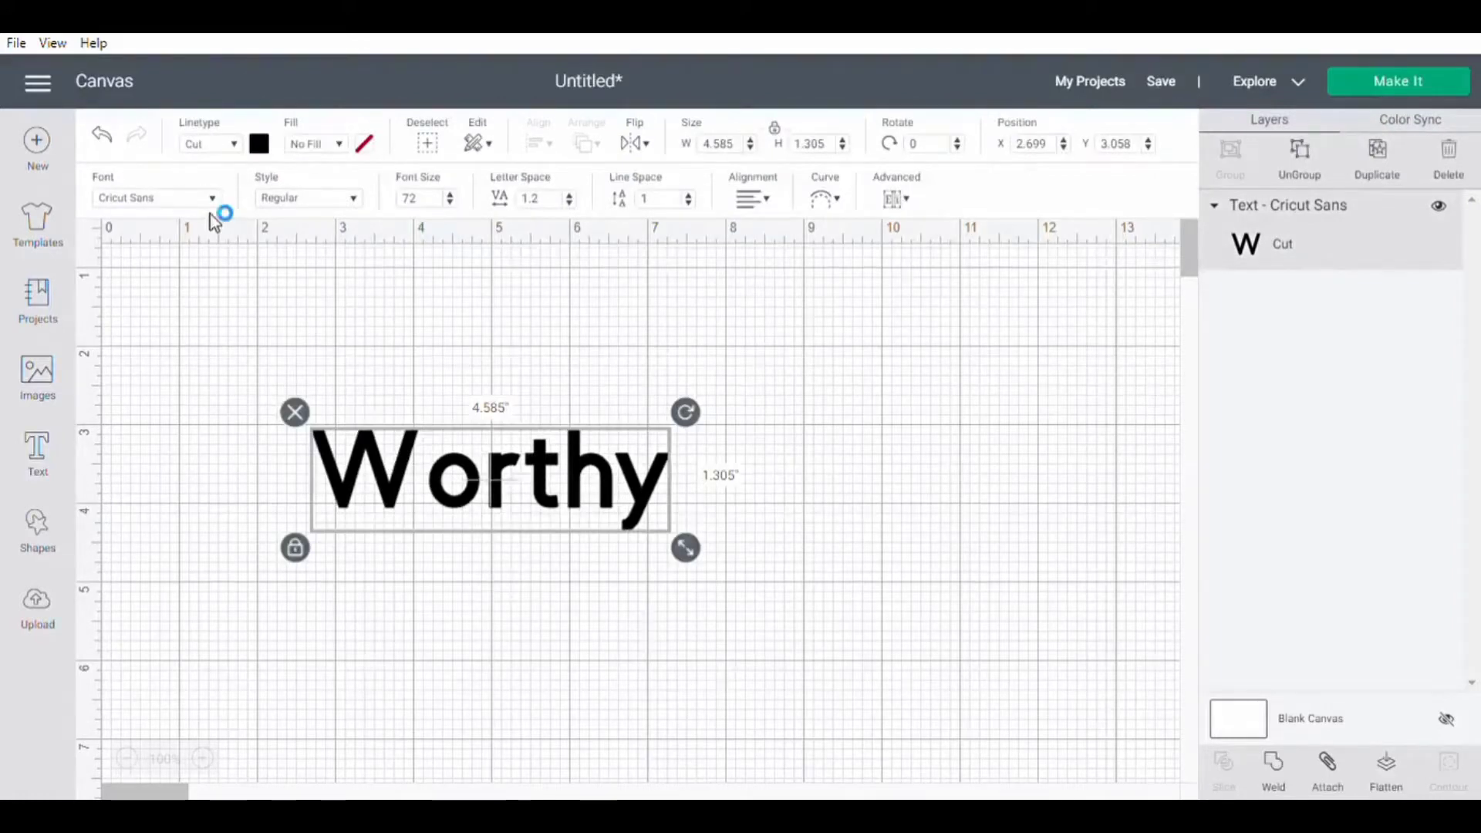
pyautogui.click(158, 198)
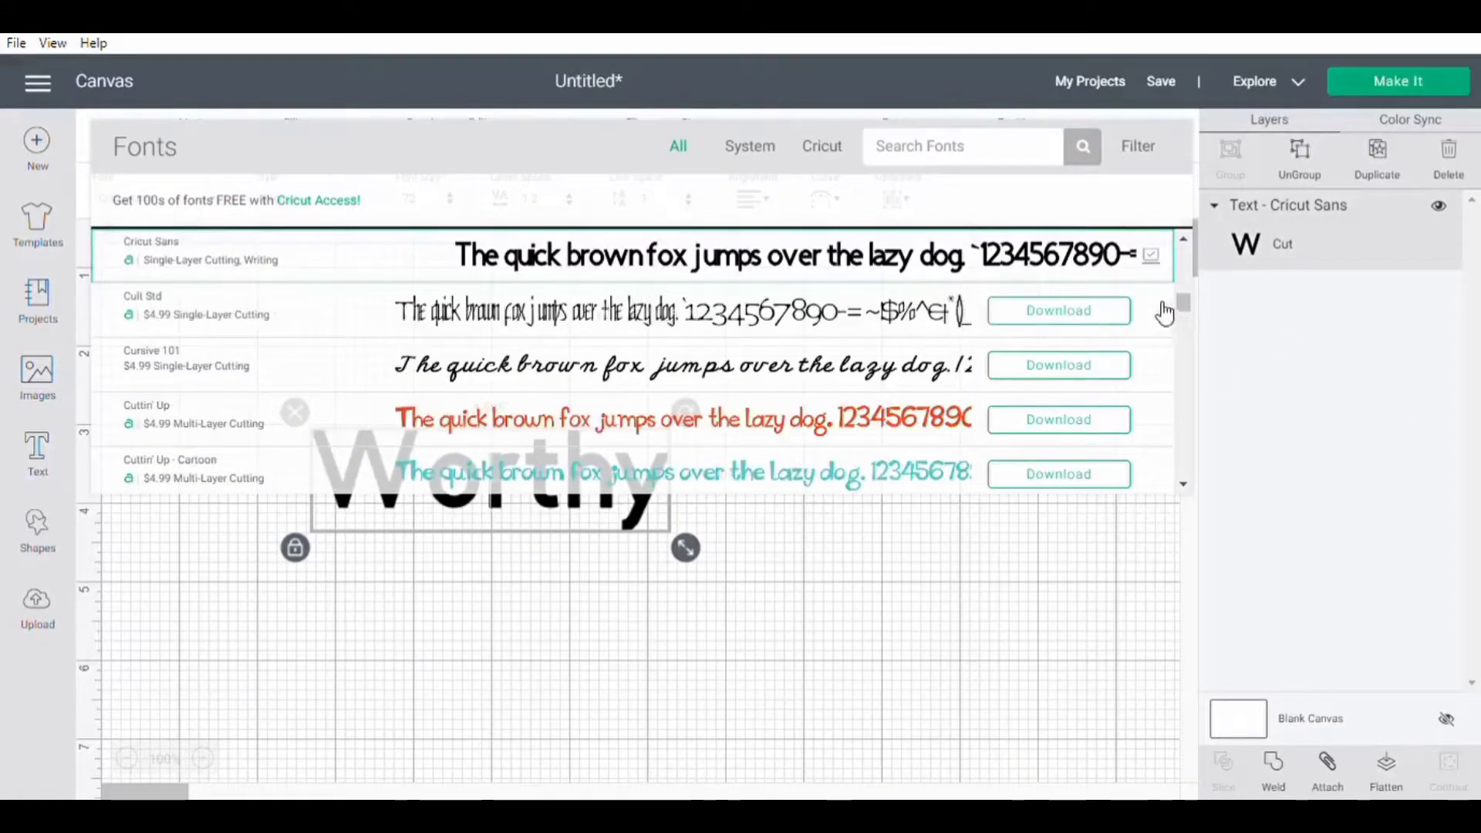
pyautogui.scroll(-3)
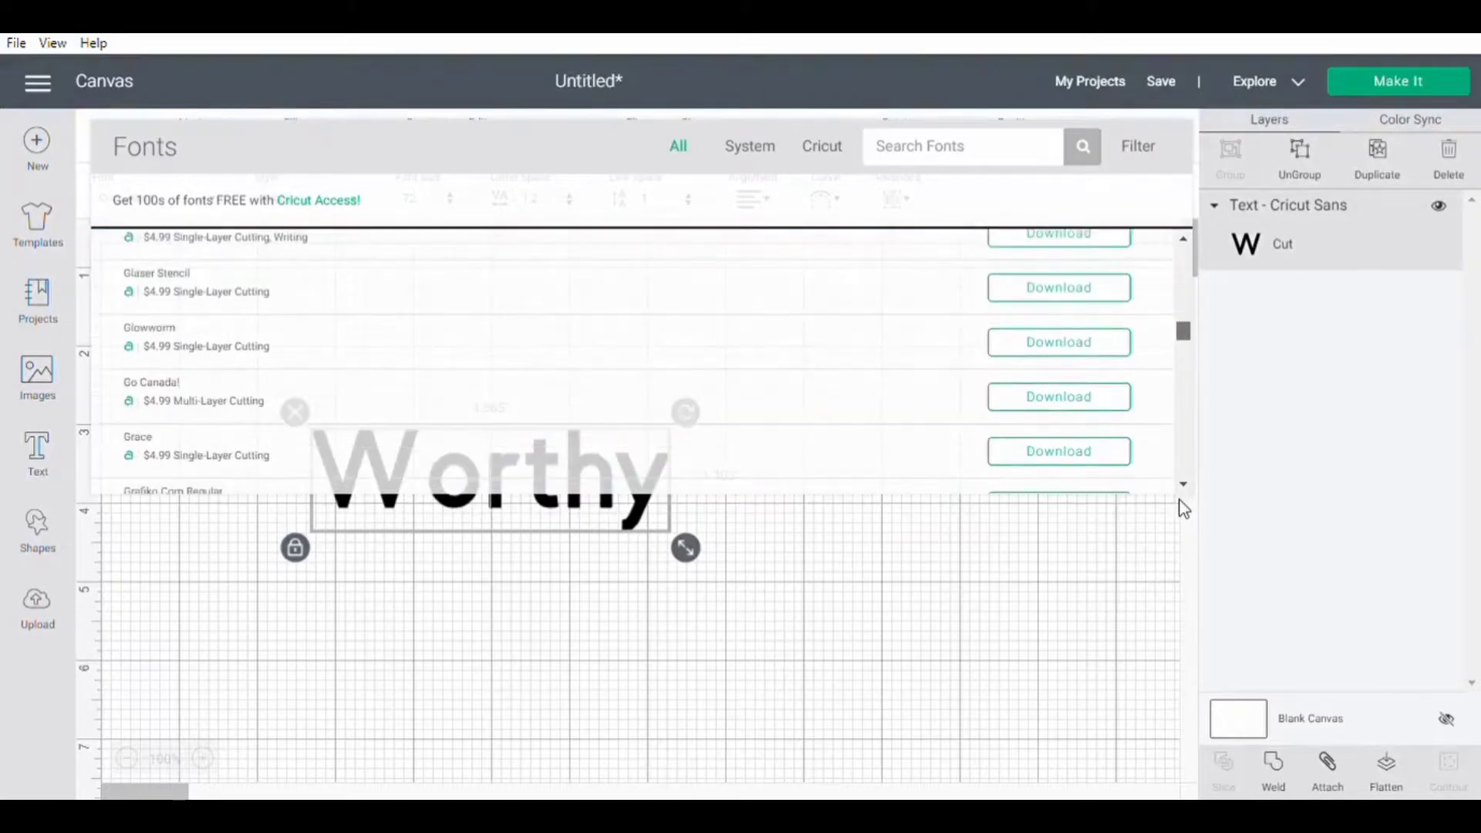
pyautogui.scroll(-3)
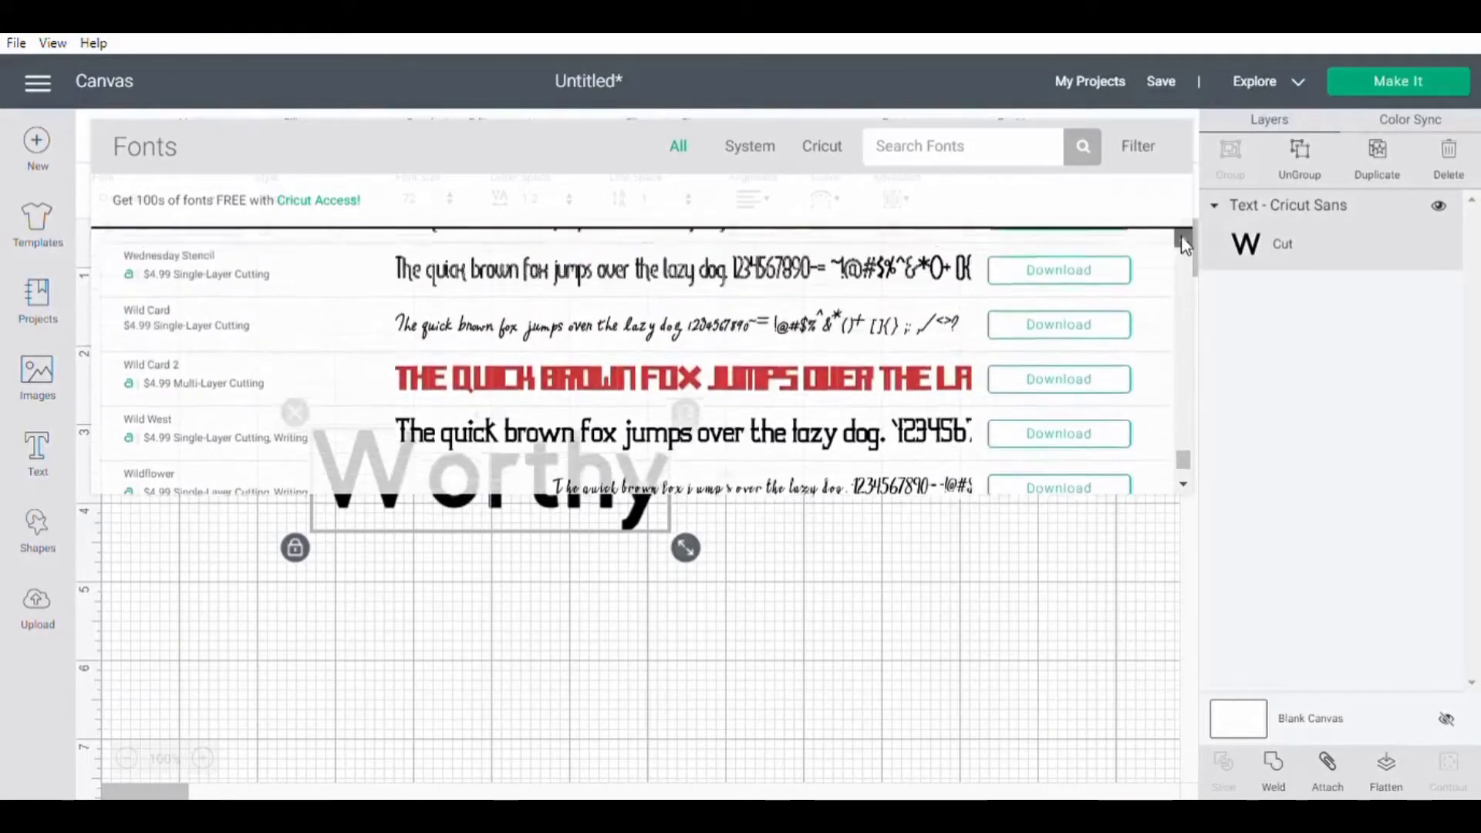
pyautogui.scroll(-3)
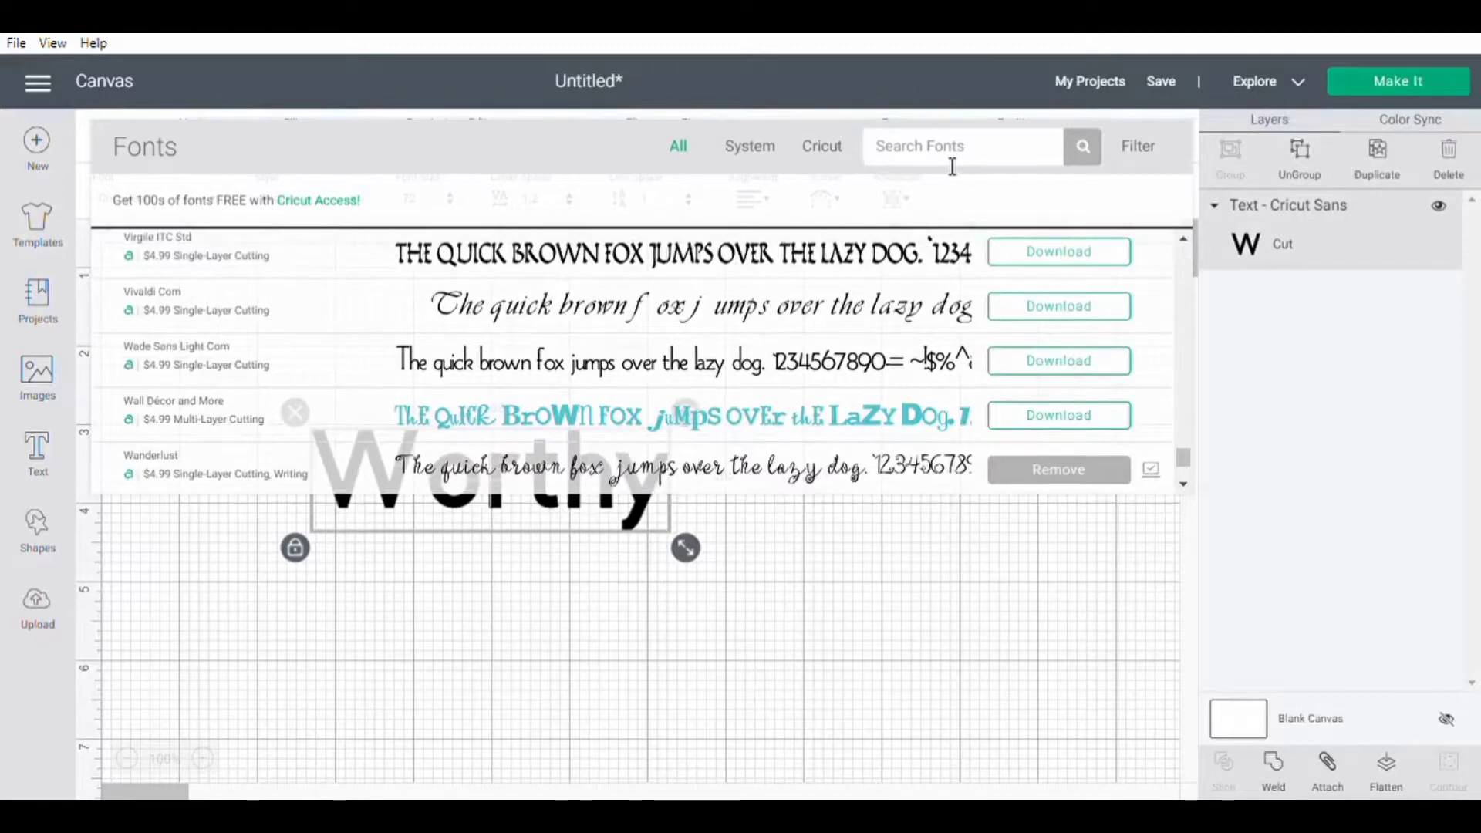
pyautogui.write('k')
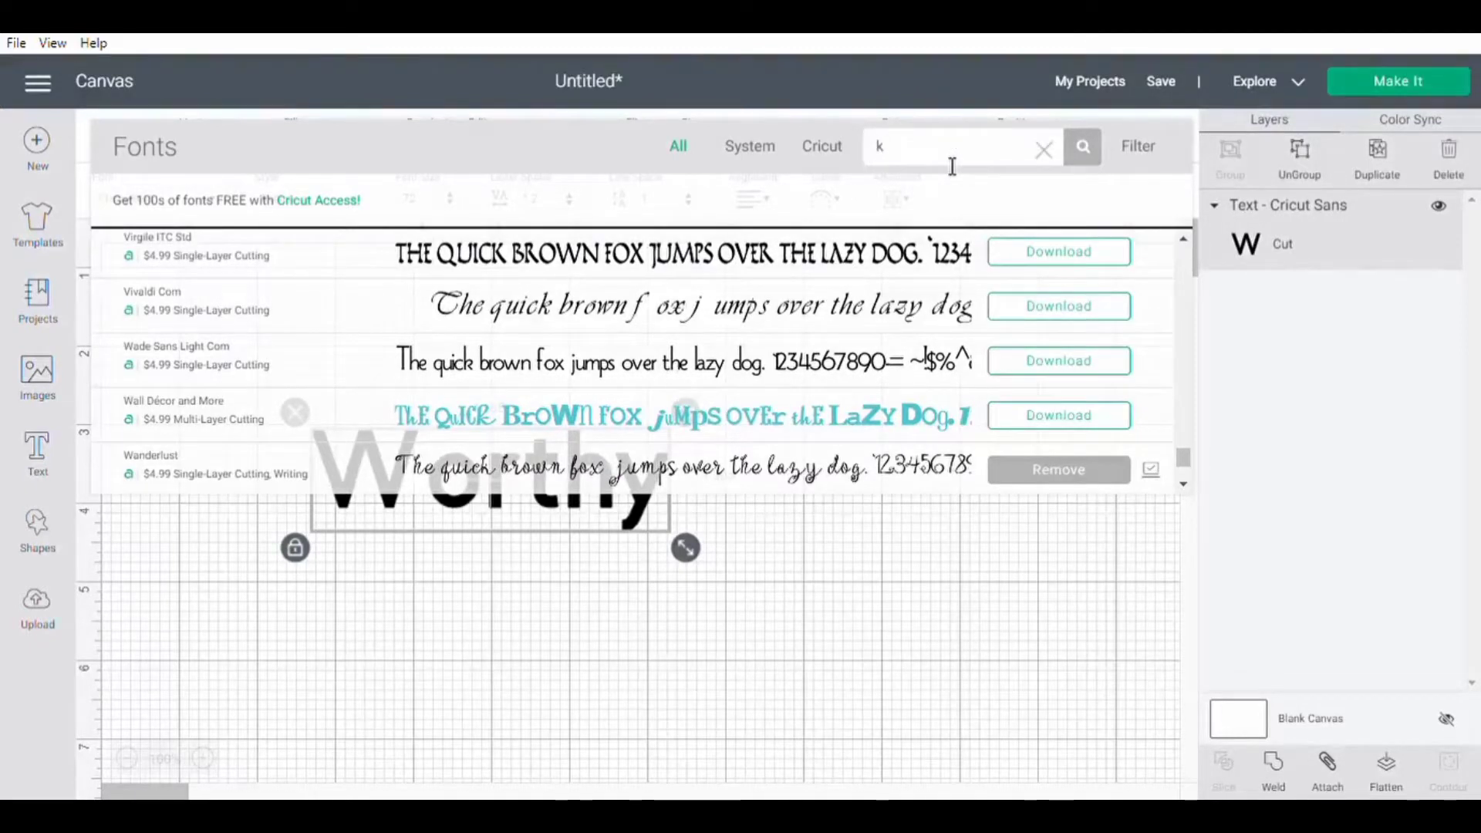
pyautogui.write('ar')
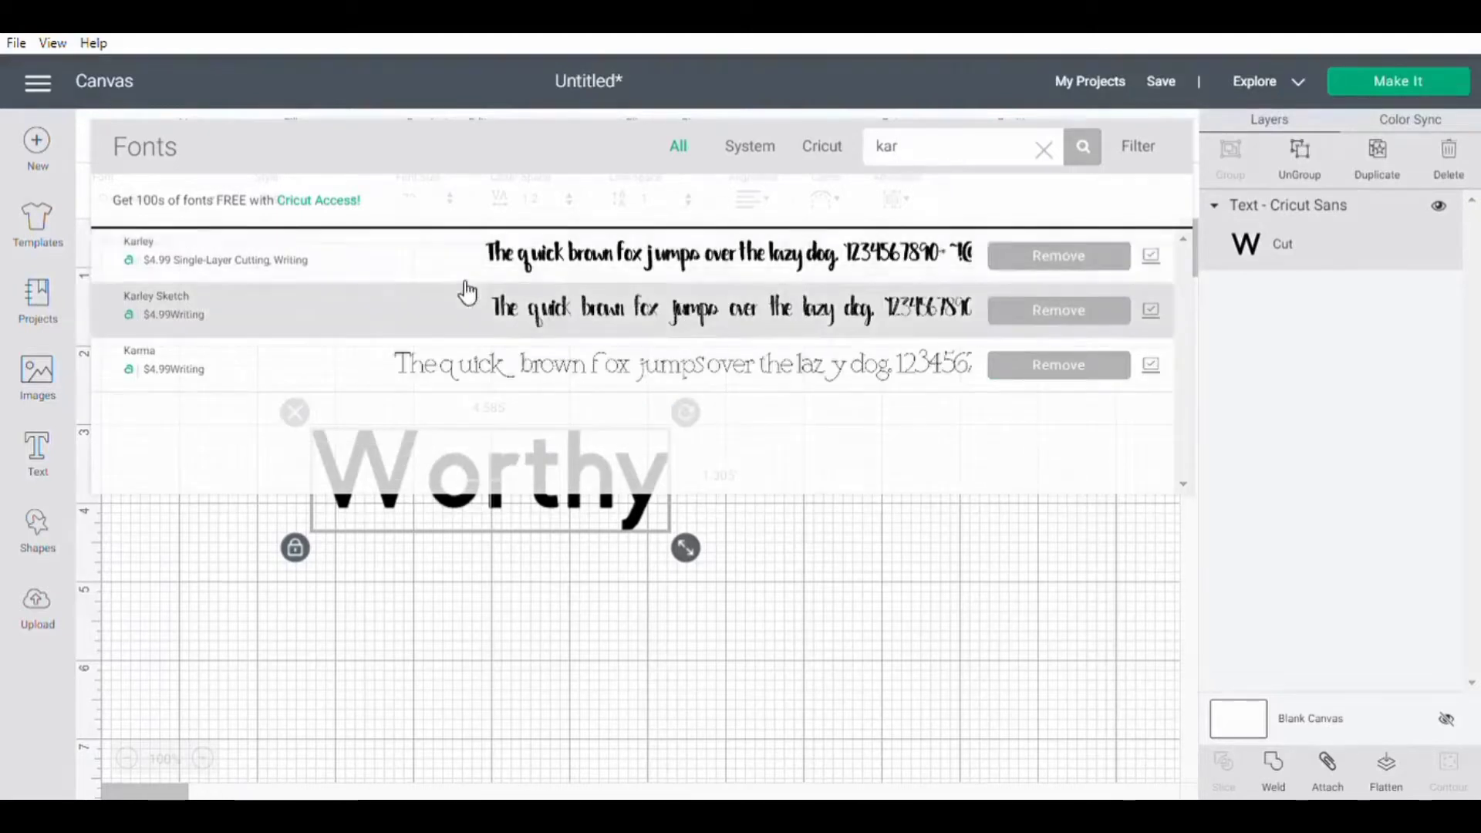
pyautogui.click(139, 251)
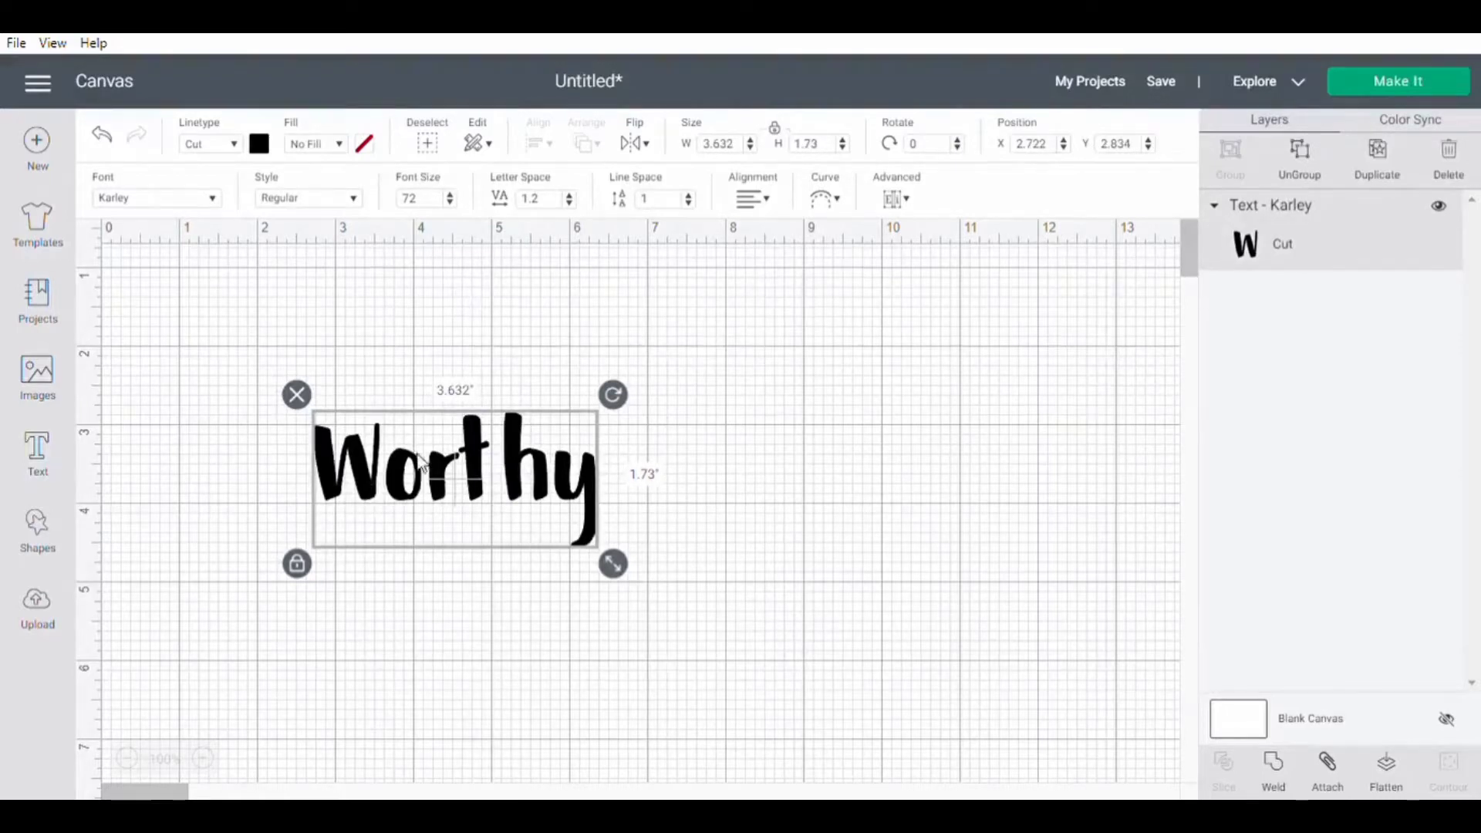
pyautogui.moveTo(470, 520)
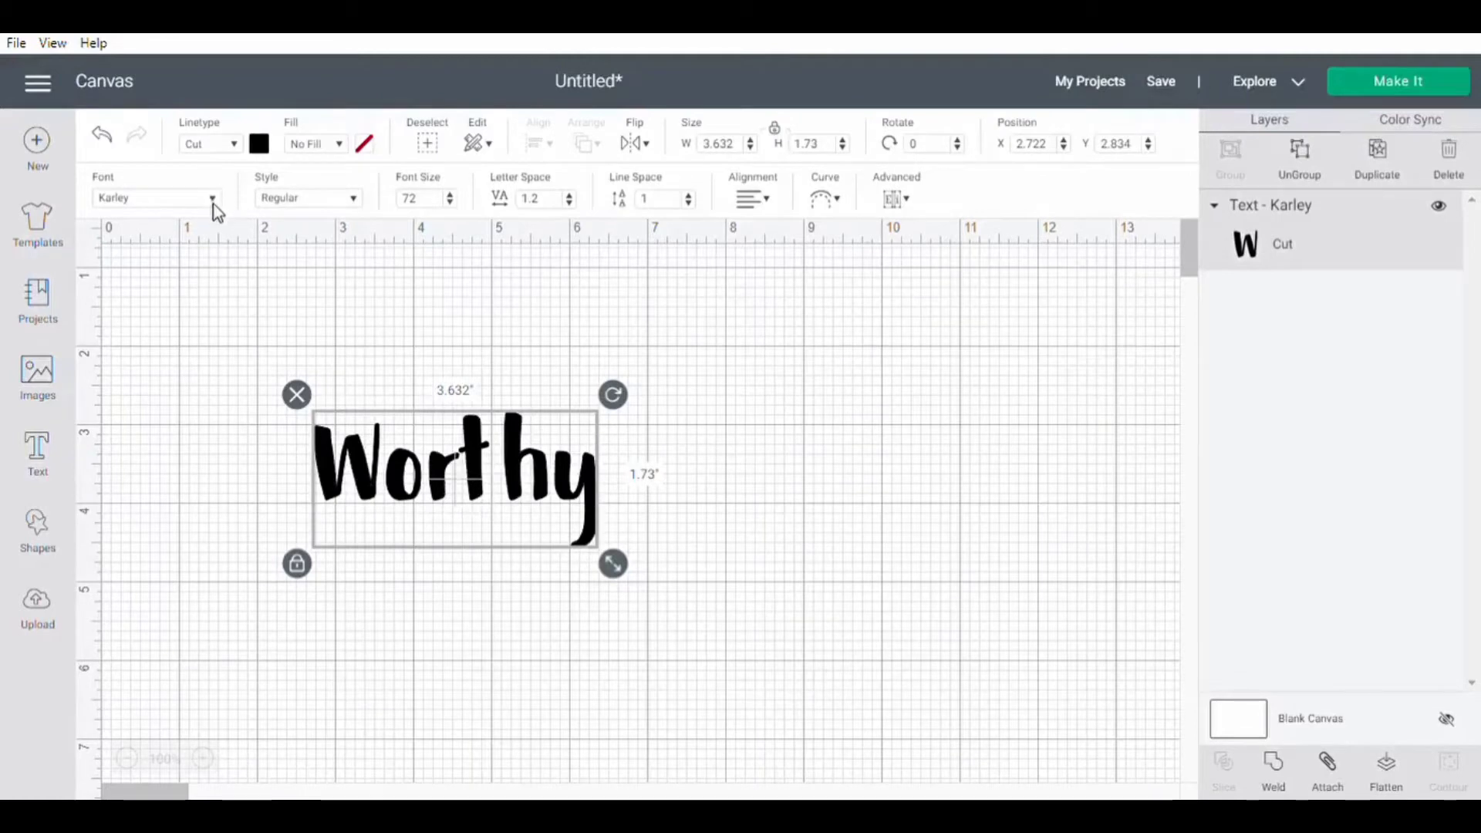
# Step: Set the Worthy text's Karley style to Bold
pyautogui.click(210, 198)
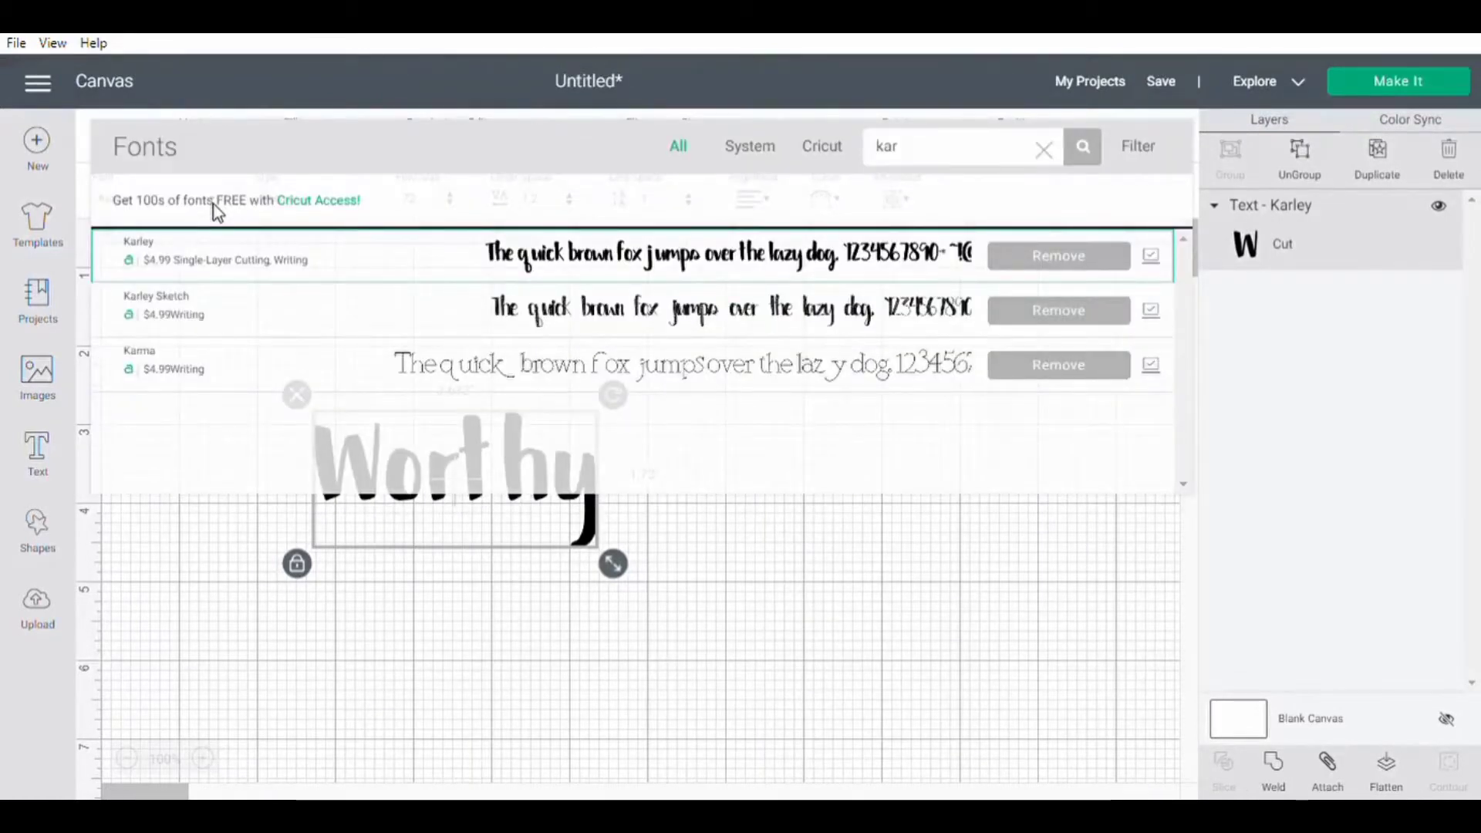
pyautogui.moveTo(629, 468)
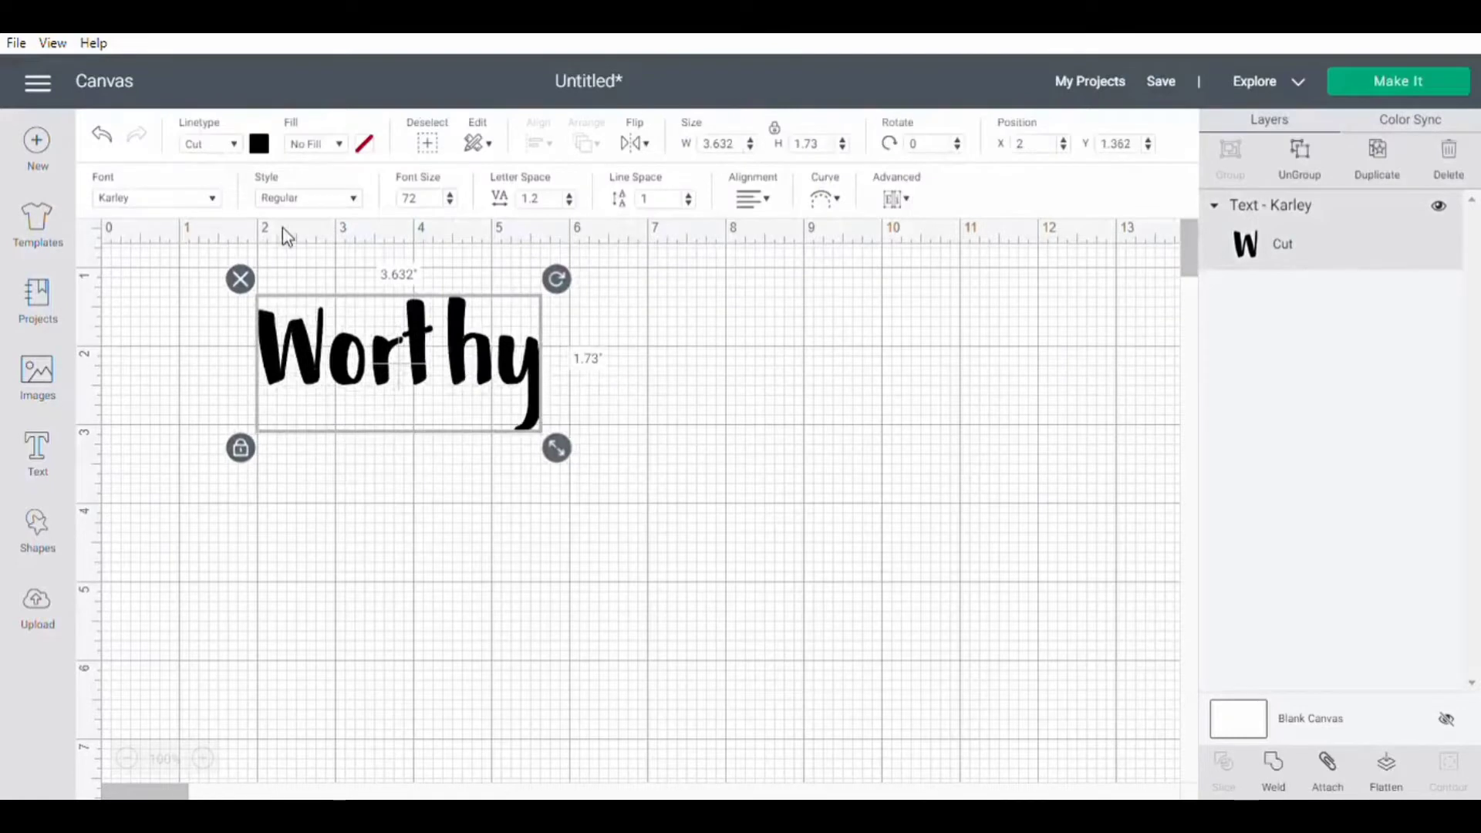
pyautogui.click(306, 197)
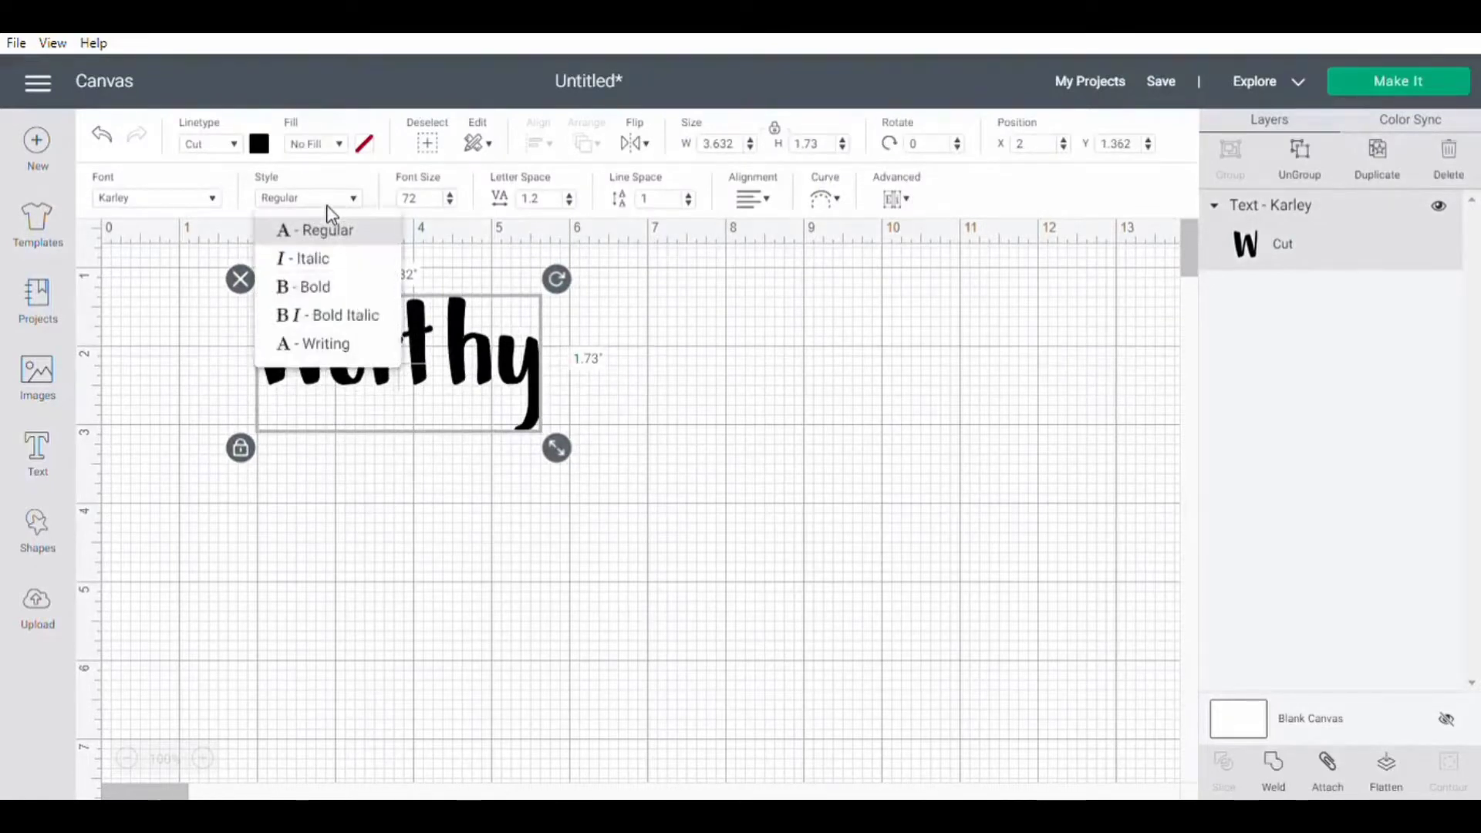
pyautogui.click(312, 287)
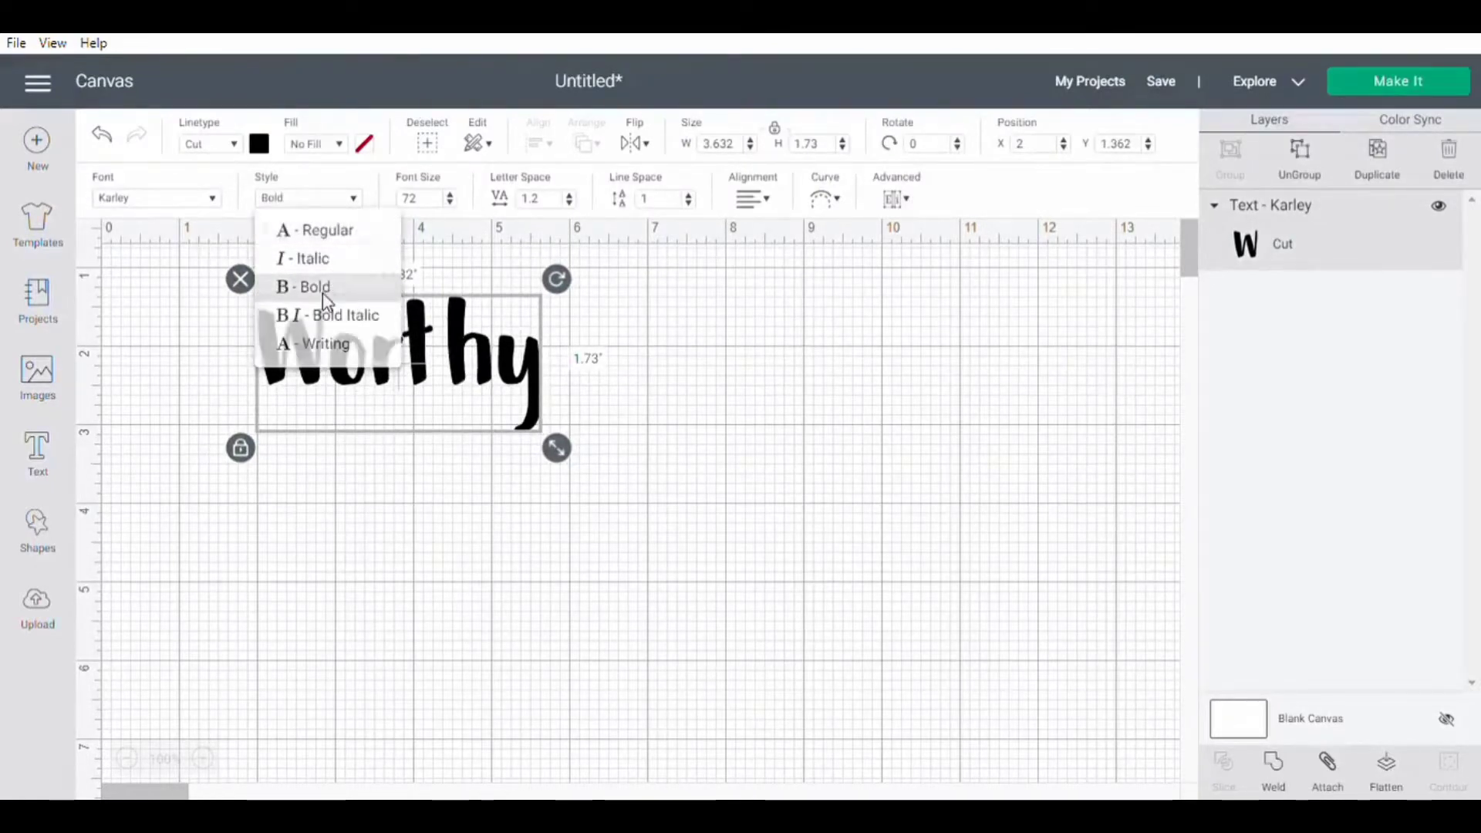
pyautogui.click(313, 287)
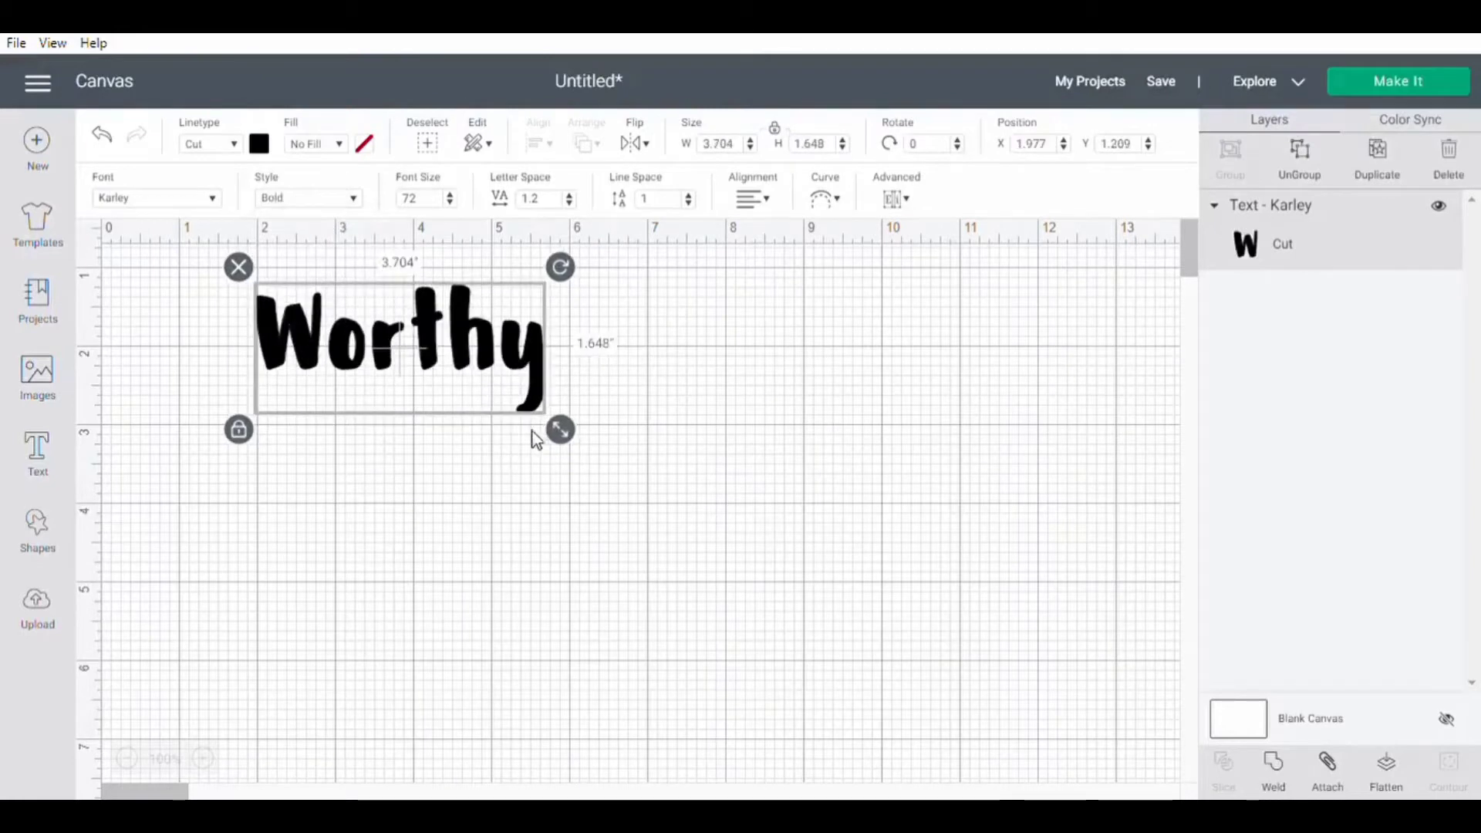
# Step: Enlarge Worthy to 10 inches wide and move it to the canvas's left edge
pyautogui.moveTo(560, 429); pyautogui.dragTo(758, 517)
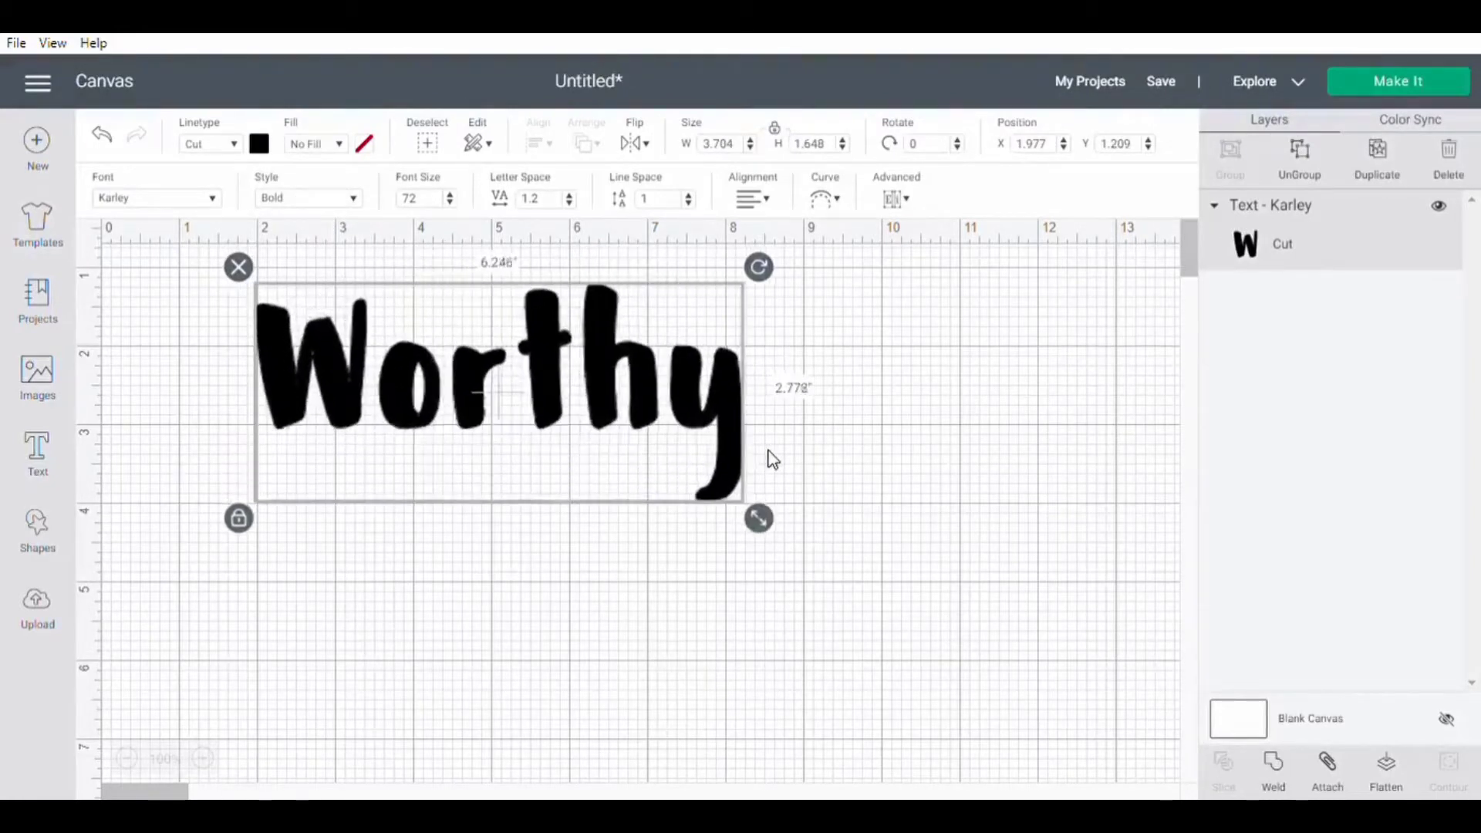
pyautogui.moveTo(760, 517); pyautogui.dragTo(765, 520)
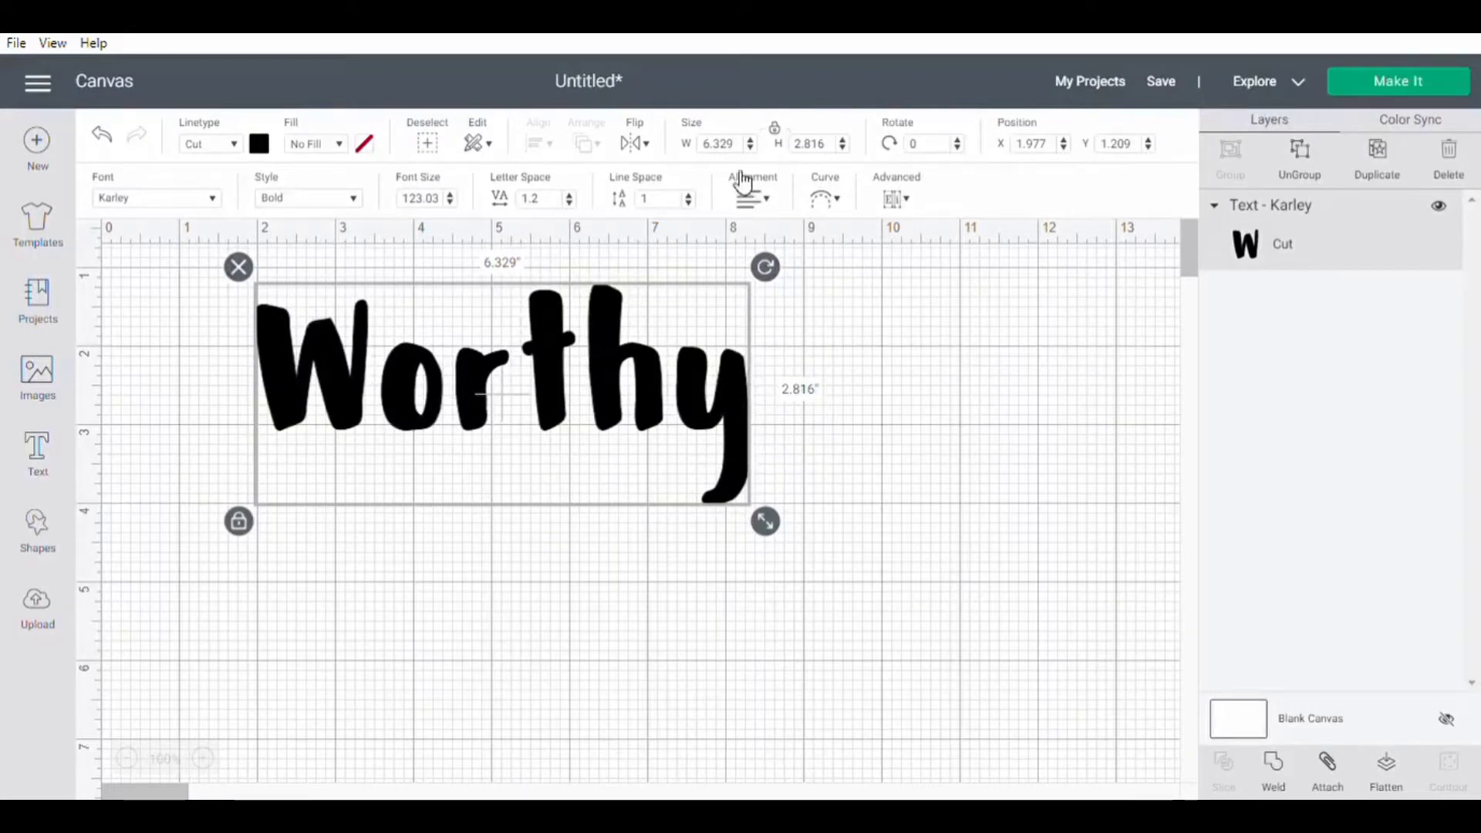
pyautogui.click(718, 144)
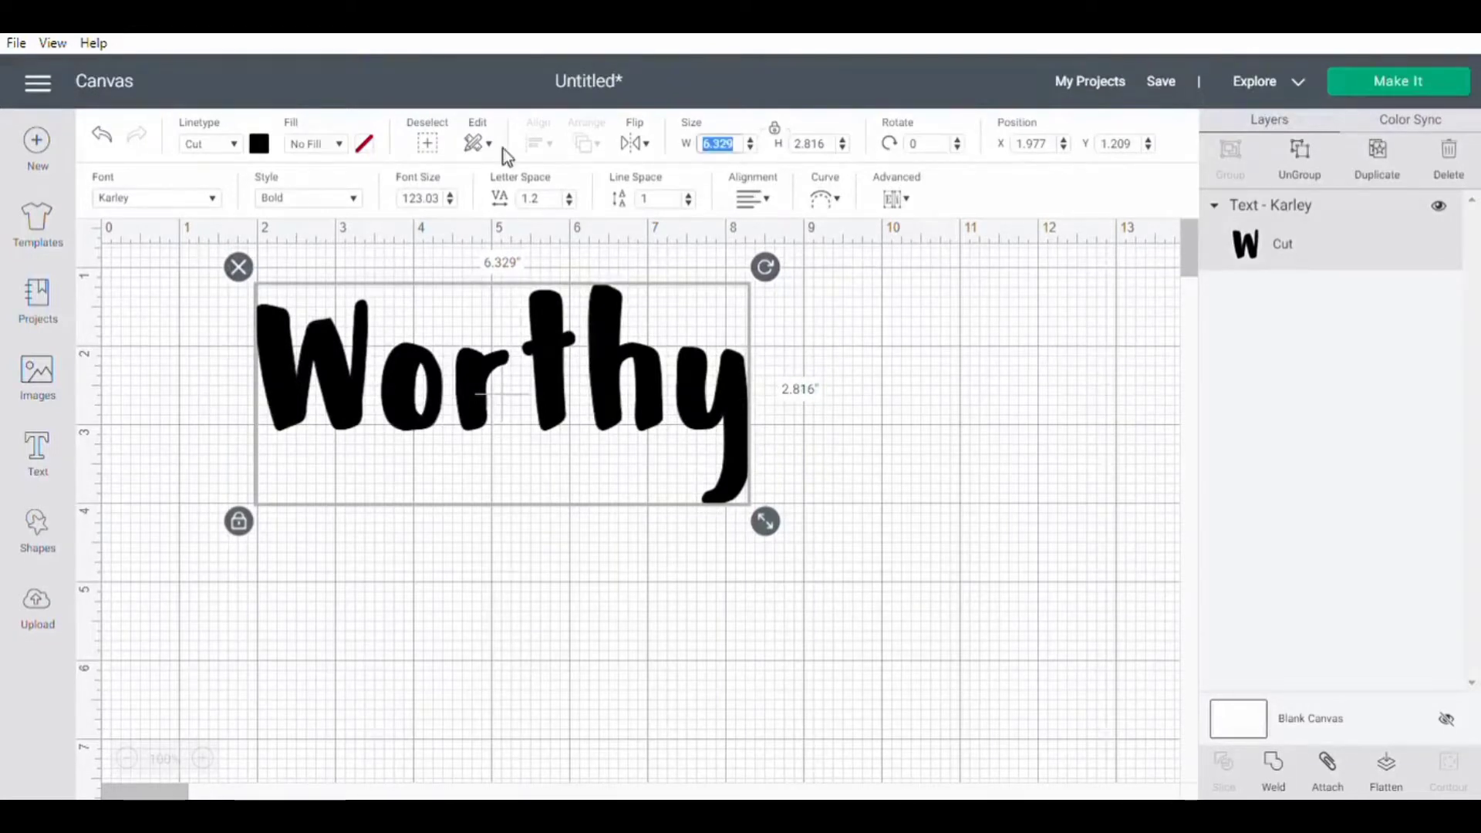
pyautogui.moveTo(765, 521); pyautogui.dragTo(1052, 649)
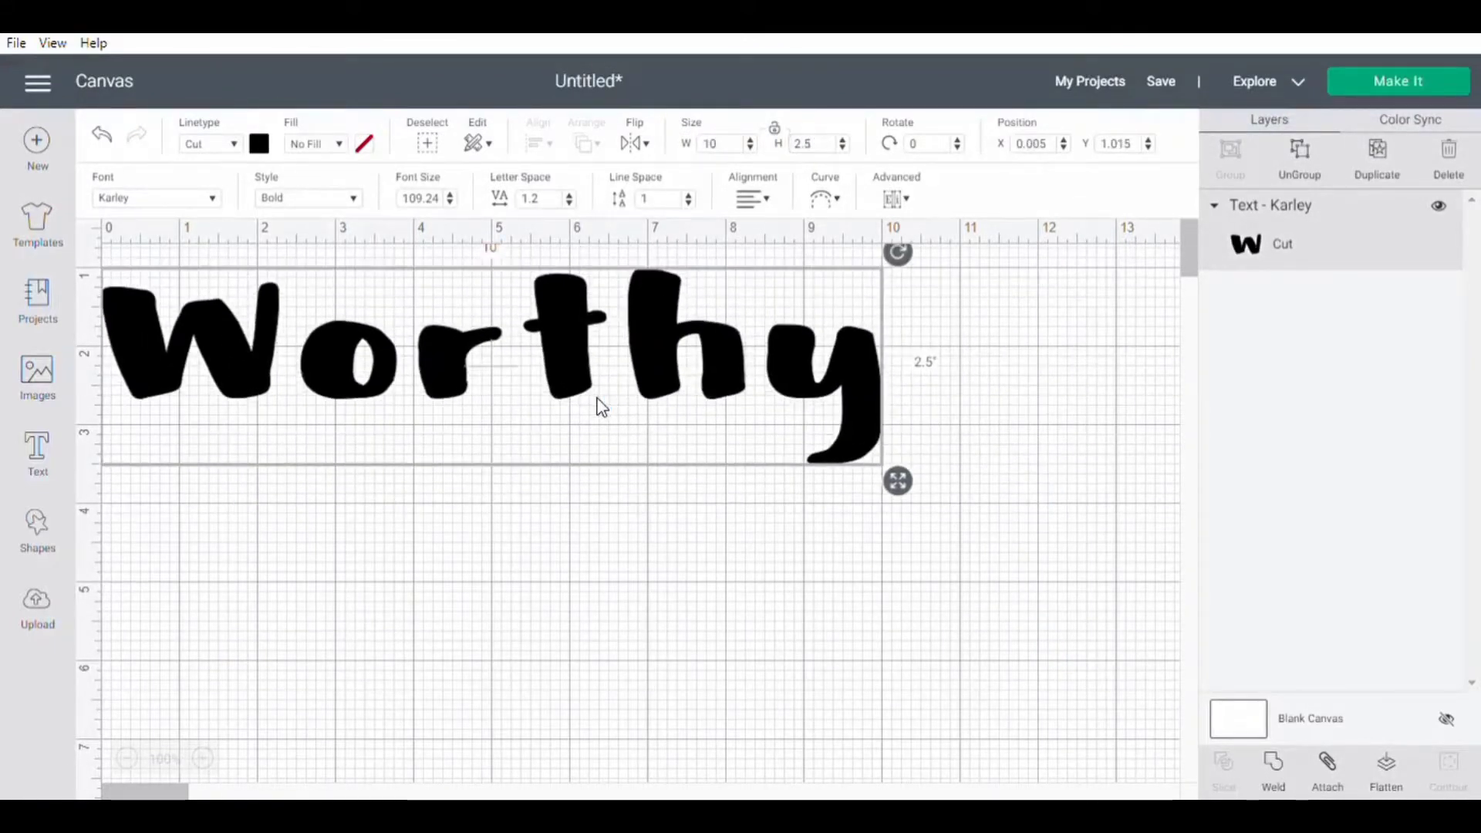
# Step: Filter the font list to show only system fonts installed on the computer
pyautogui.click(154, 198)
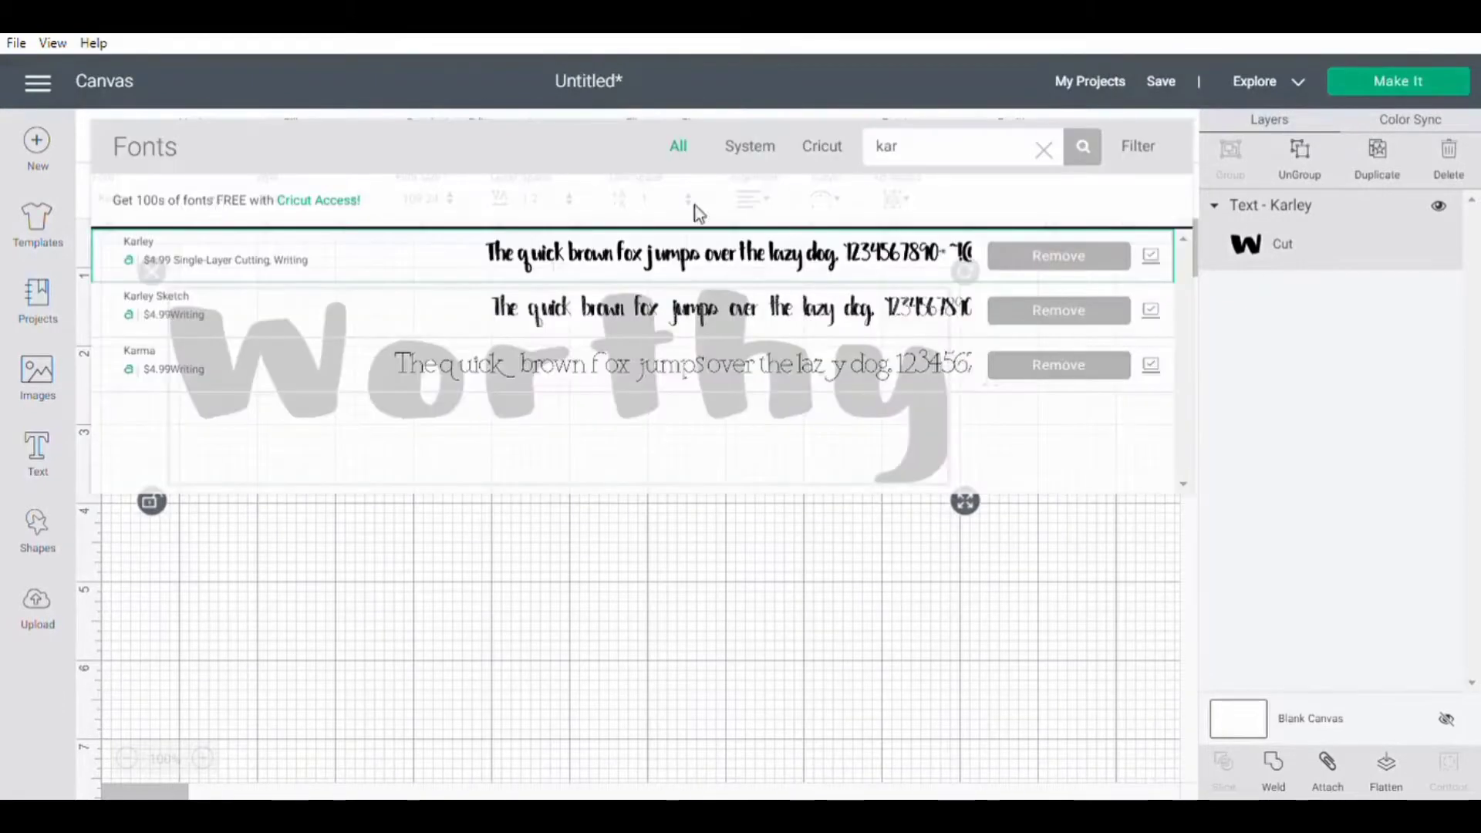
pyautogui.click(1044, 148)
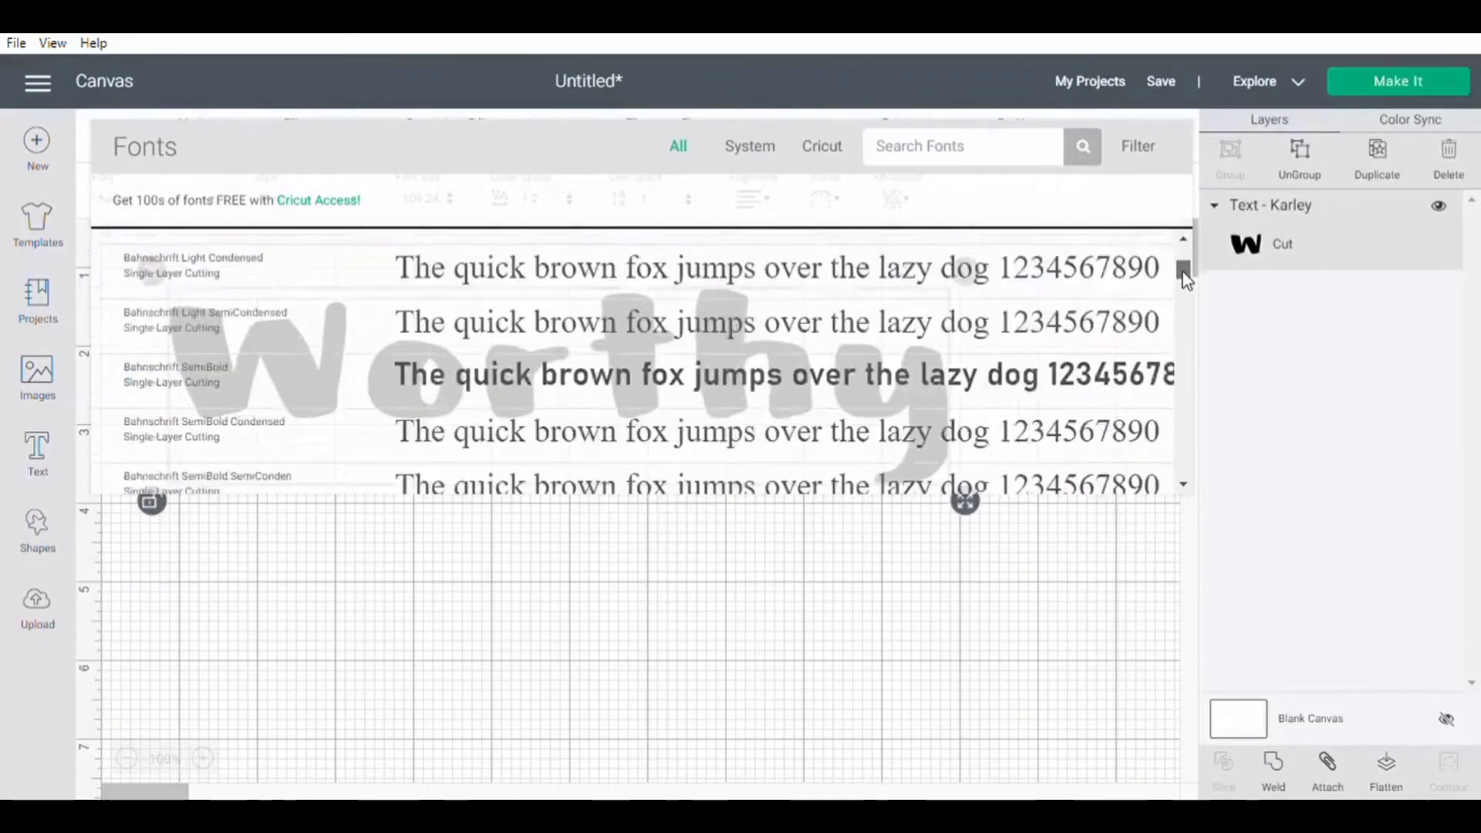
pyautogui.scroll(-3)
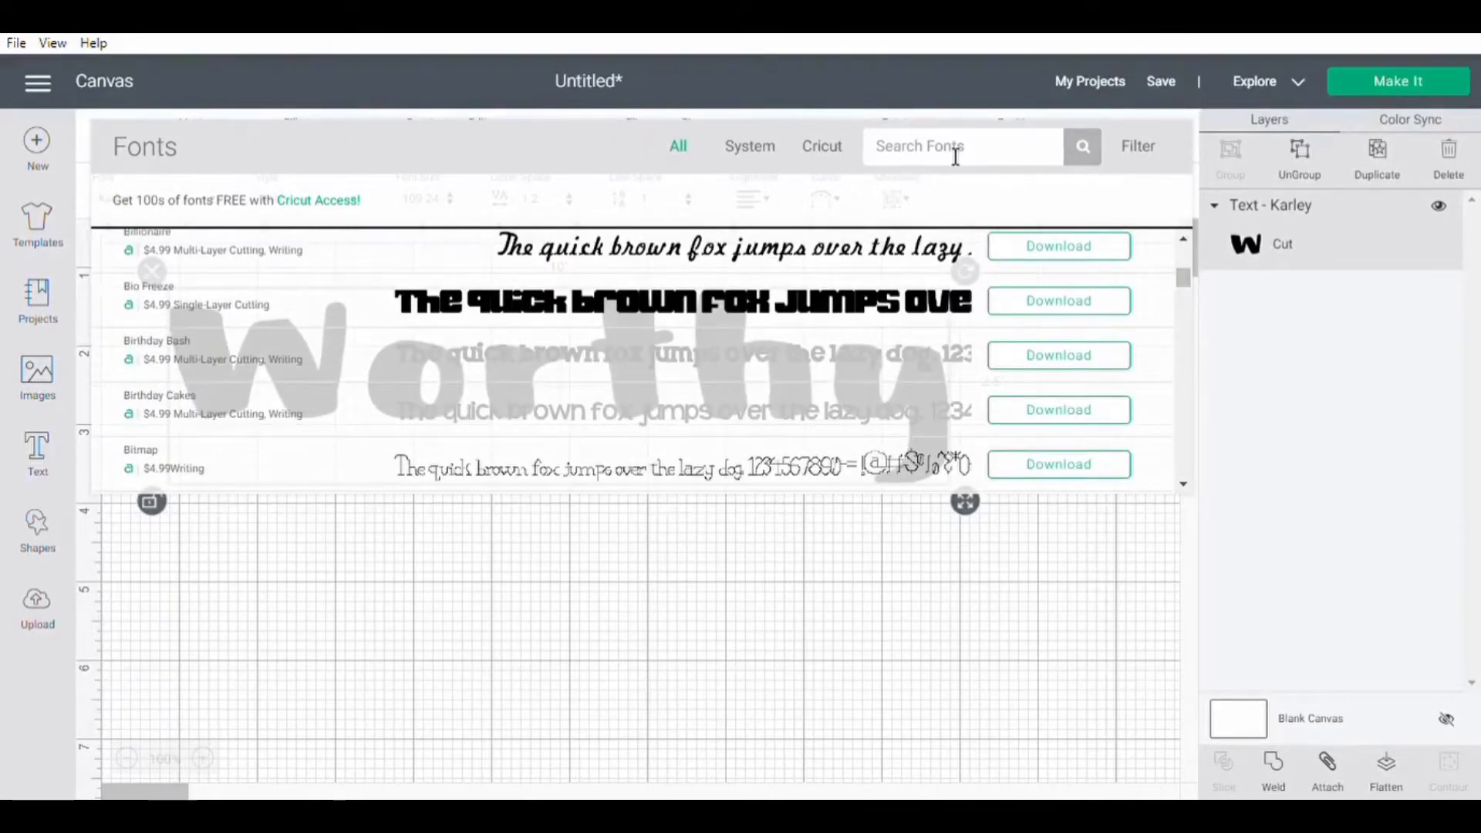
pyautogui.write('cric')
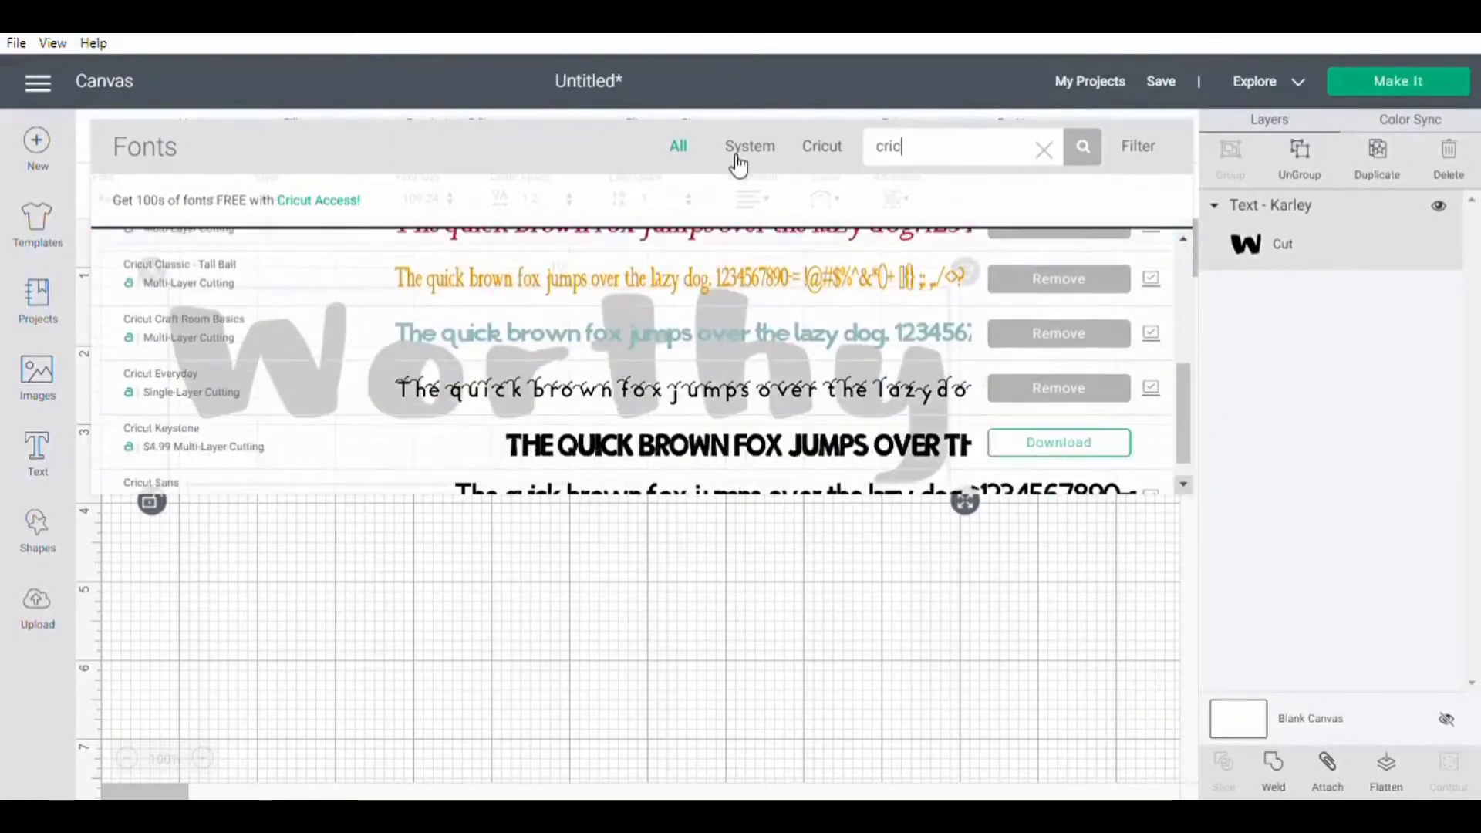
pyautogui.click(749, 145)
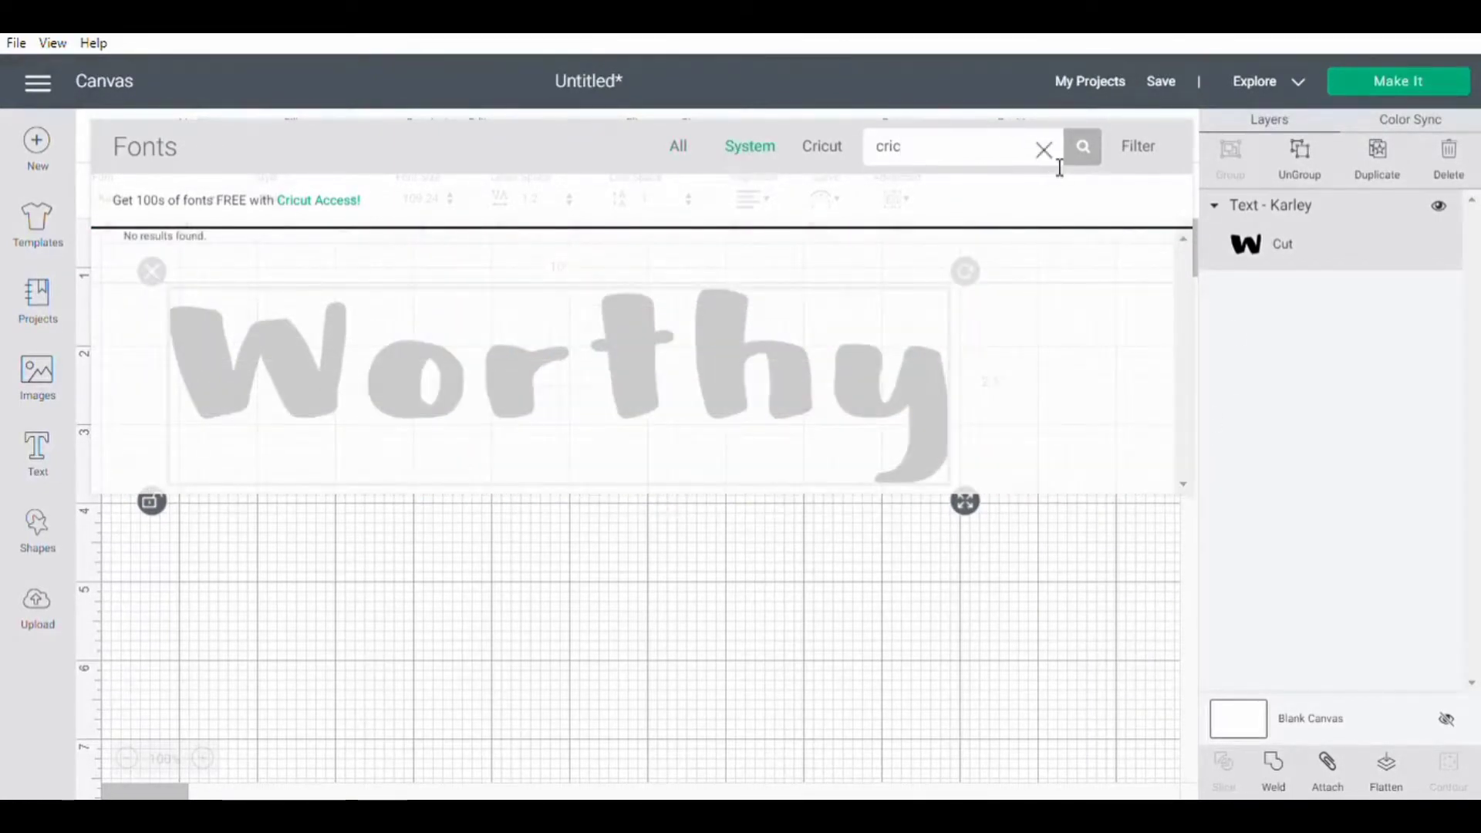
pyautogui.click(1043, 146)
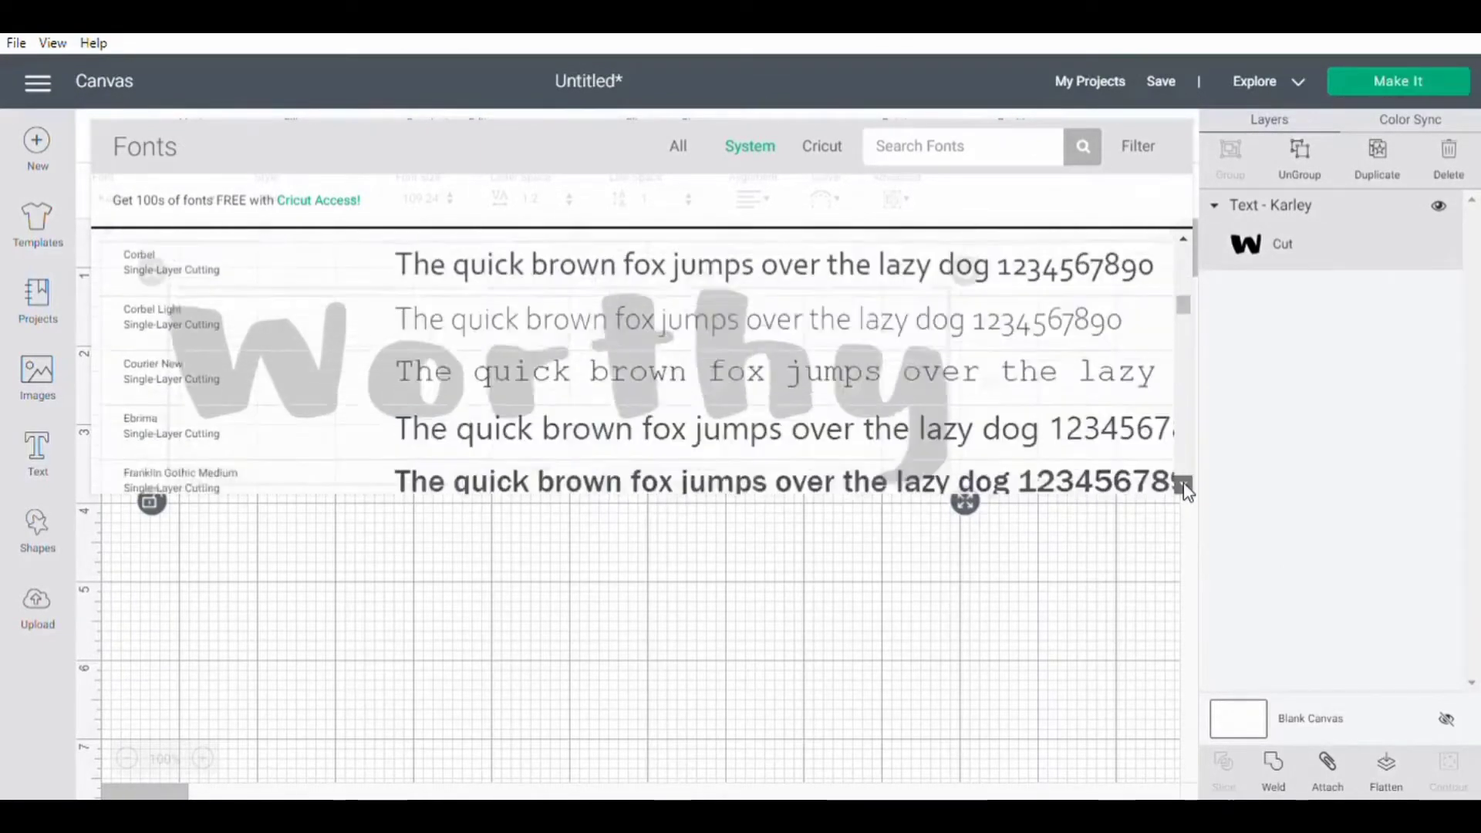
# Step: Try Segoe Print and Segoe UI Black, then set Worthy to Comic Sans MS
pyautogui.scroll(-3)
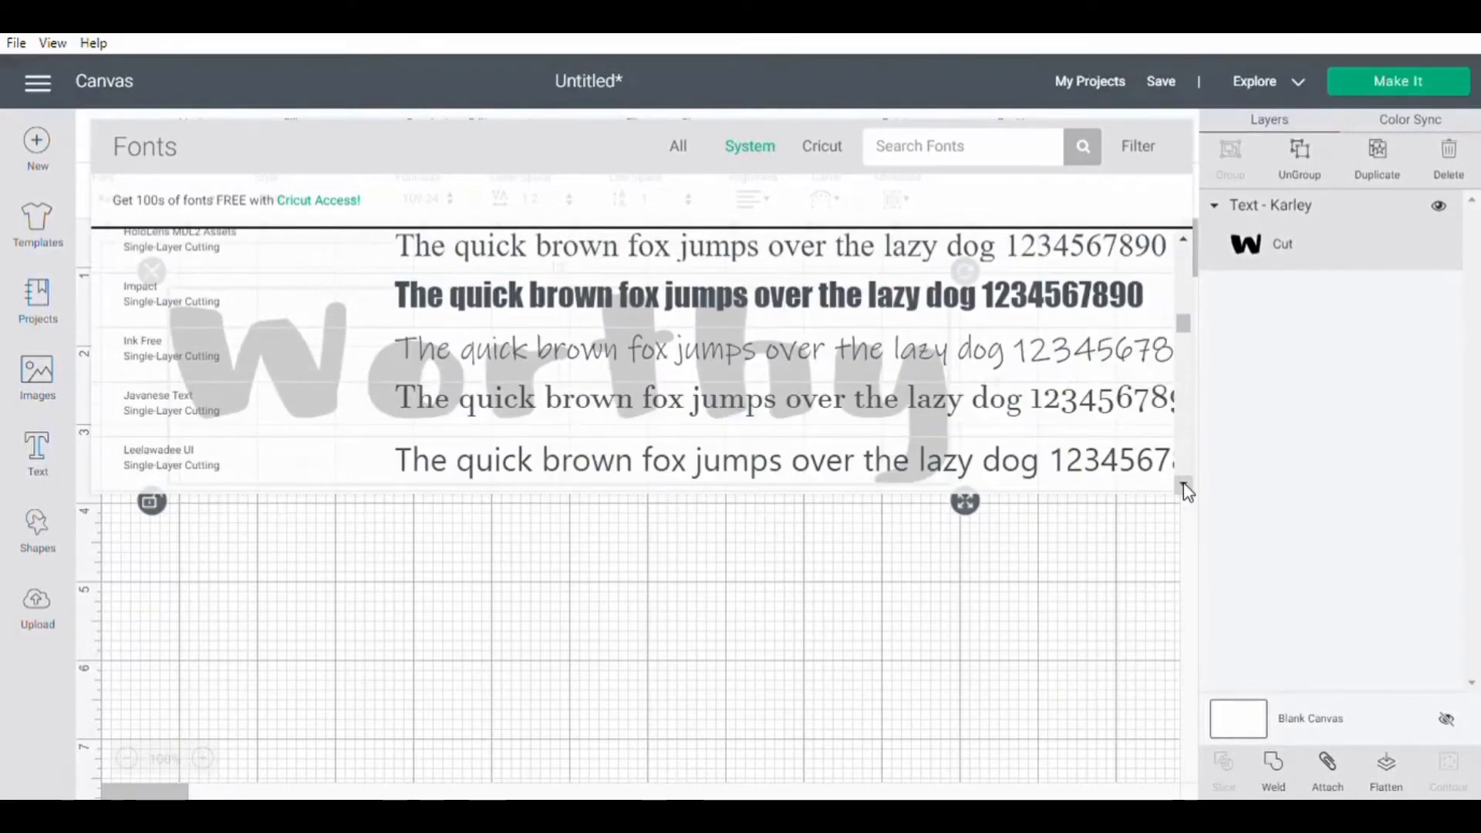
pyautogui.scroll(-3)
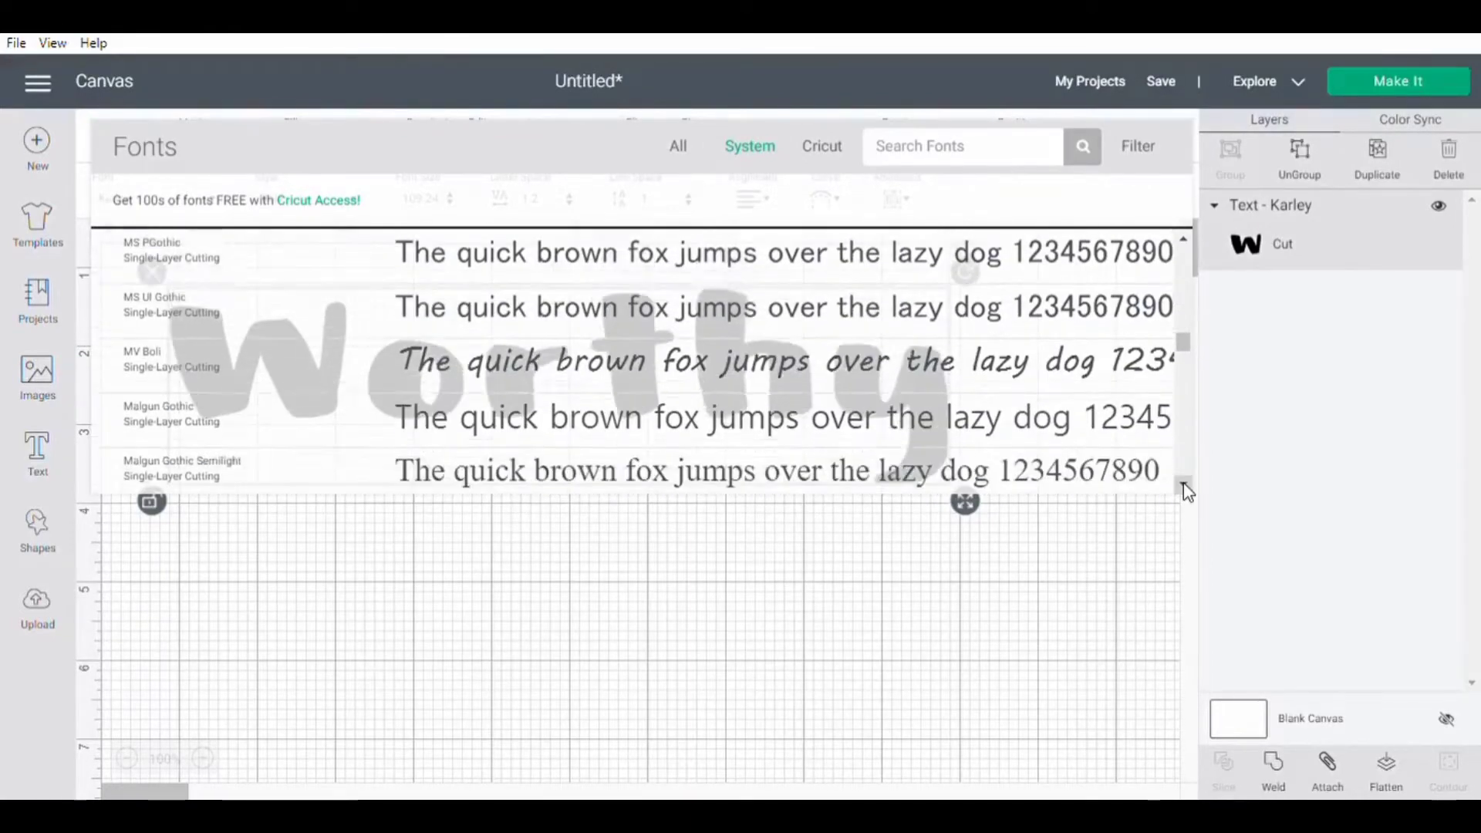
pyautogui.scroll(-3)
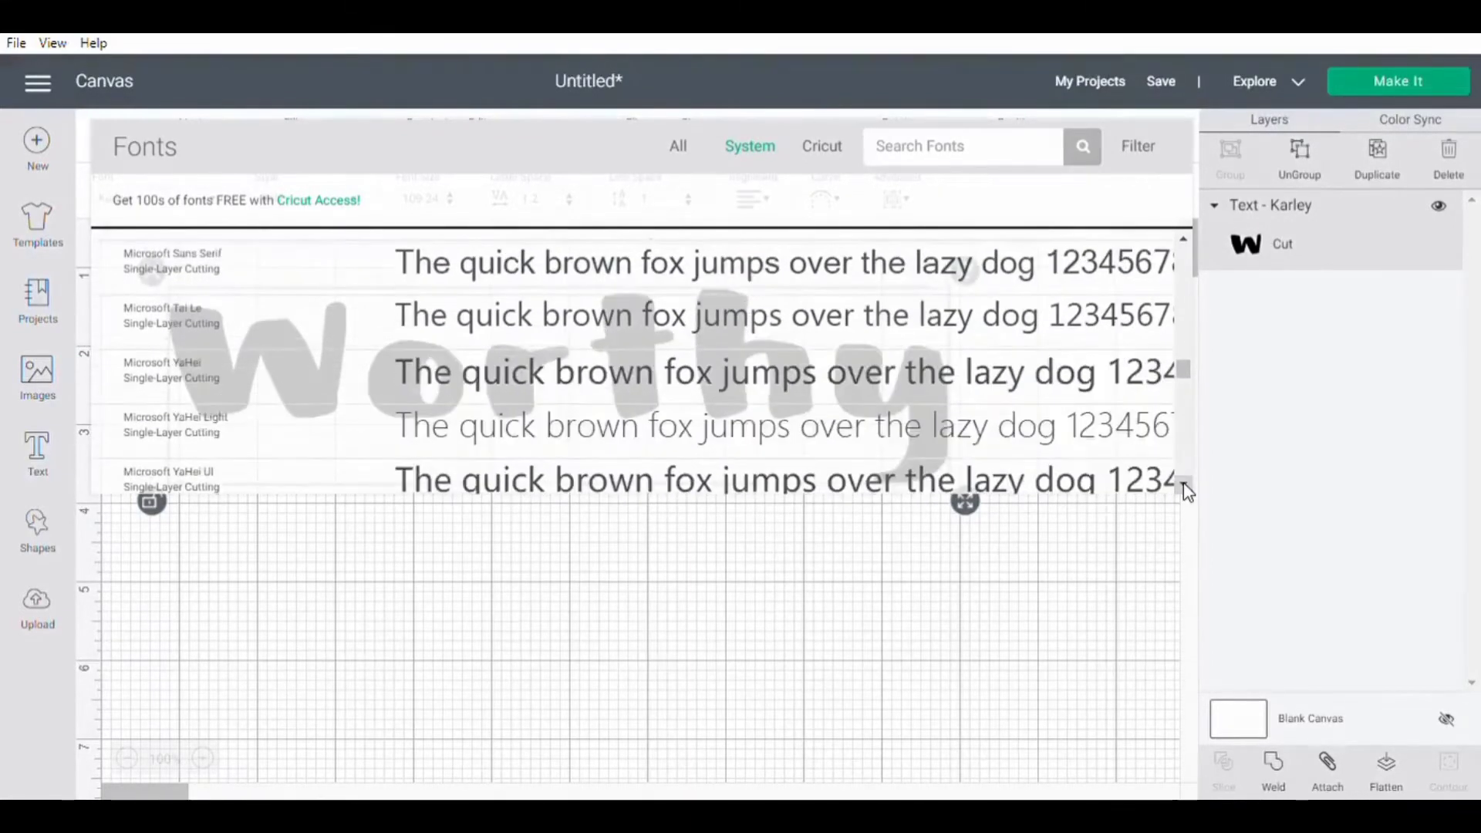
pyautogui.scroll(-3)
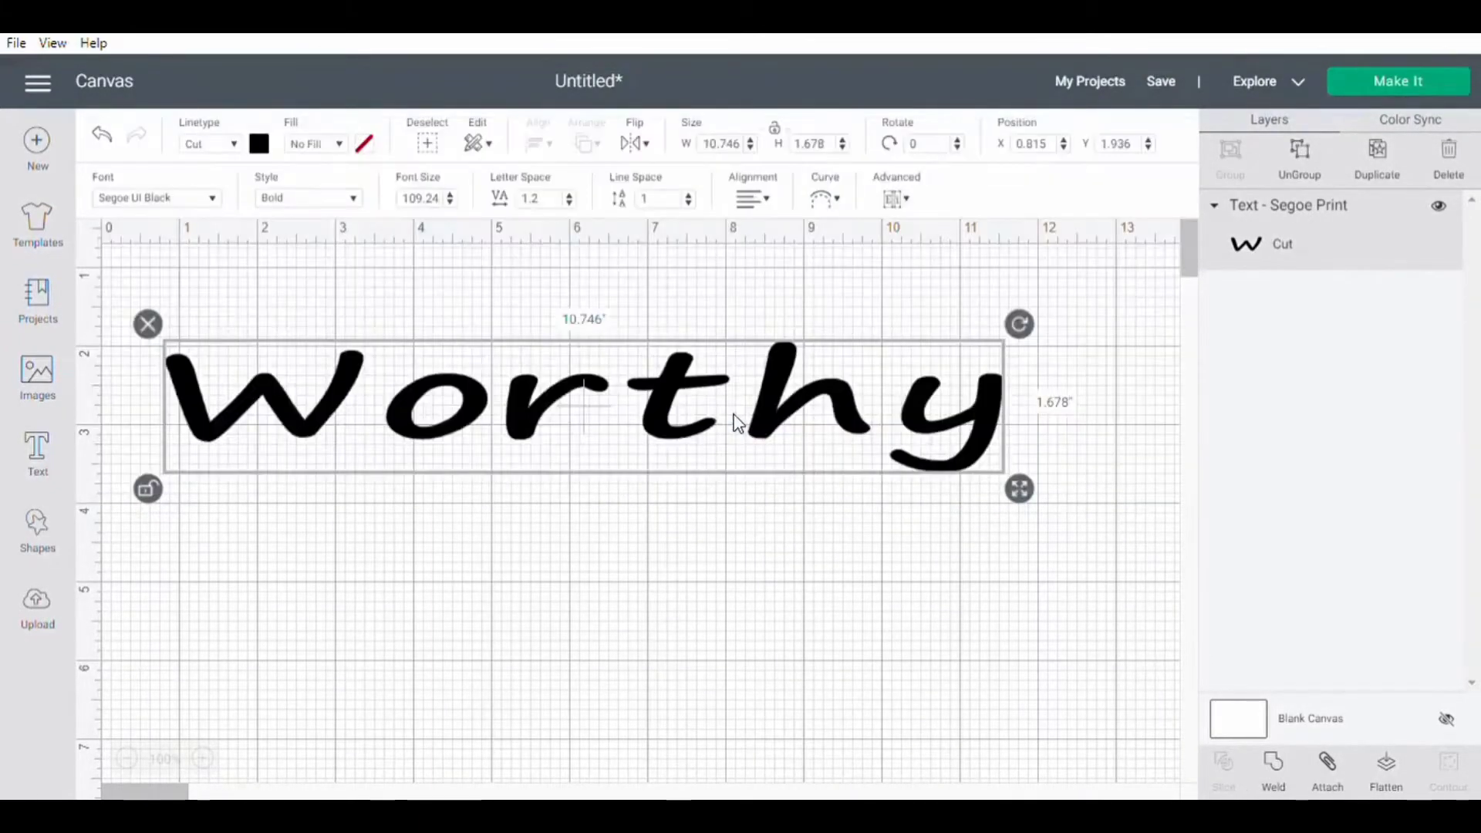
pyautogui.click(155, 198)
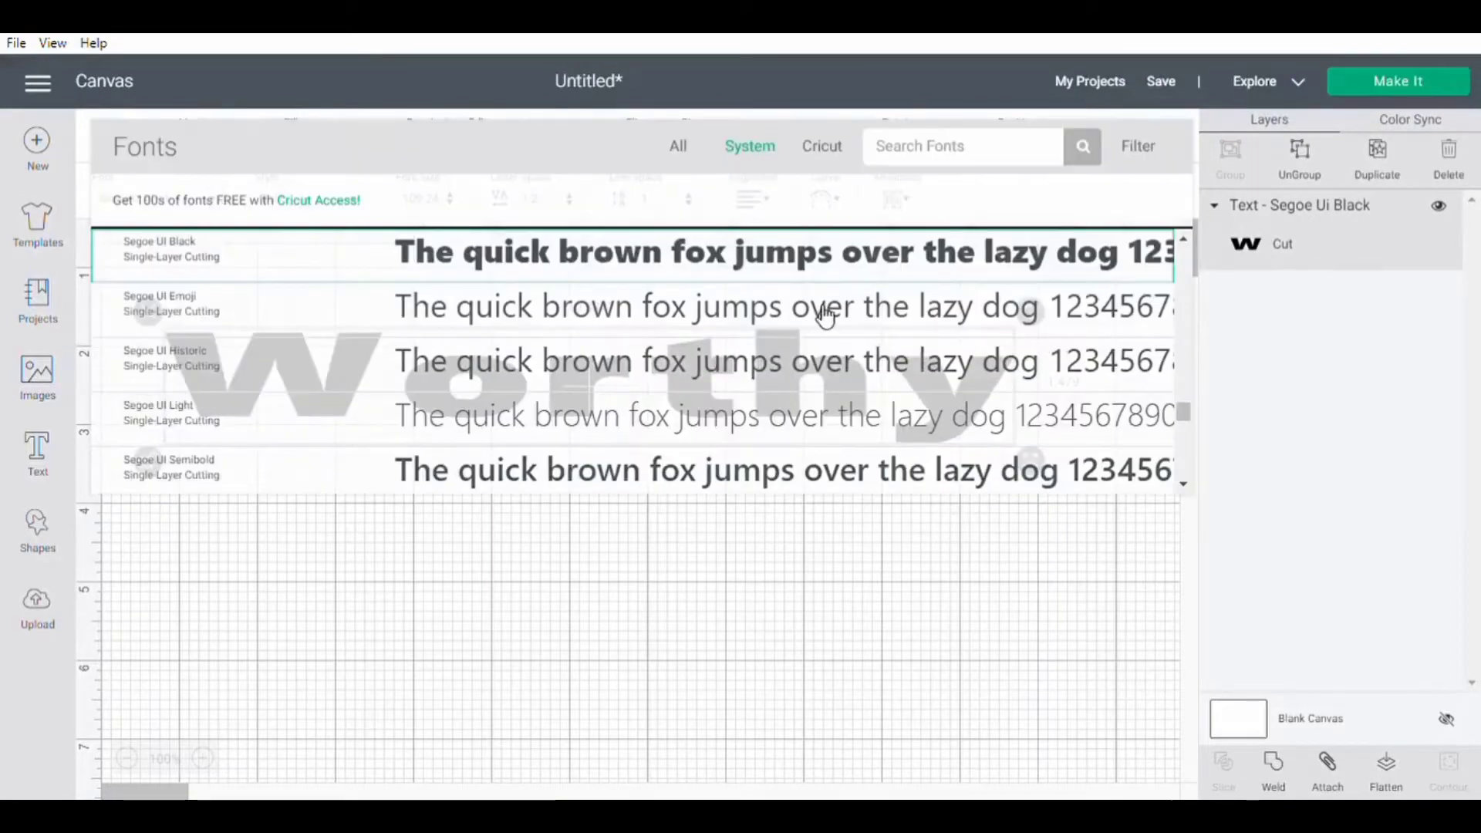
pyautogui.scroll(-3)
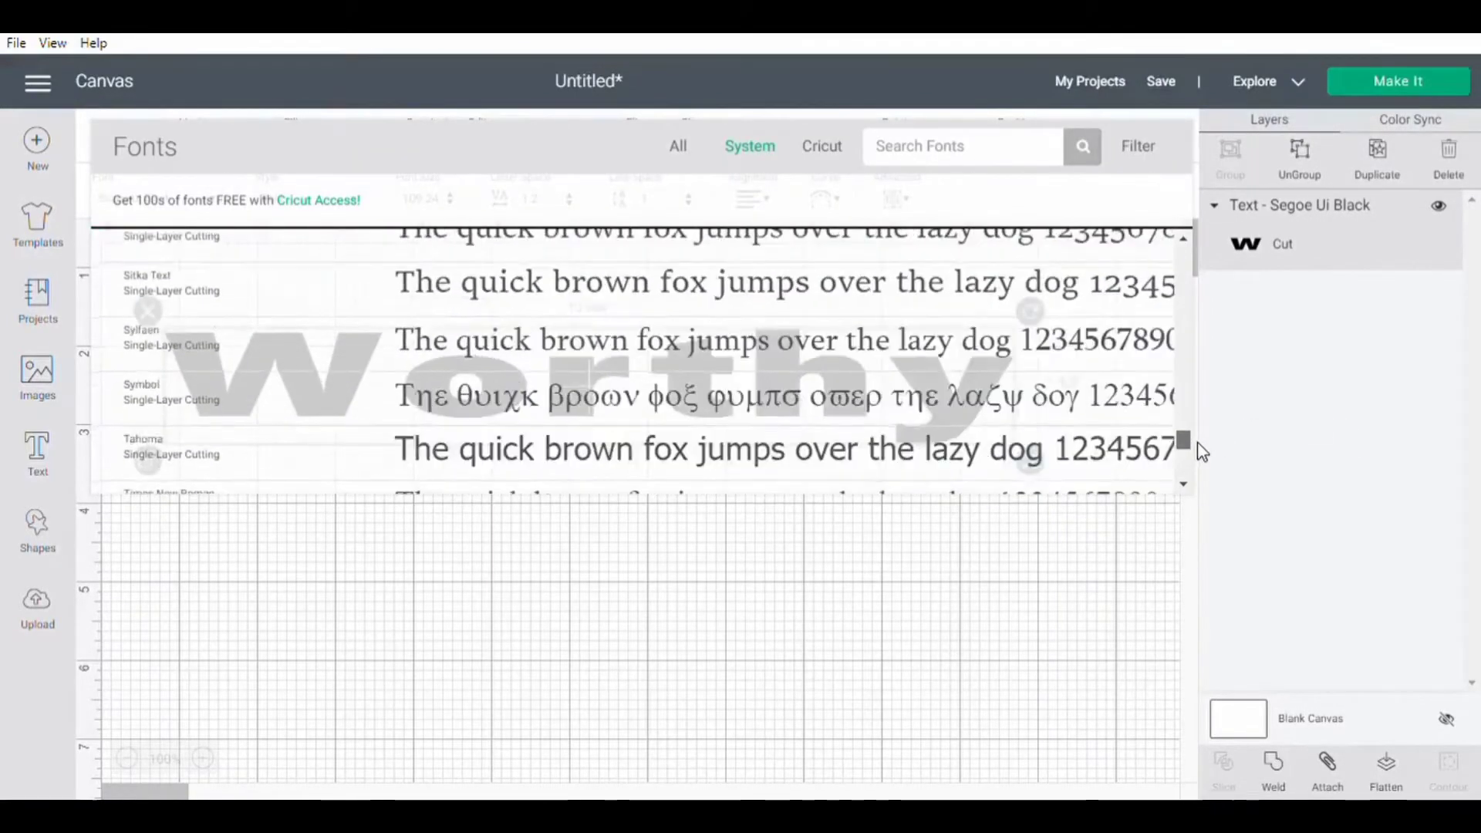
pyautogui.scroll(-3)
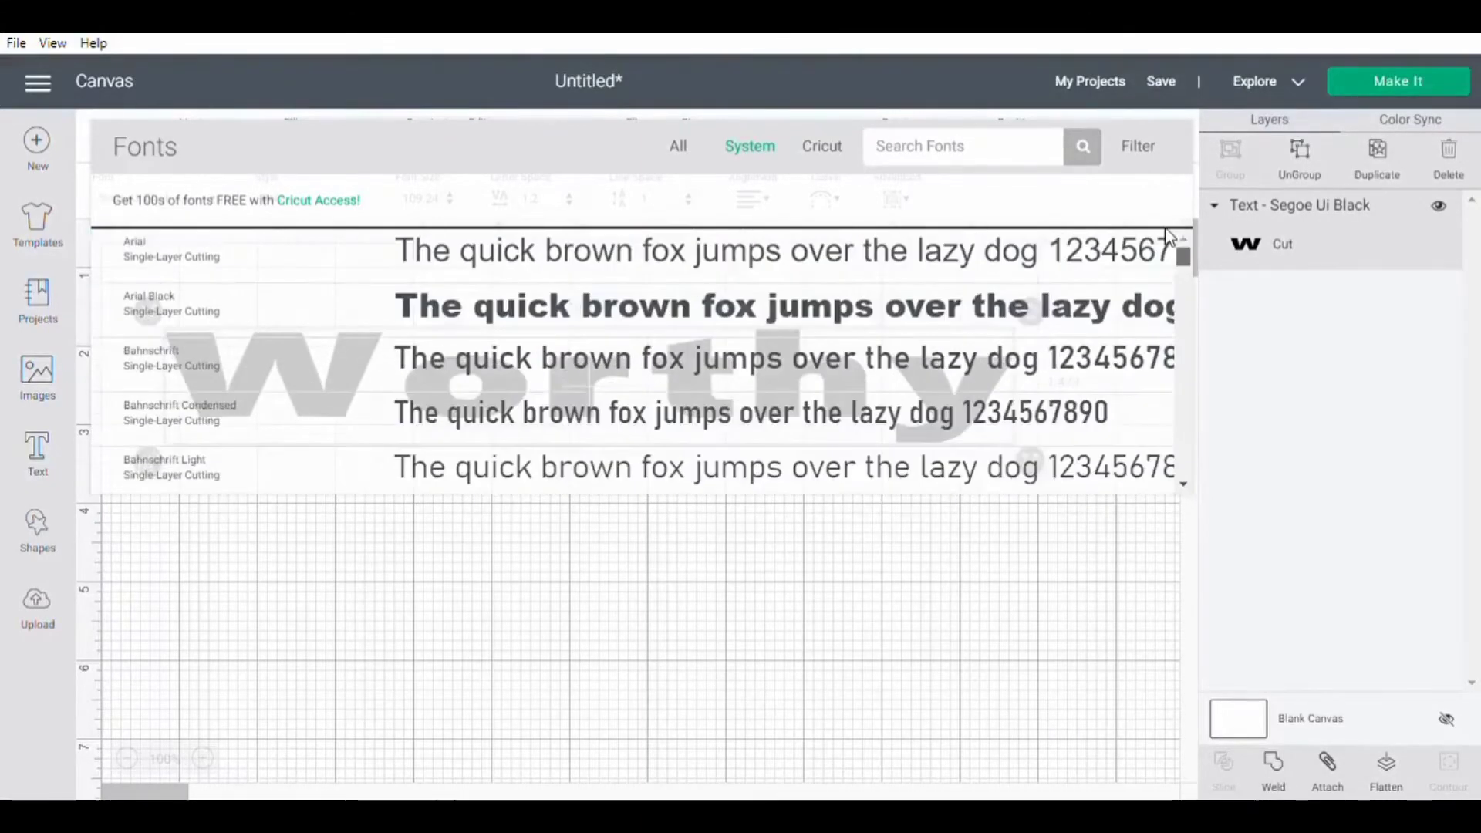
pyautogui.scroll(-3)
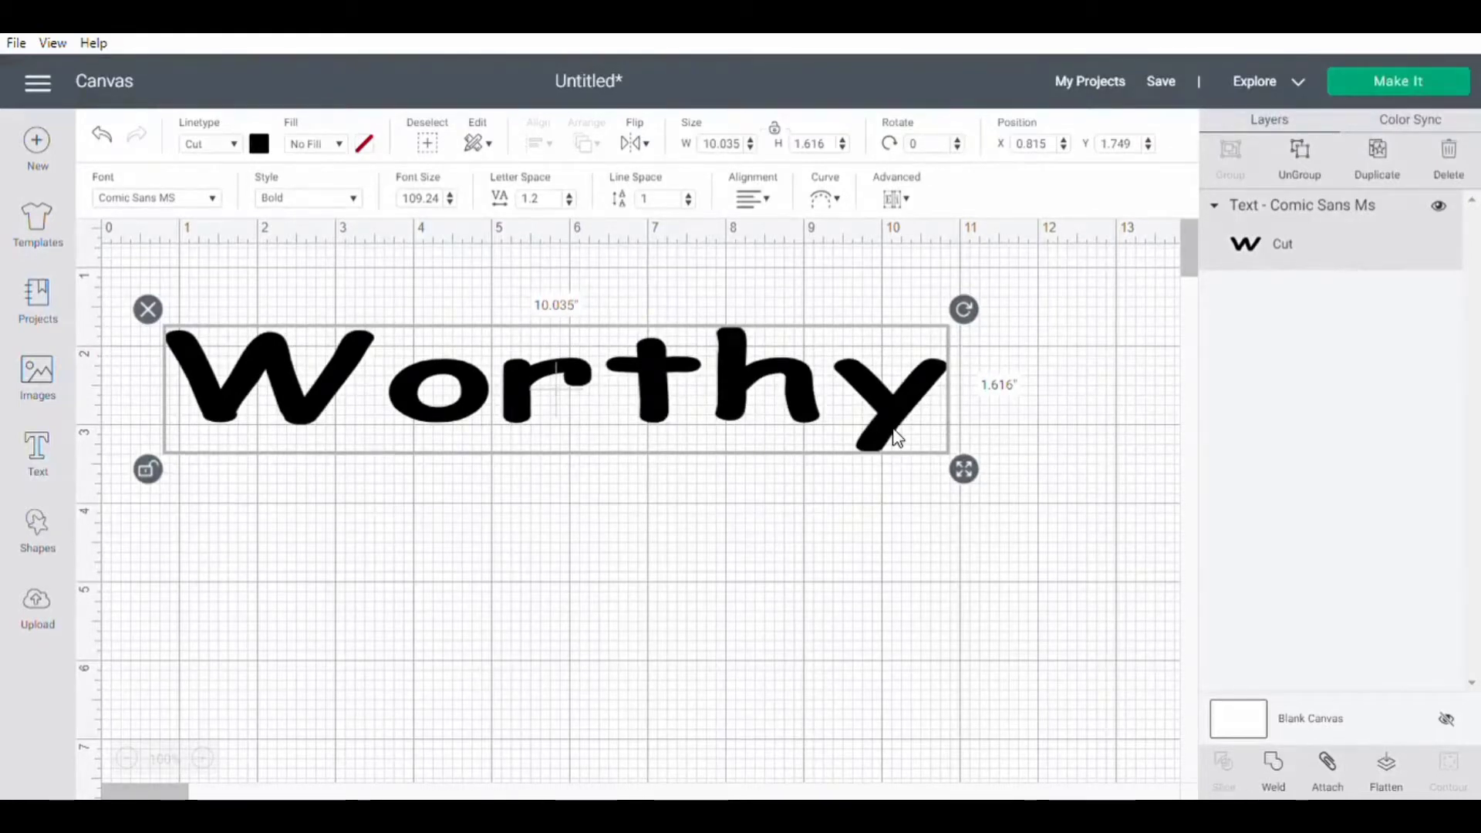
pyautogui.moveTo(478, 524)
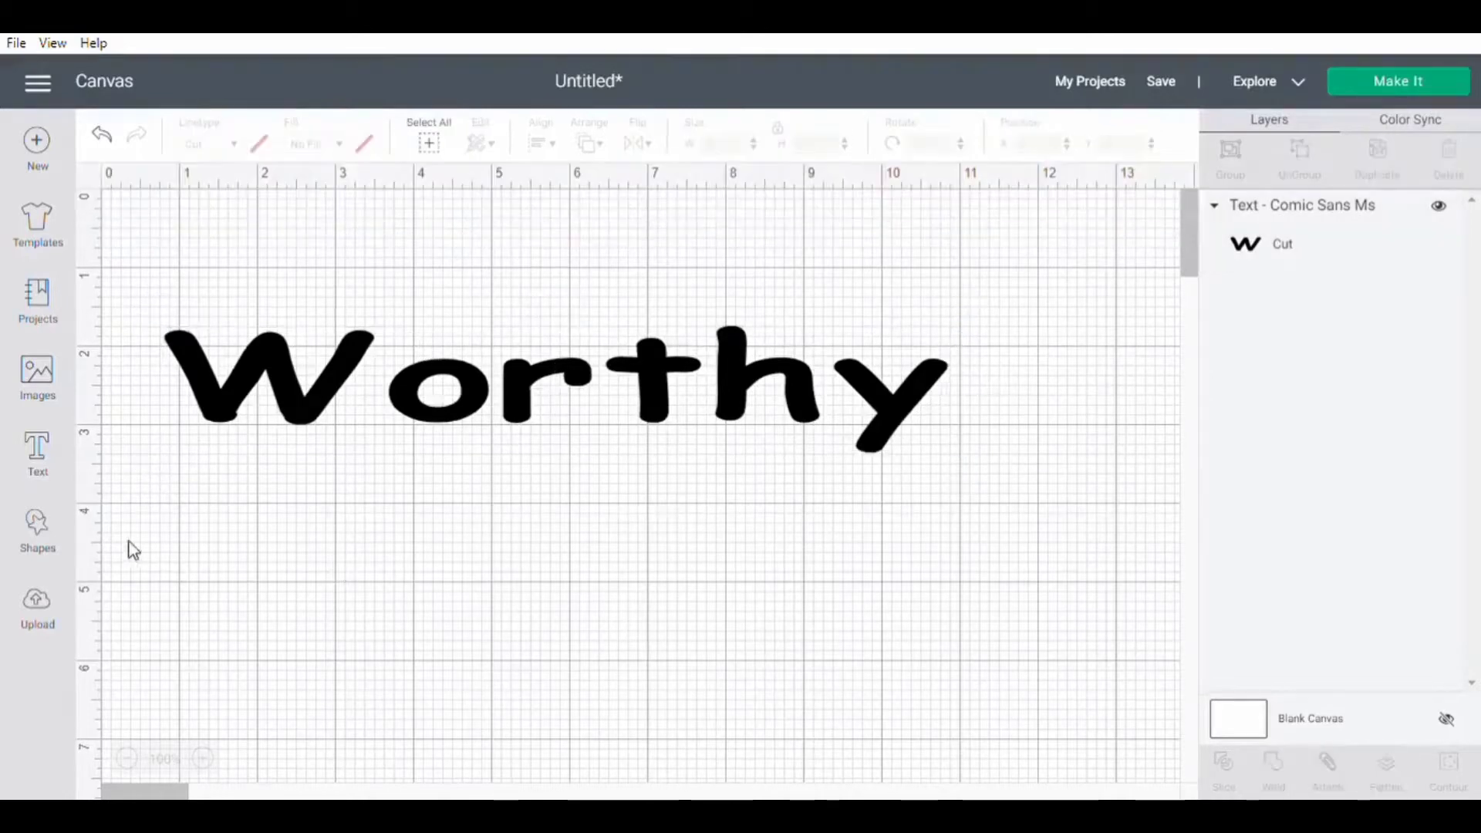
# Step: Add a 'Loved' text layer below Worthy and set it 10 inches wide
pyautogui.click(37, 449)
pyautogui.write('L')
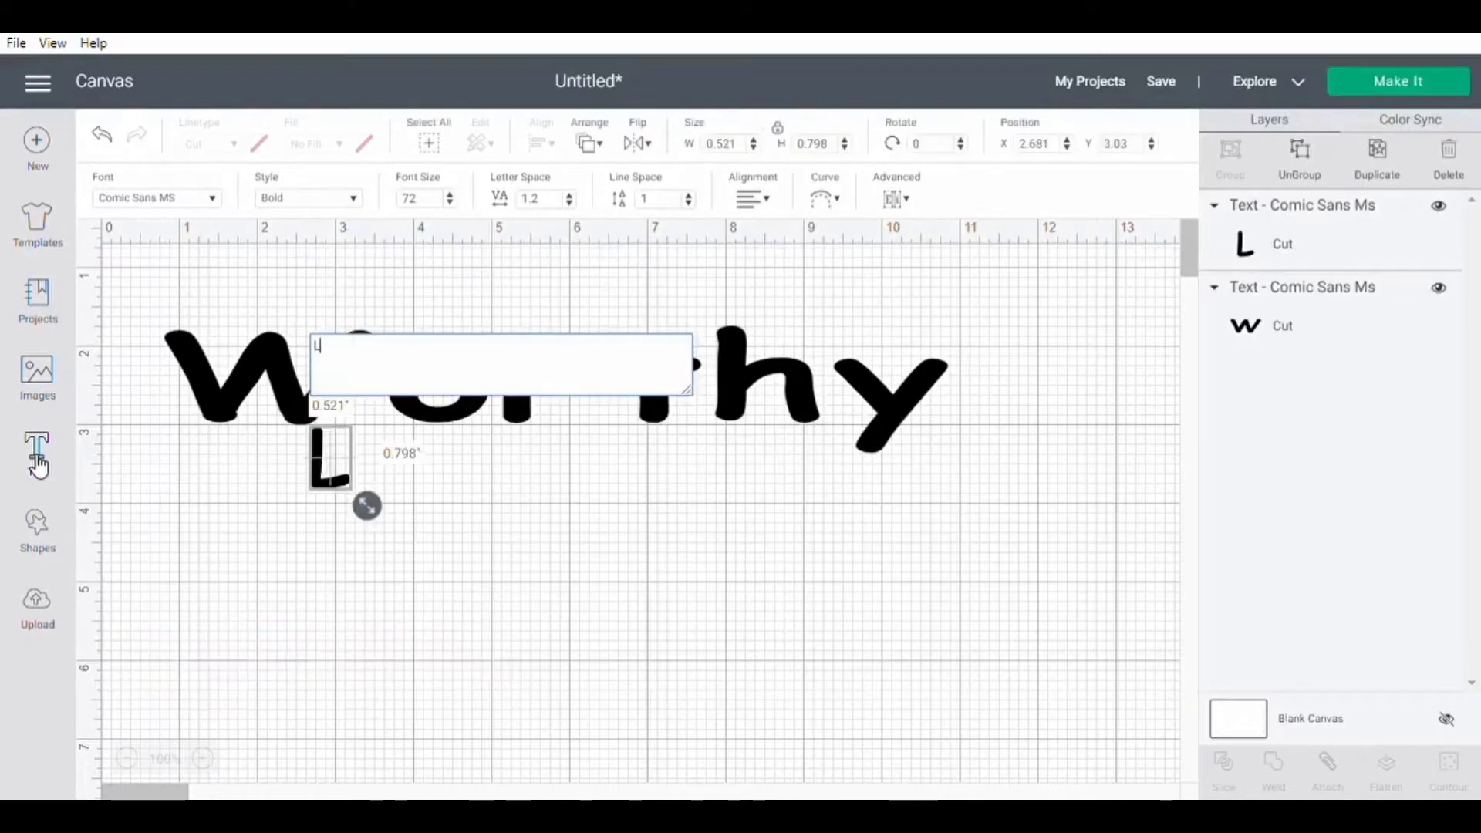
pyautogui.write('ove')
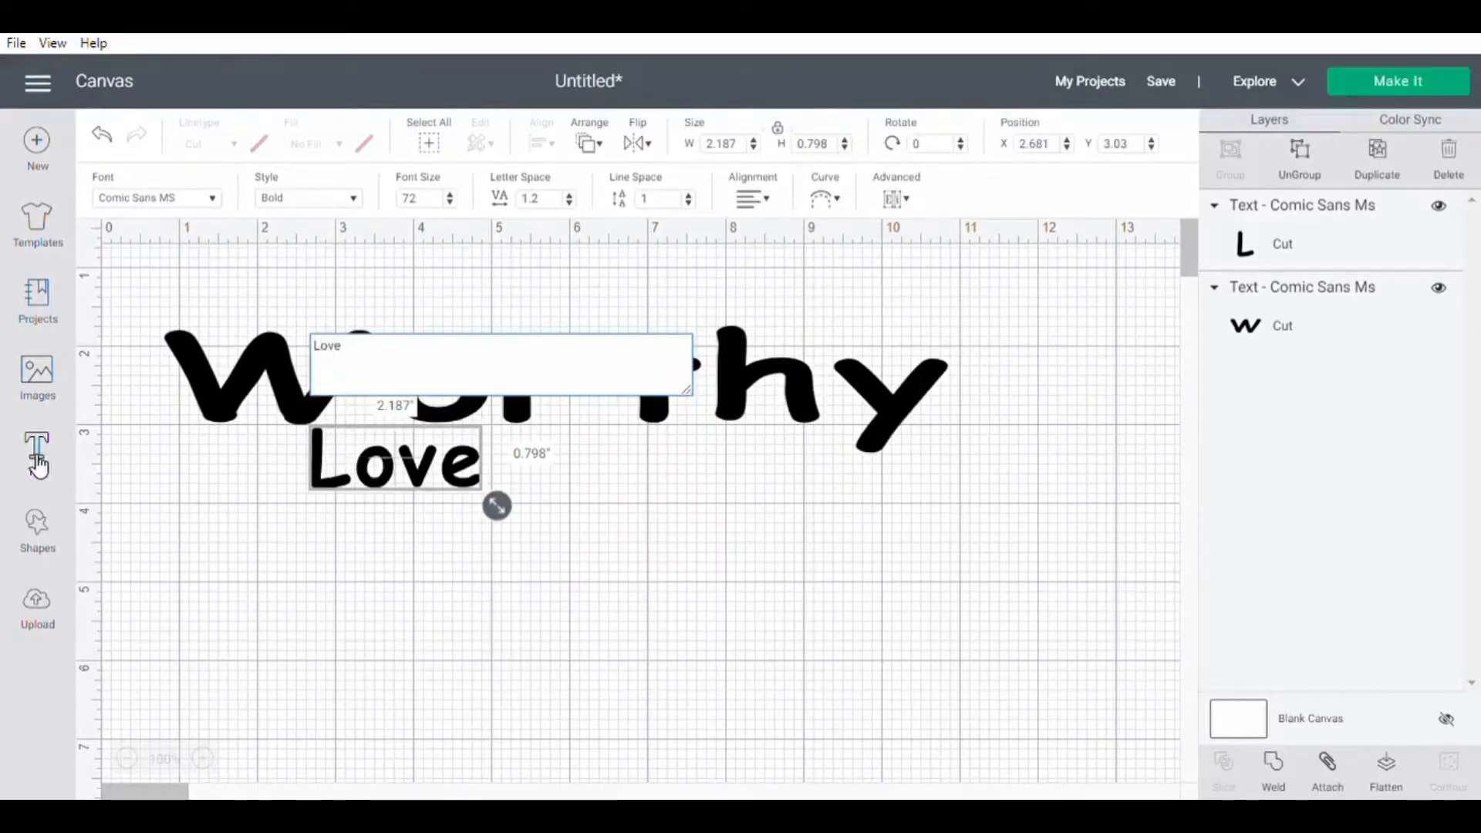
pyautogui.write('d')
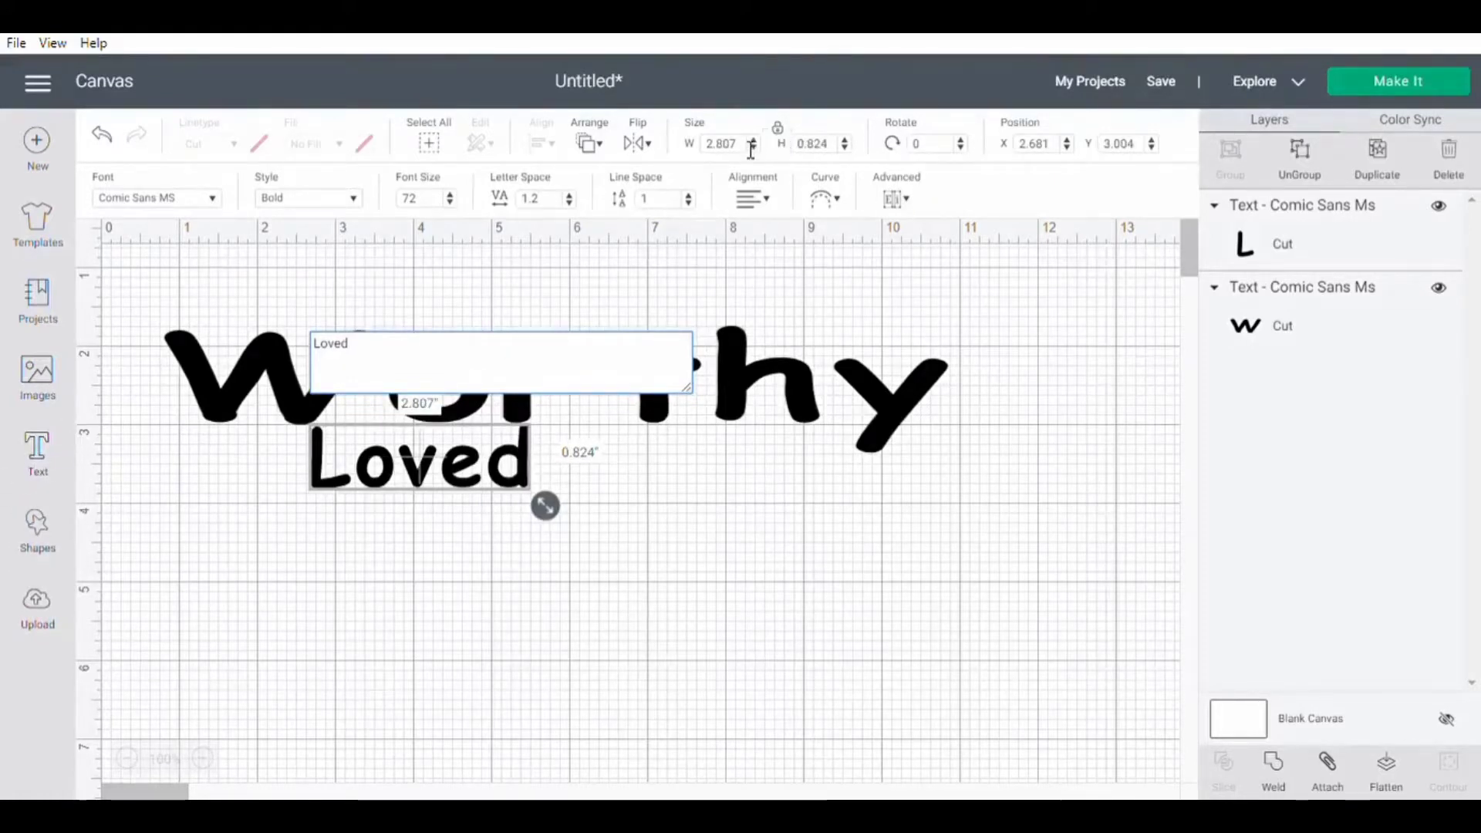
pyautogui.click(720, 144)
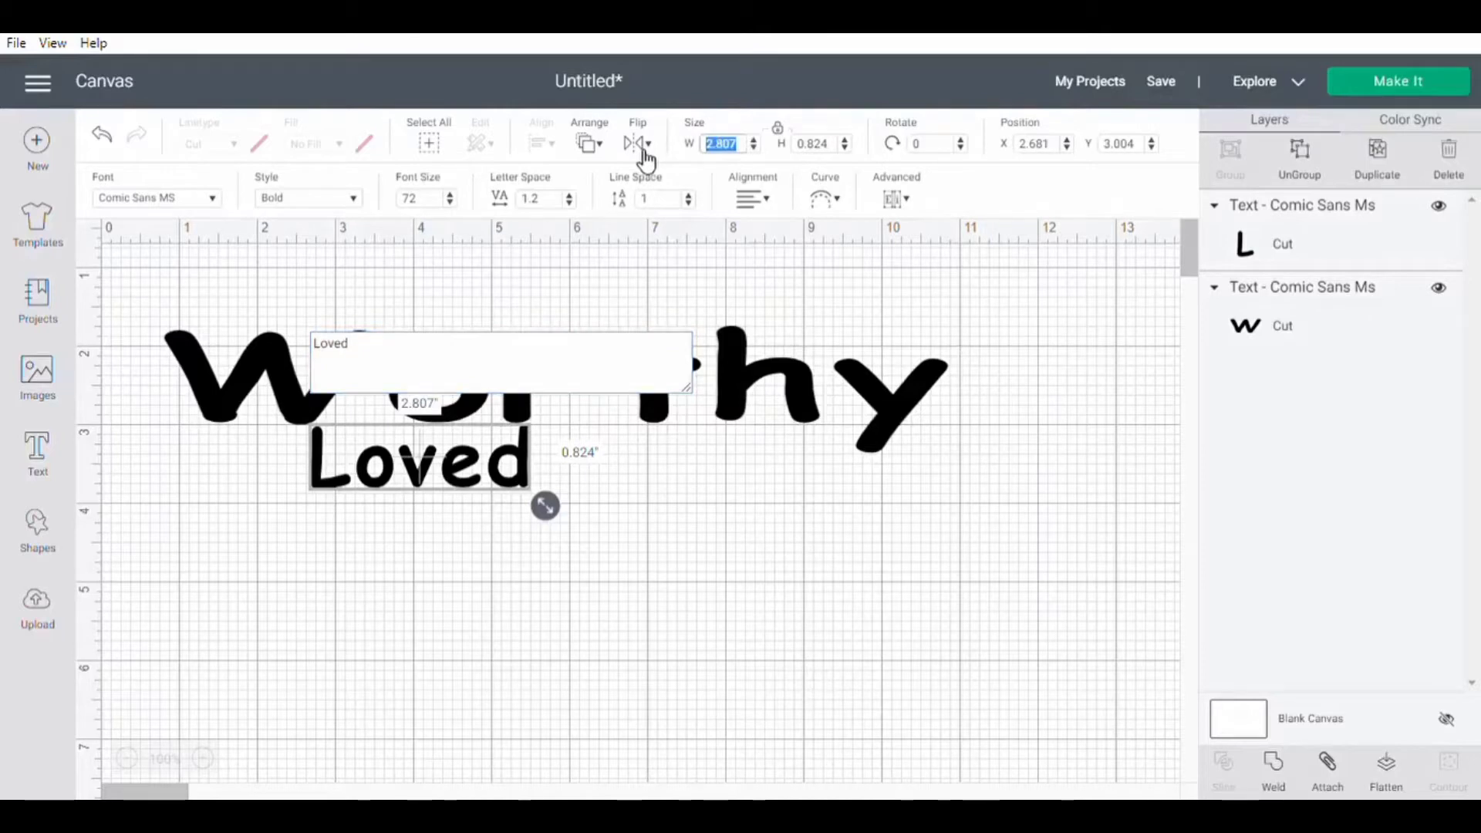
pyautogui.moveTo(545, 505); pyautogui.dragTo(1107, 672)
pyautogui.write('10')
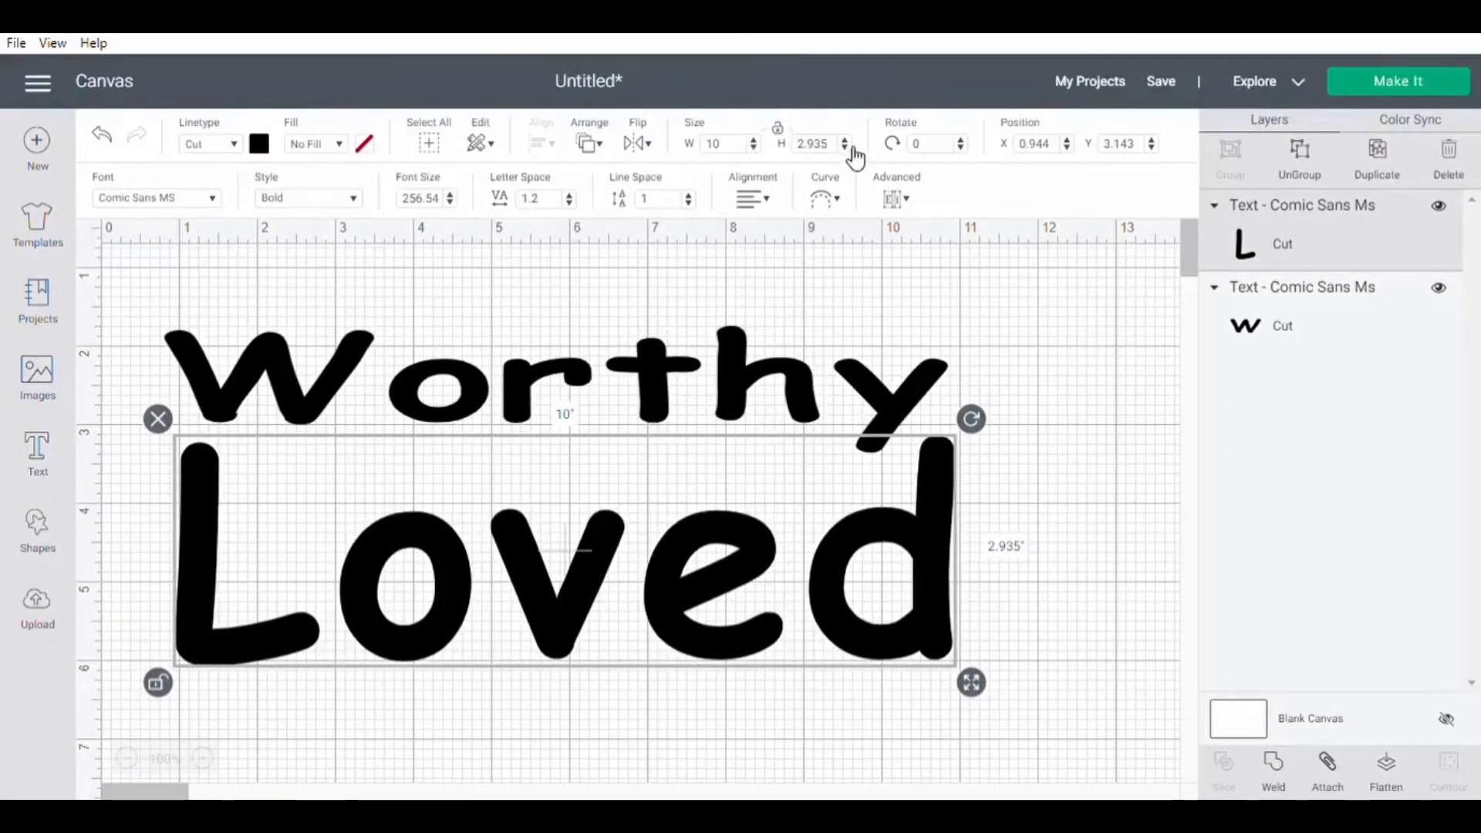
# Step: Resize Worthy to 10 inches wide and adjust its height
pyautogui.click(845, 149)
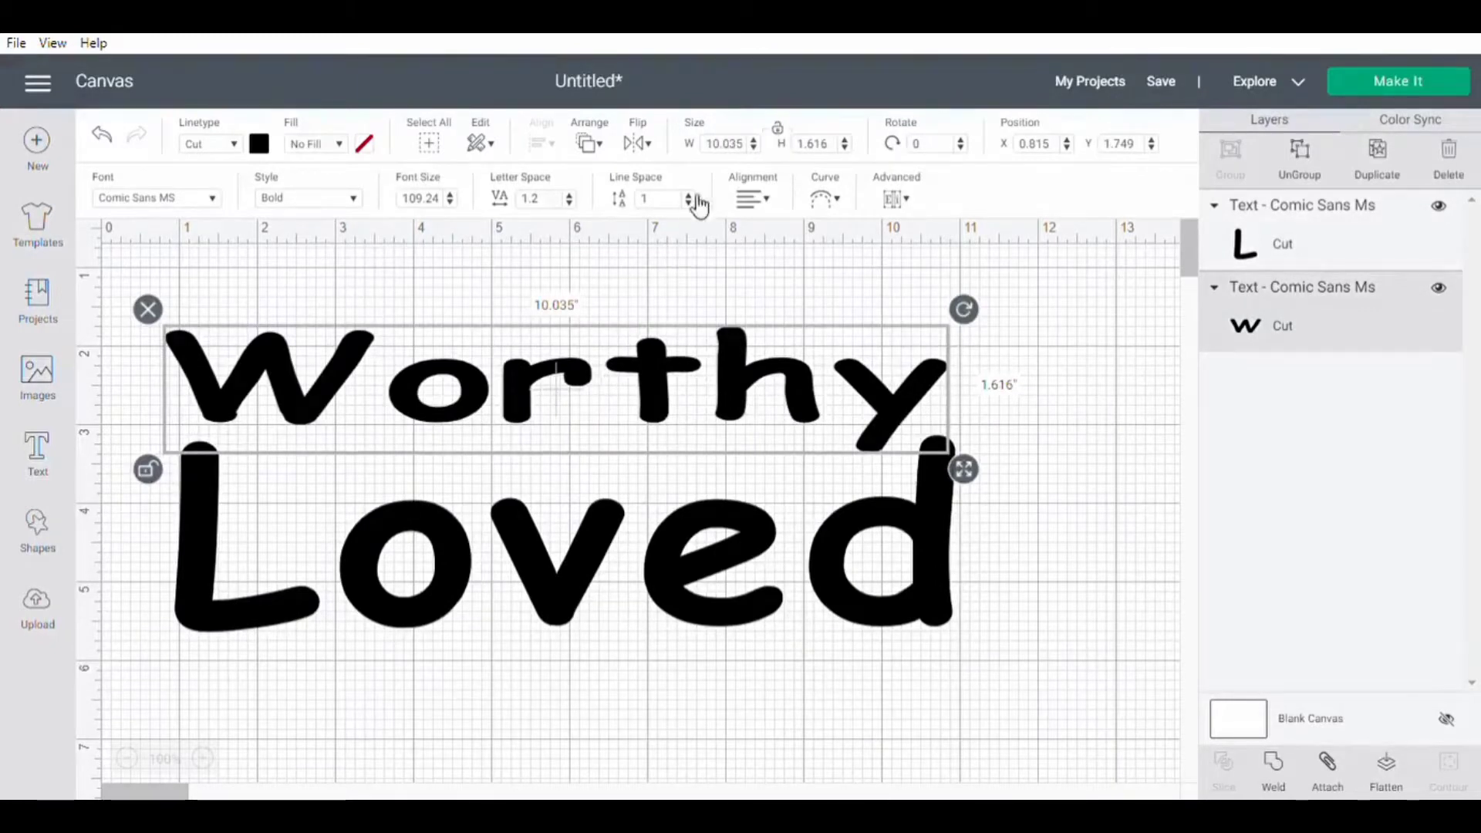
pyautogui.moveTo(851, 151)
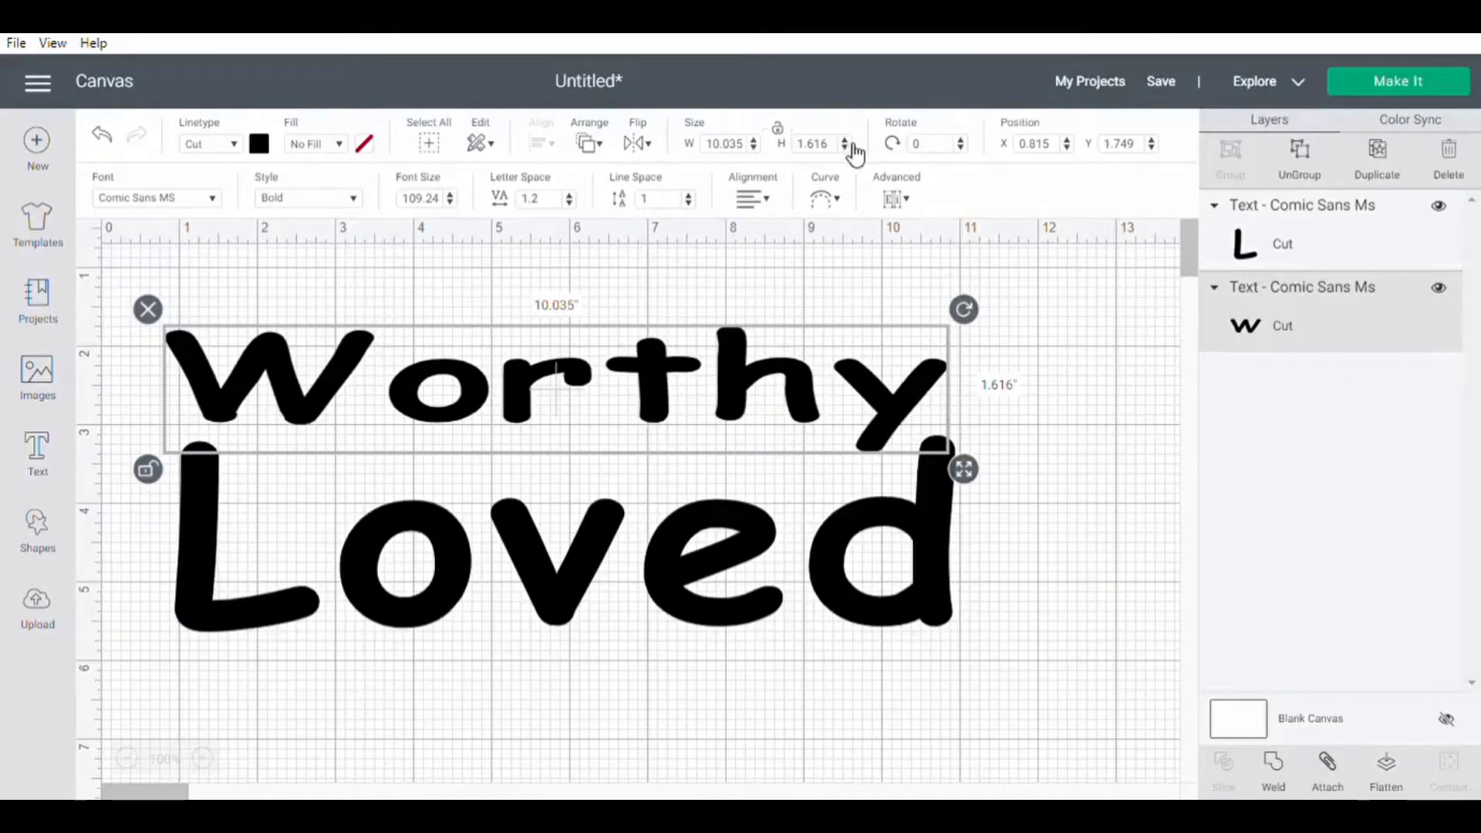
pyautogui.click(848, 138)
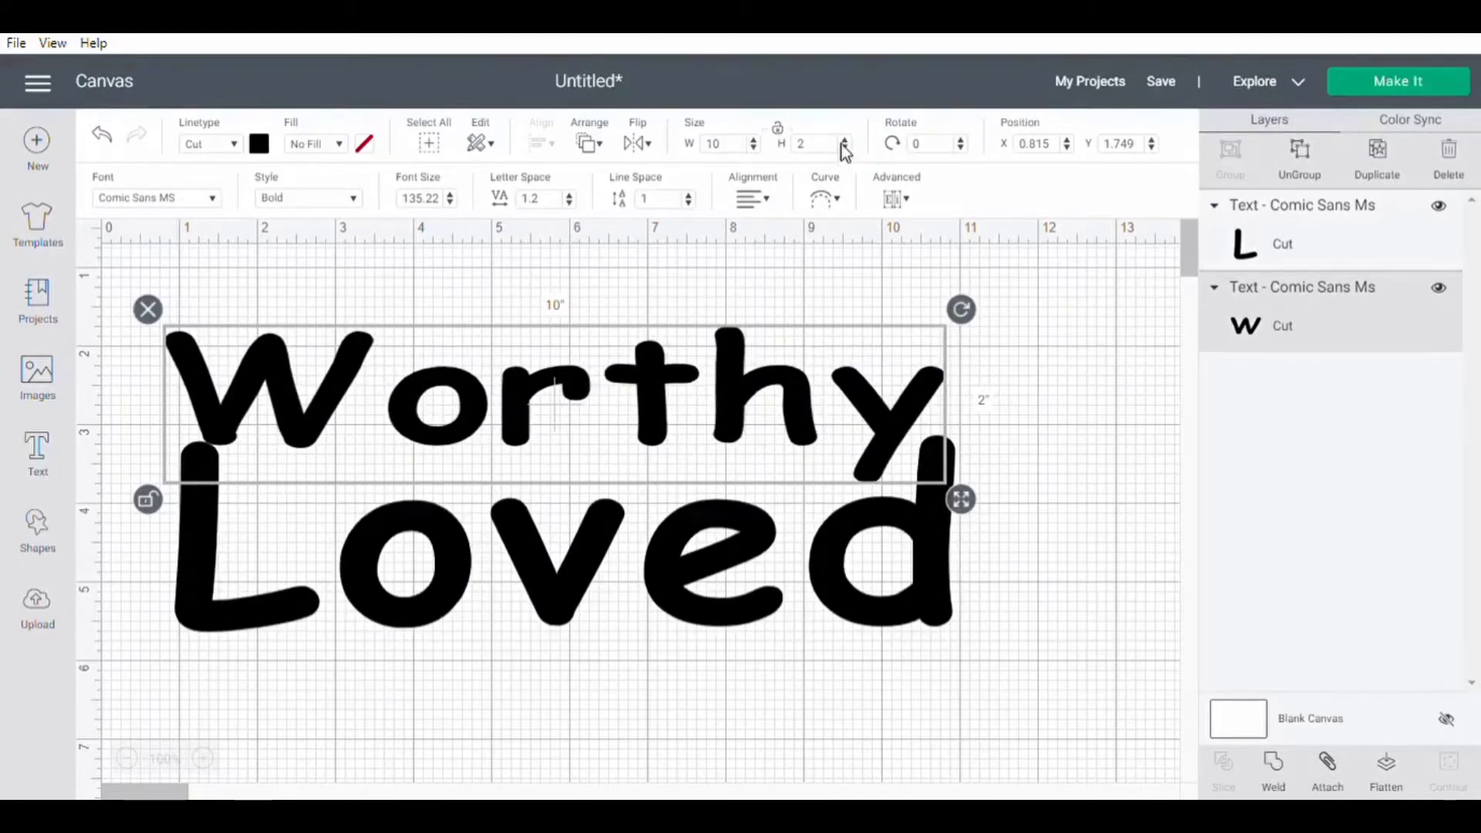
pyautogui.click(846, 139)
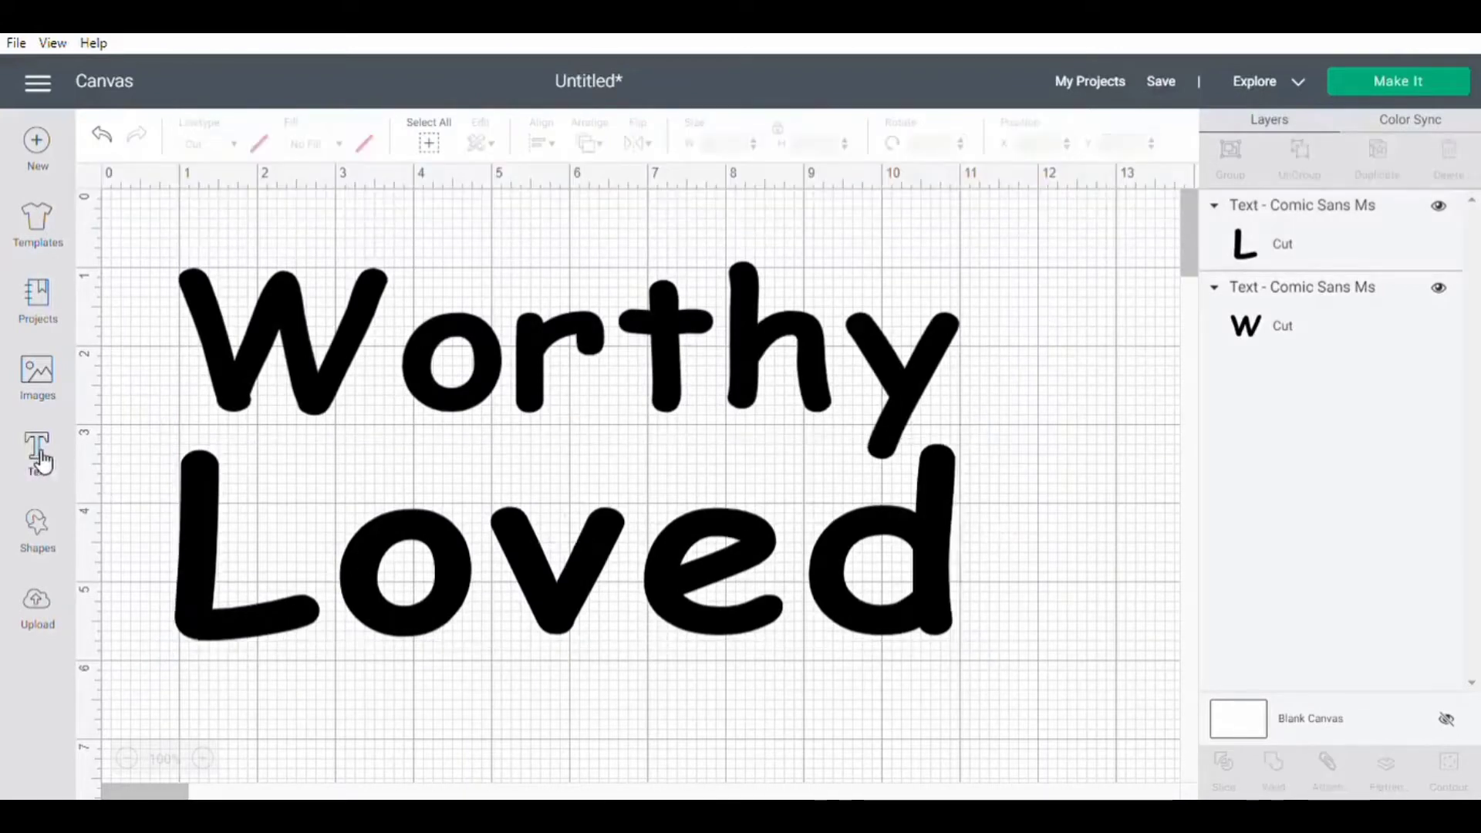
# Step: Add an 'AND' text layer and drag it between Worthy and Loved
pyautogui.click(36, 453)
pyautogui.write('A')
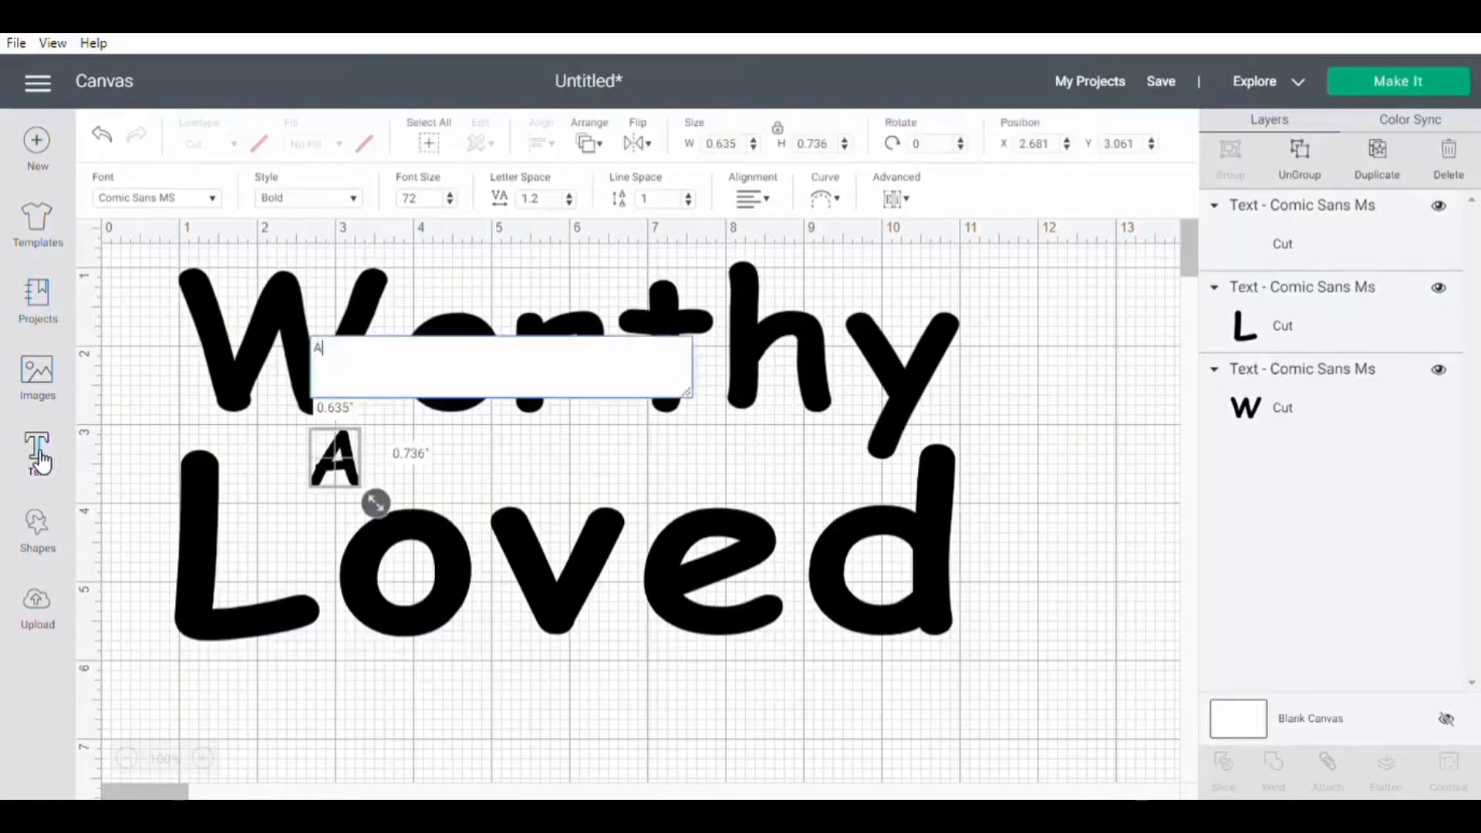
pyautogui.write('ND')
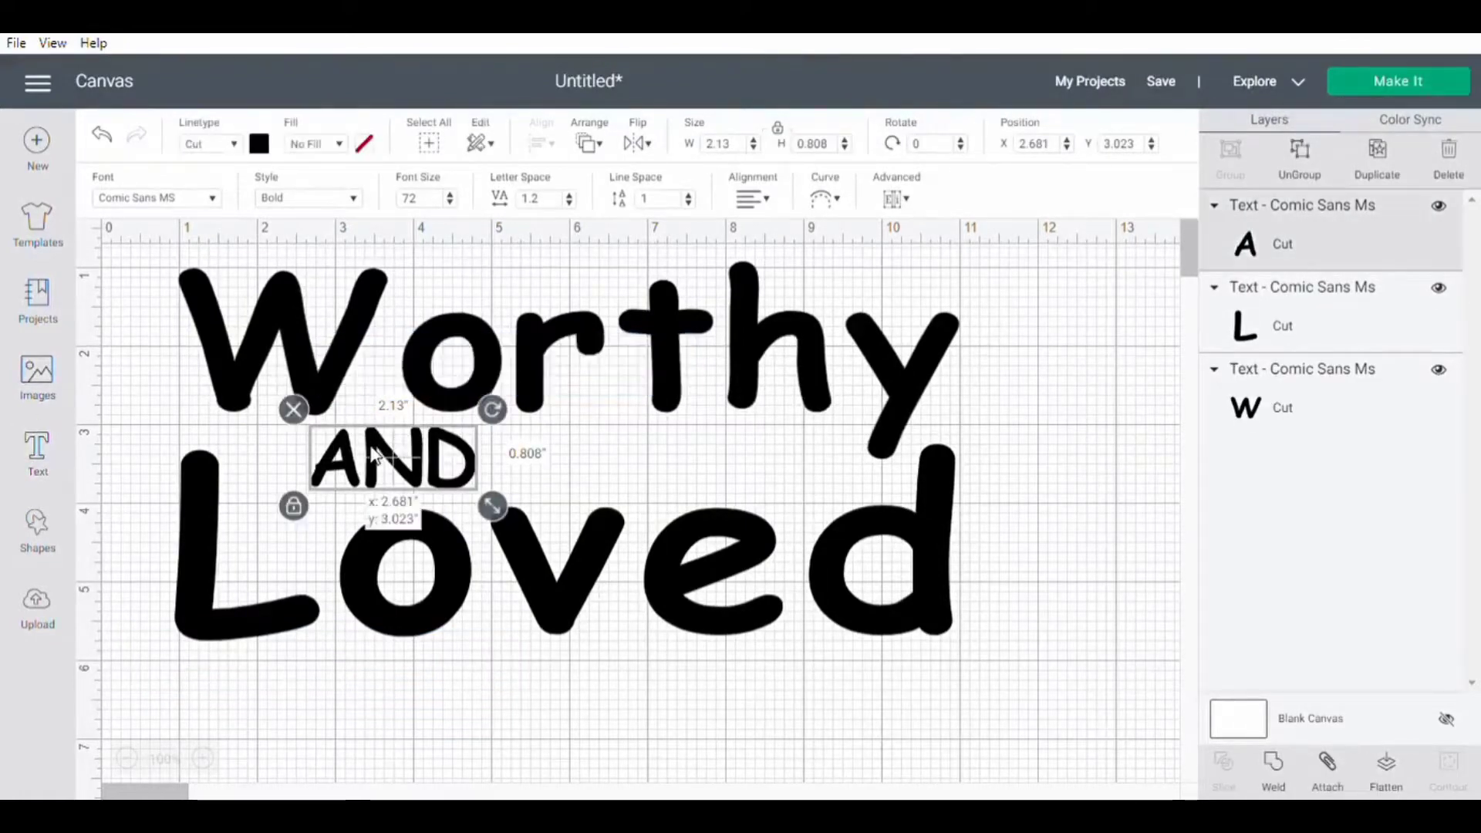
pyautogui.moveTo(392, 459); pyautogui.dragTo(537, 444)
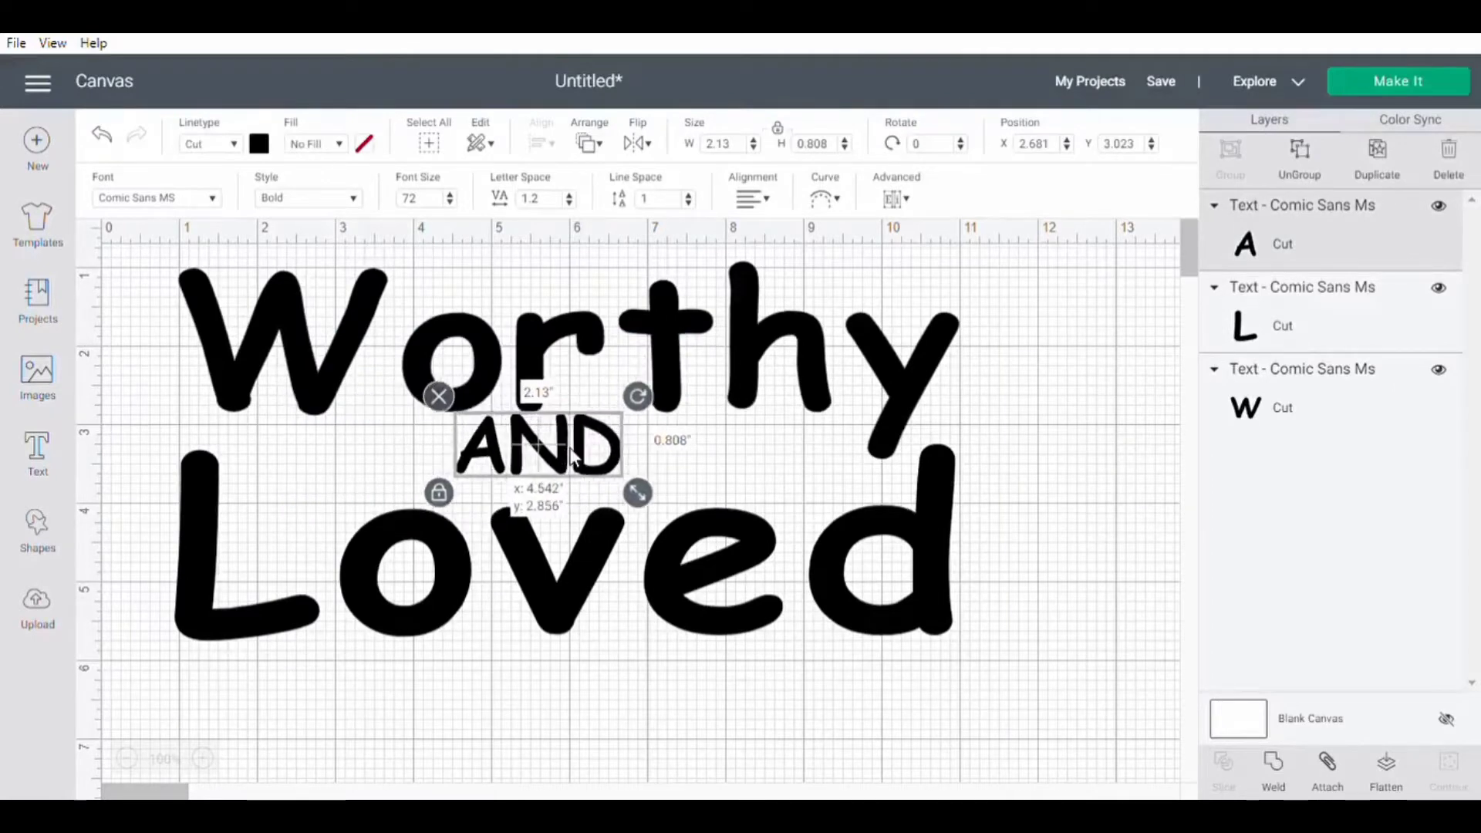
pyautogui.moveTo(535, 445); pyautogui.dragTo(593, 451)
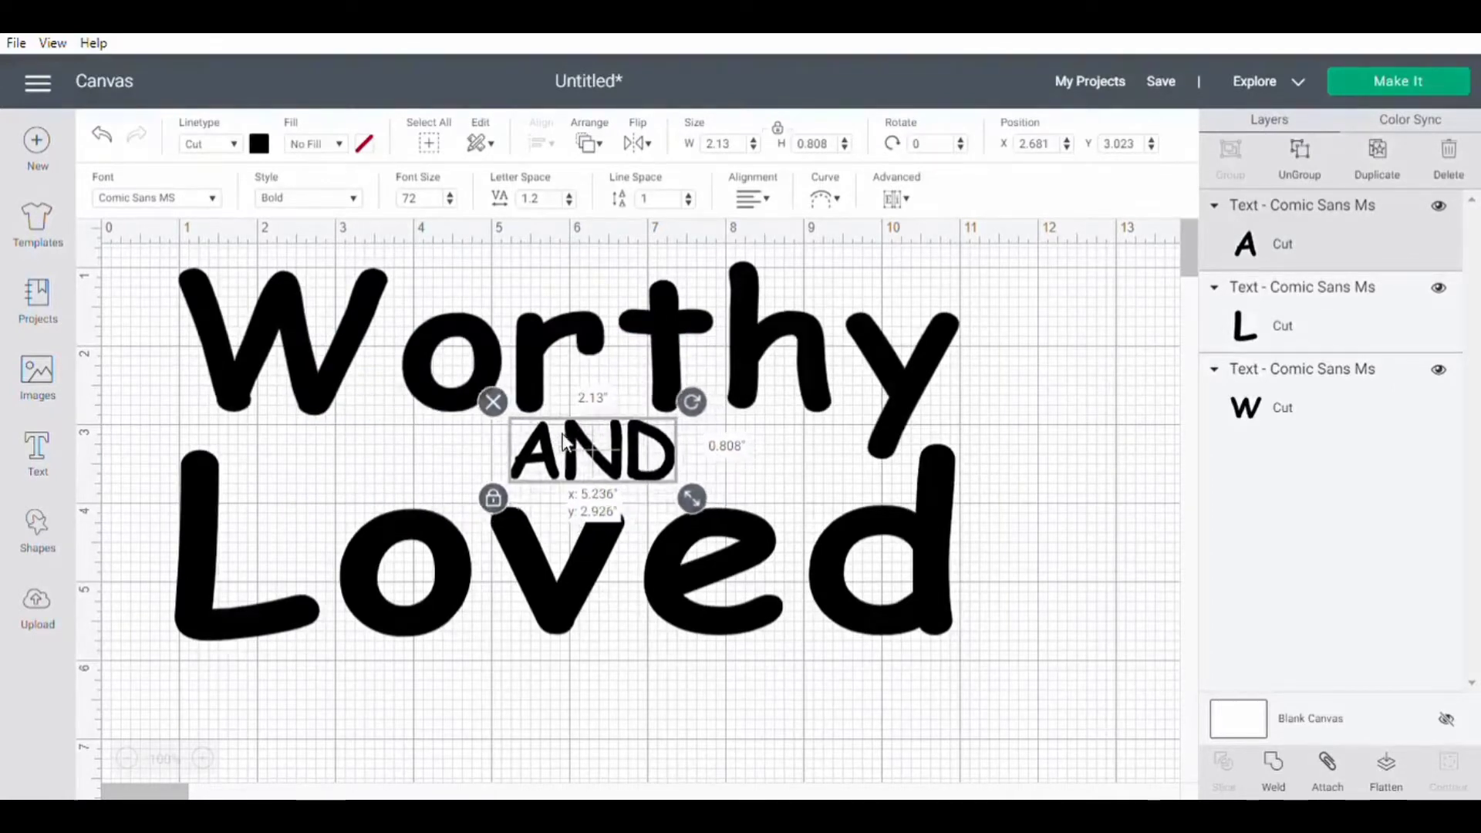
pyautogui.moveTo(593, 451); pyautogui.dragTo(584, 444)
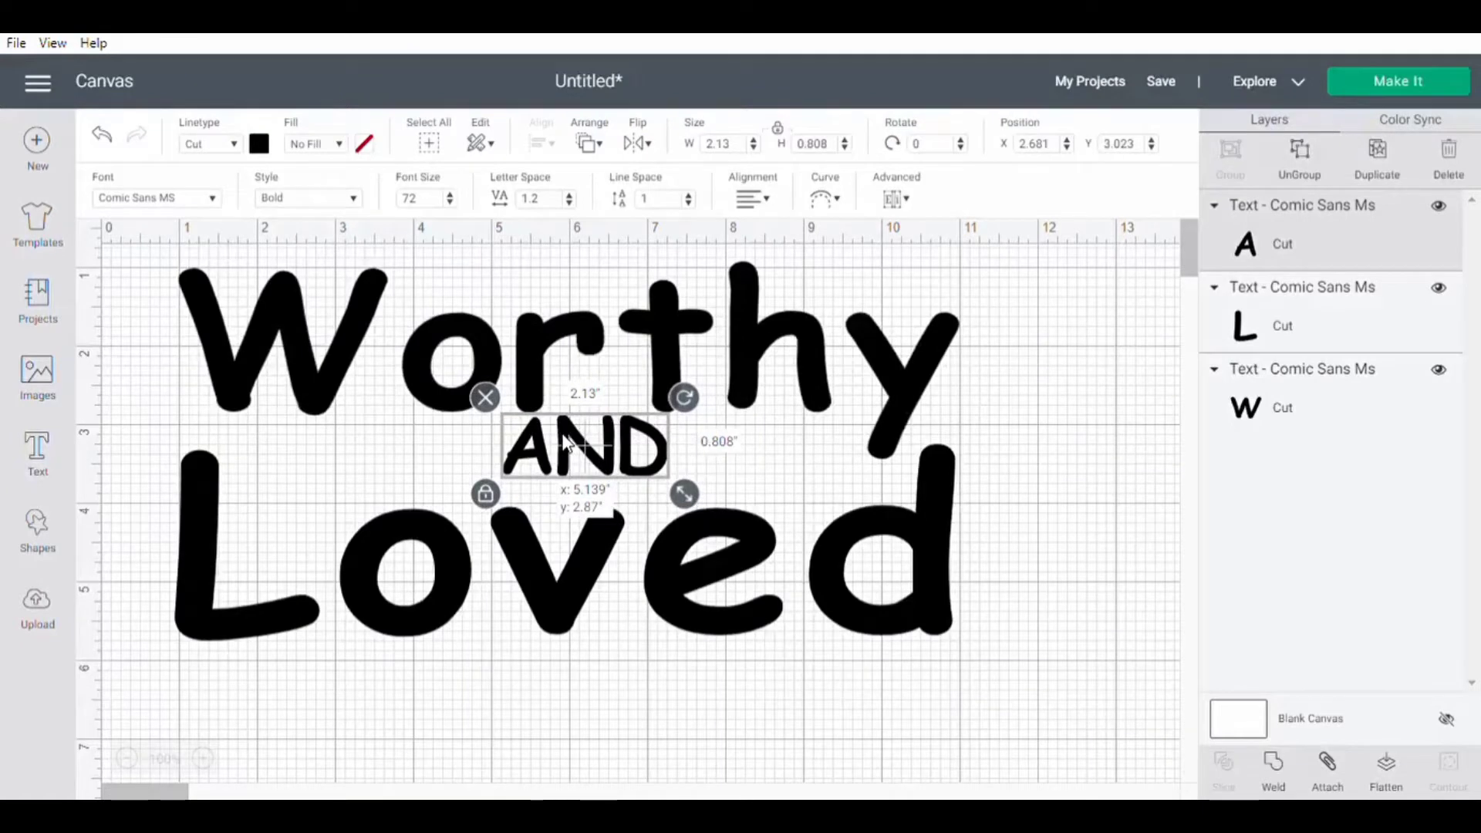
pyautogui.moveTo(584, 445); pyautogui.dragTo(678, 433)
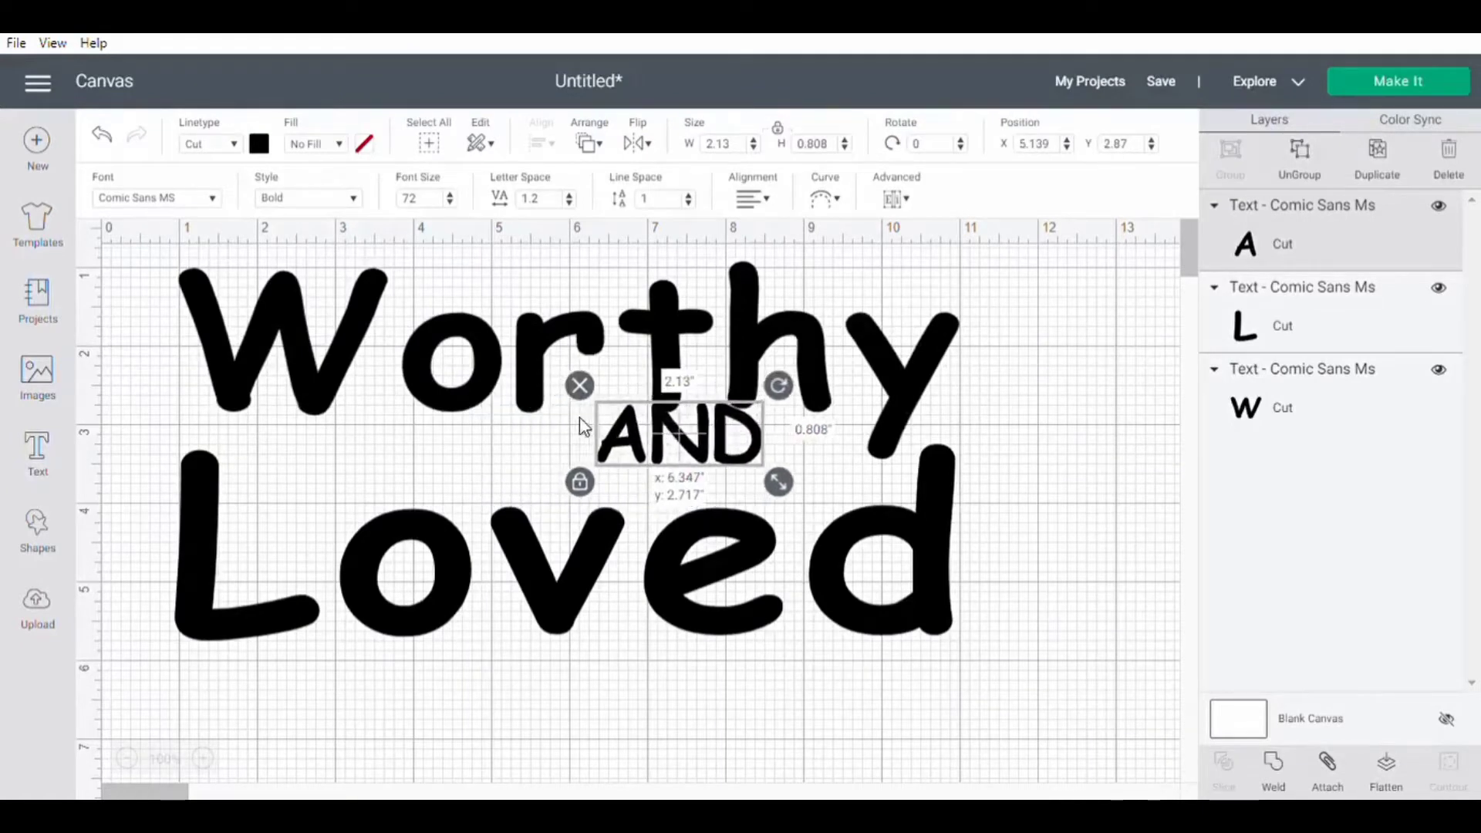
# Step: Settle Worthy above Loved and centre AND in the gap
pyautogui.moveTo(678, 433); pyautogui.dragTo(601, 459)
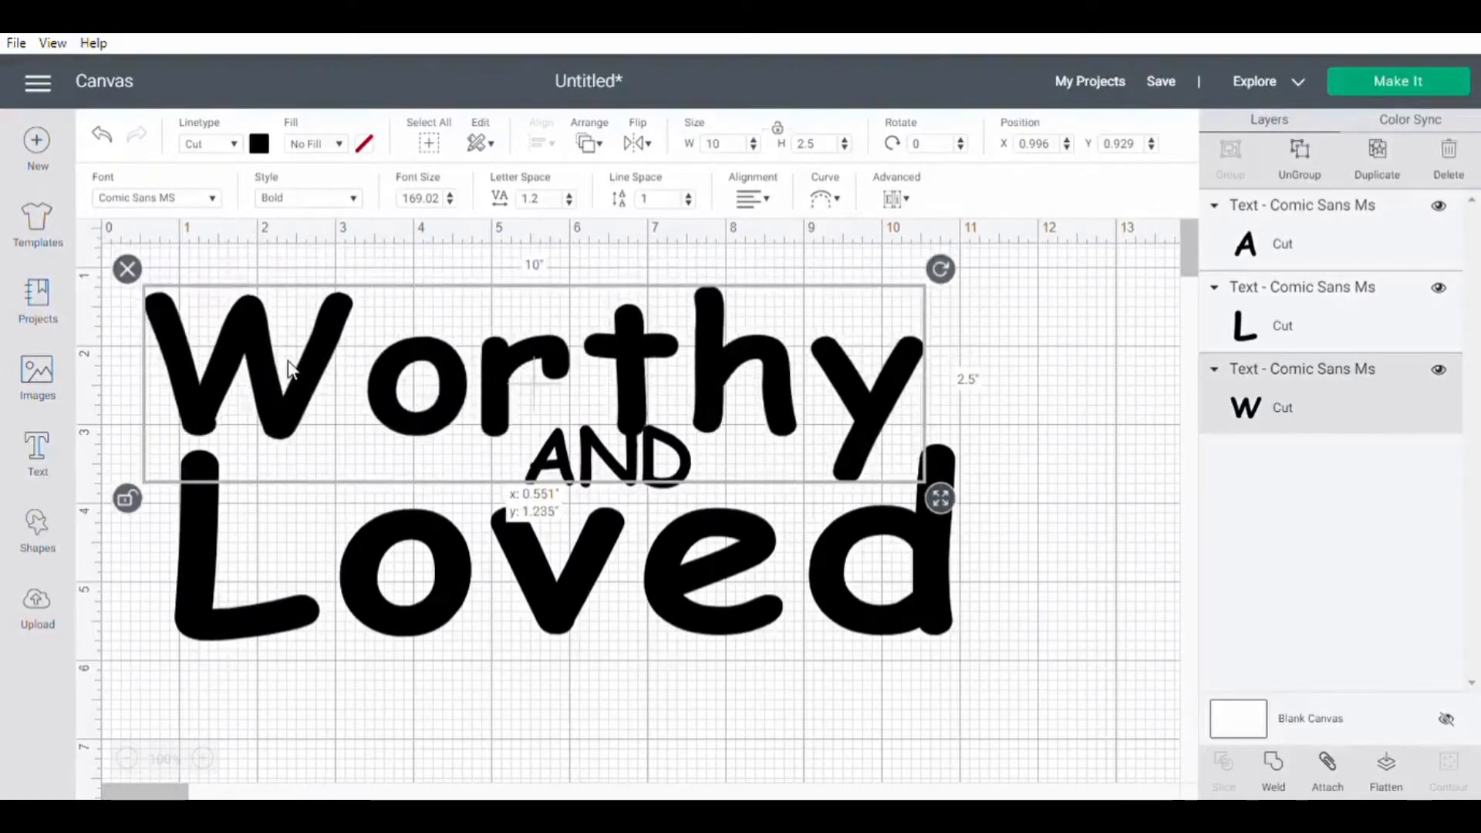
pyautogui.moveTo(288, 369); pyautogui.dragTo(335, 358)
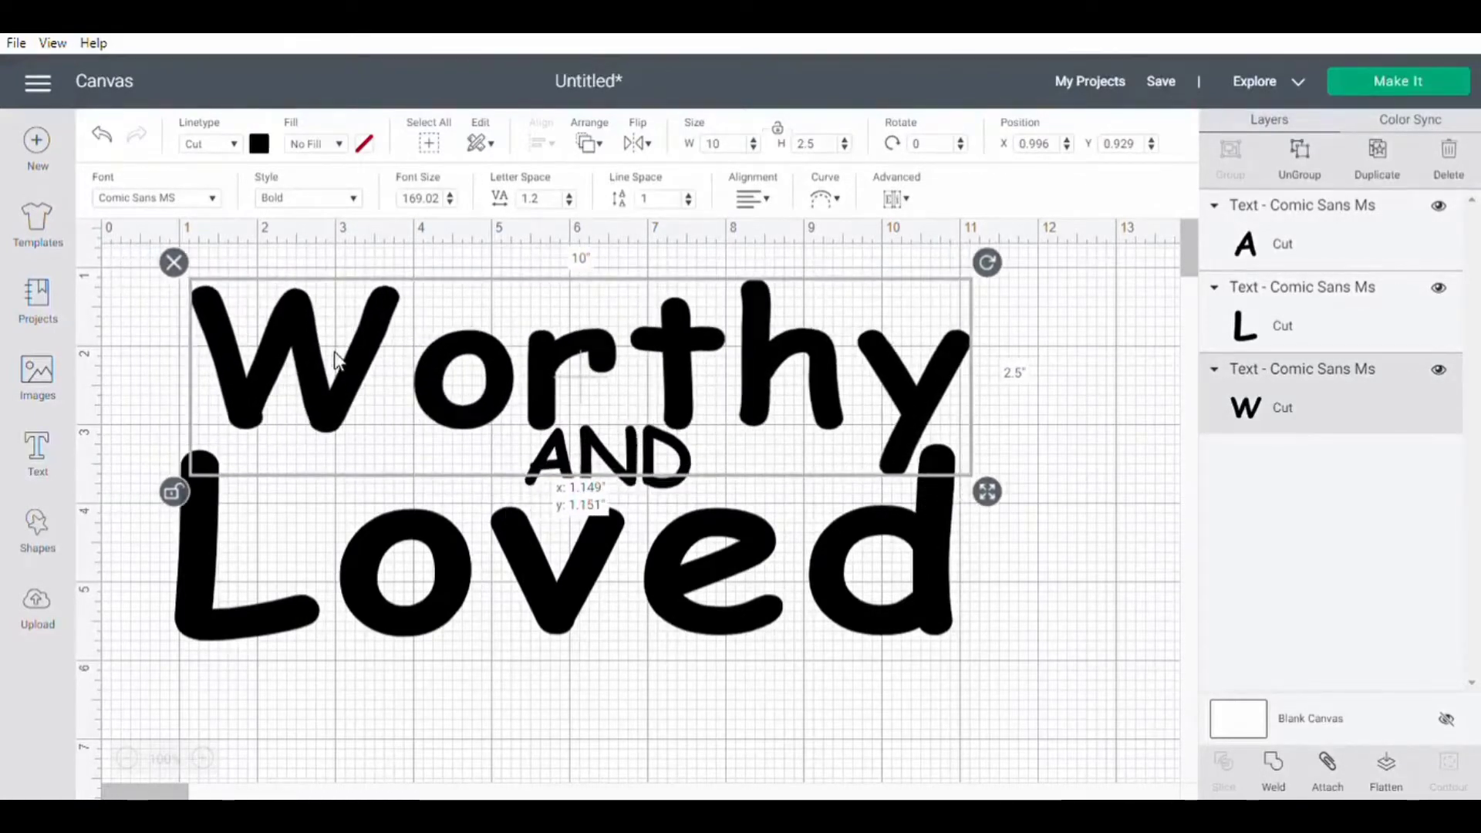
pyautogui.moveTo(340, 363); pyautogui.dragTo(331, 358)
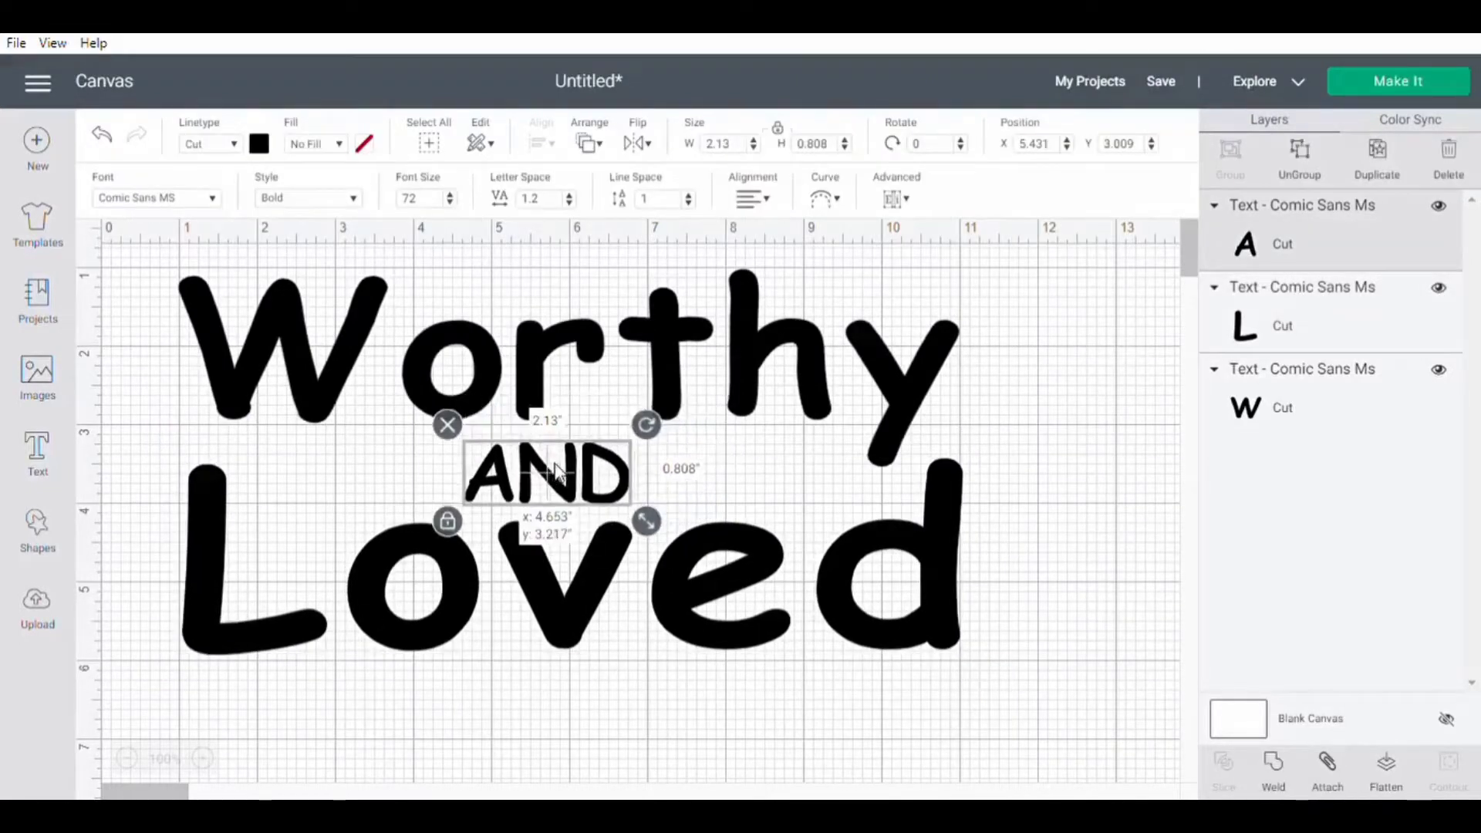
pyautogui.moveTo(547, 472); pyautogui.dragTo(573, 472)
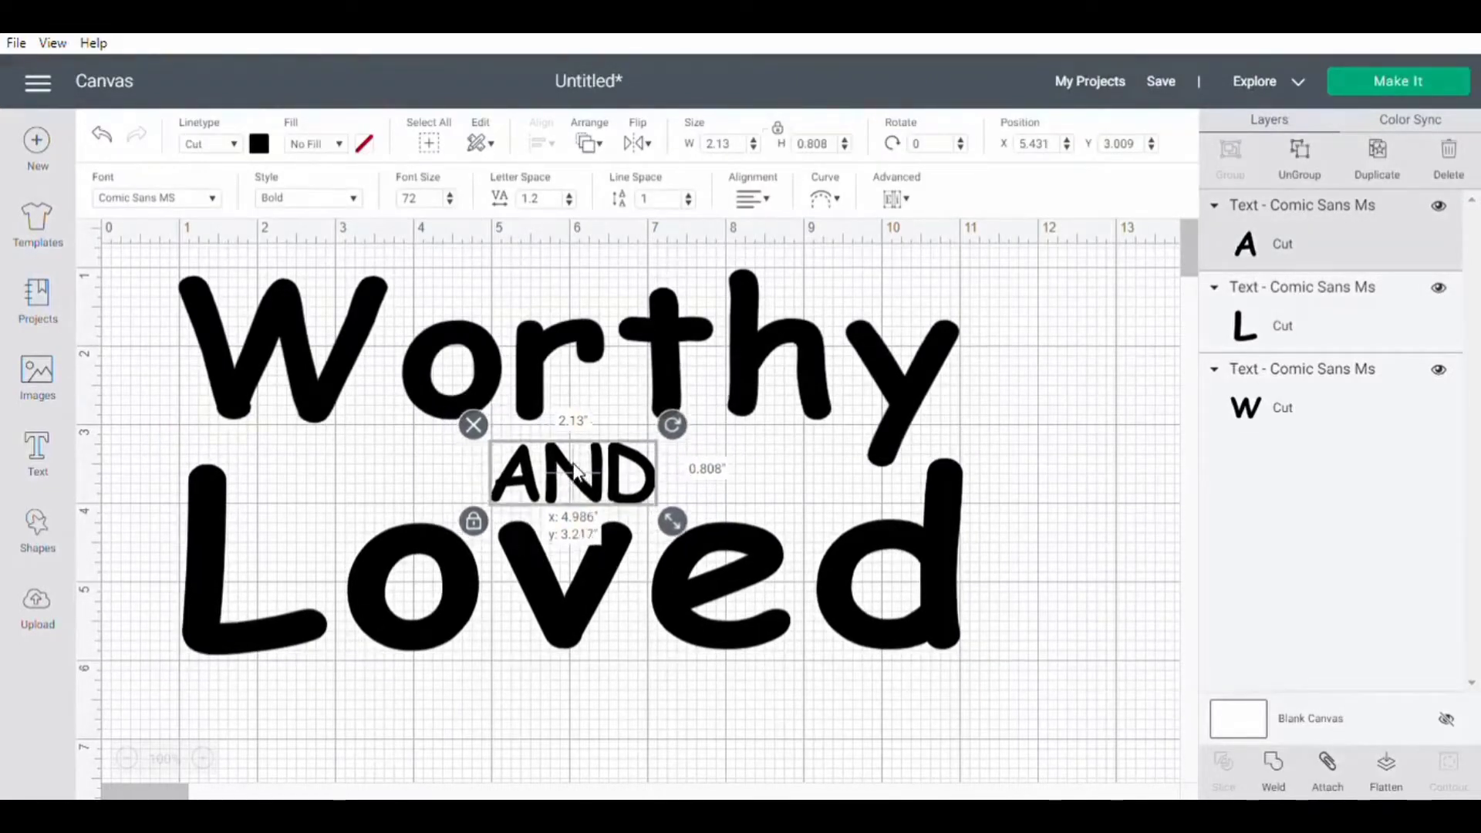
pyautogui.click(1041, 407)
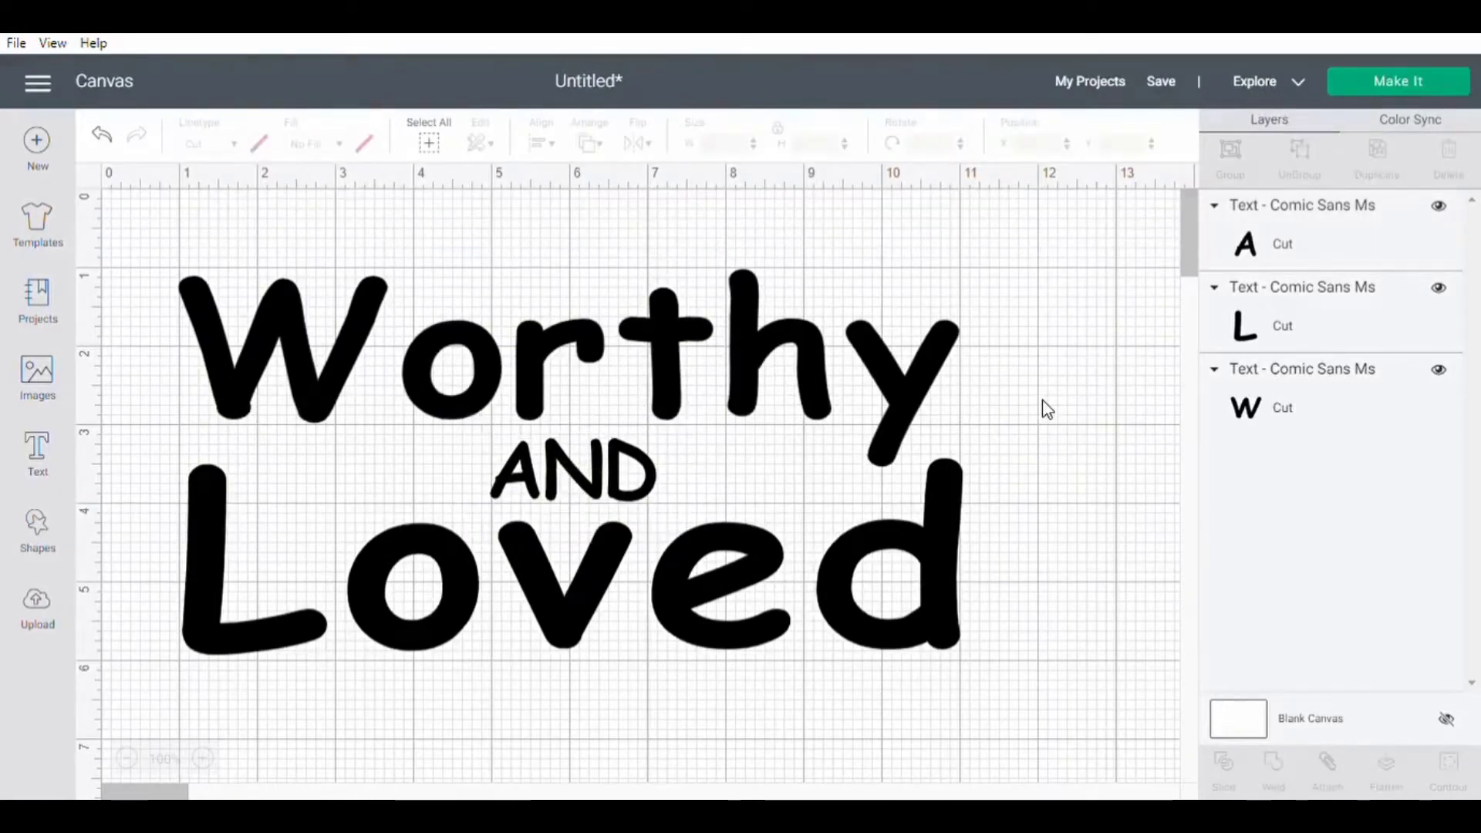
pyautogui.click(571, 483)
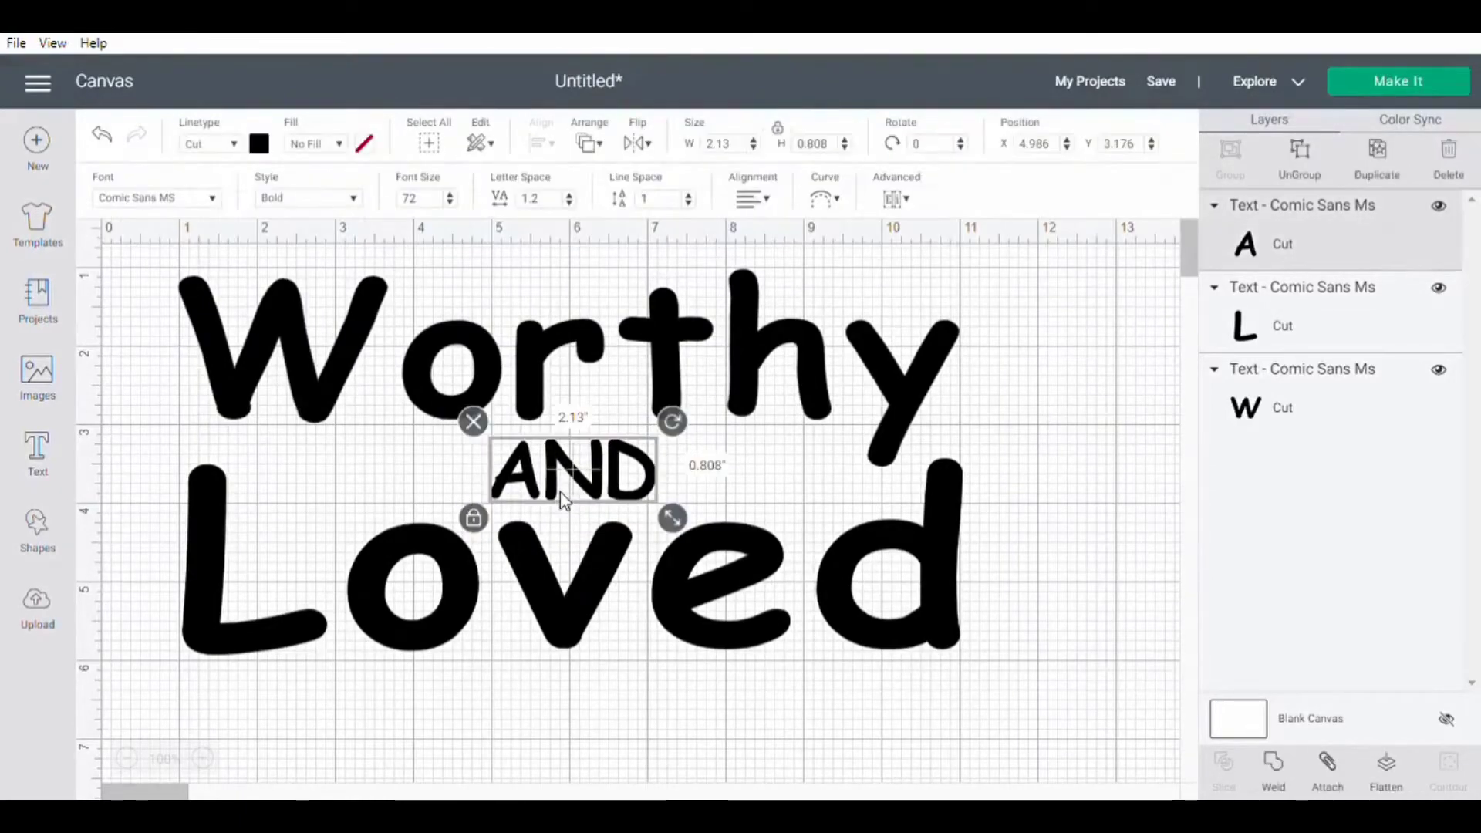
# Step: Set AND and Worthy in Gabriola, with Worthy 10 inches wide above AND
pyautogui.click(154, 197)
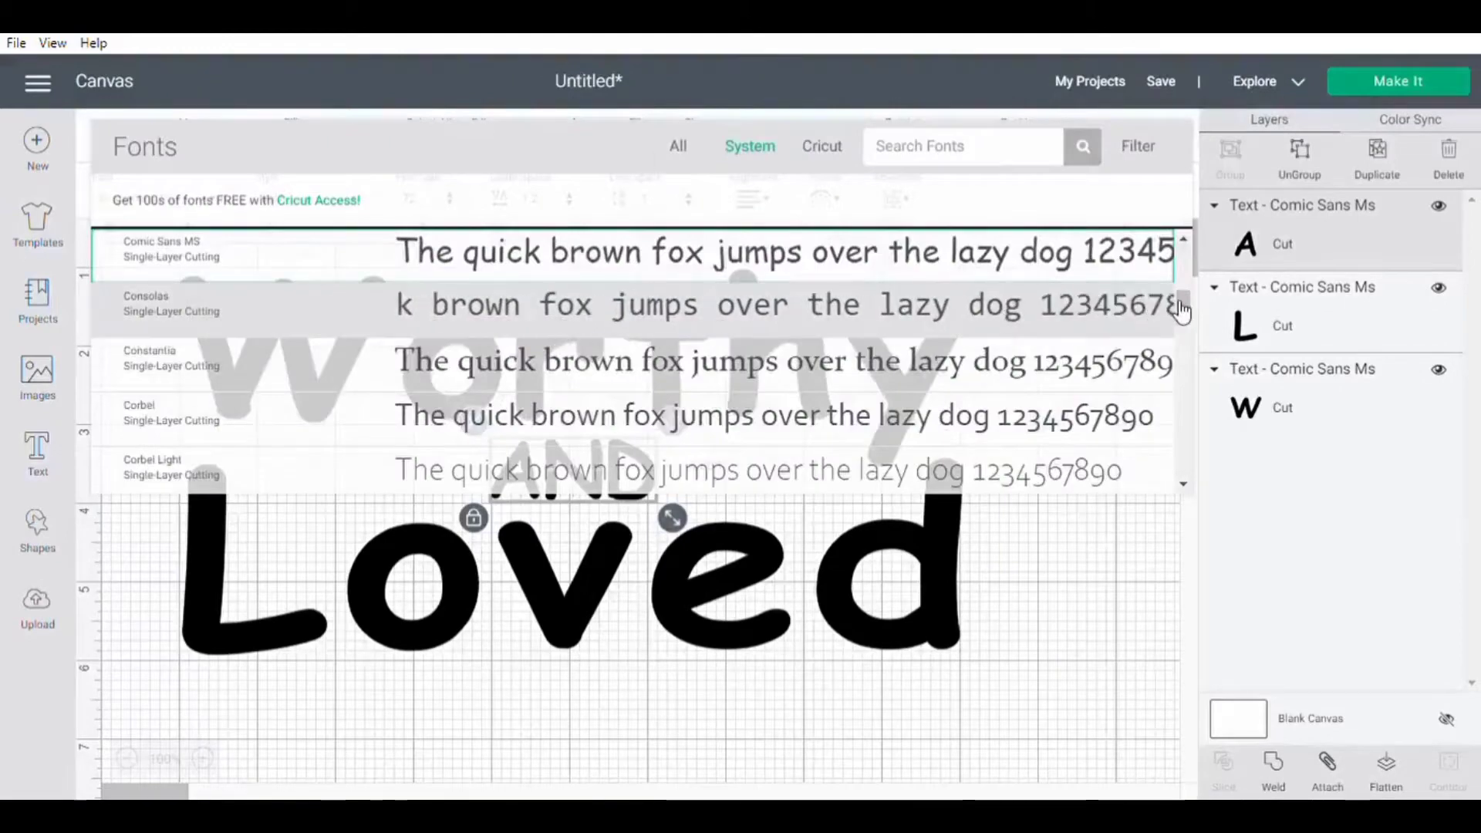
pyautogui.scroll(-3)
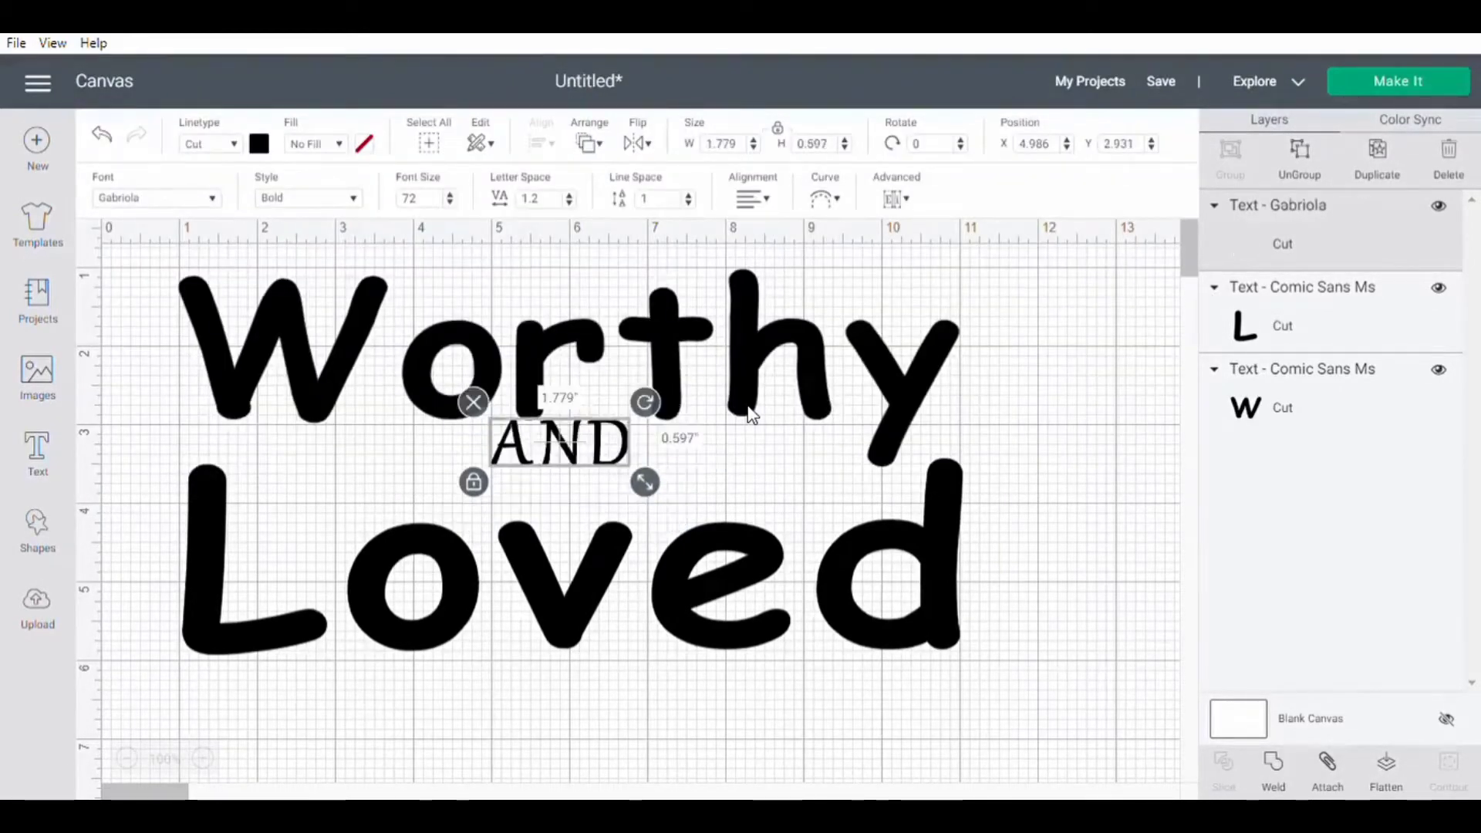
pyautogui.moveTo(559, 443); pyautogui.dragTo(563, 475)
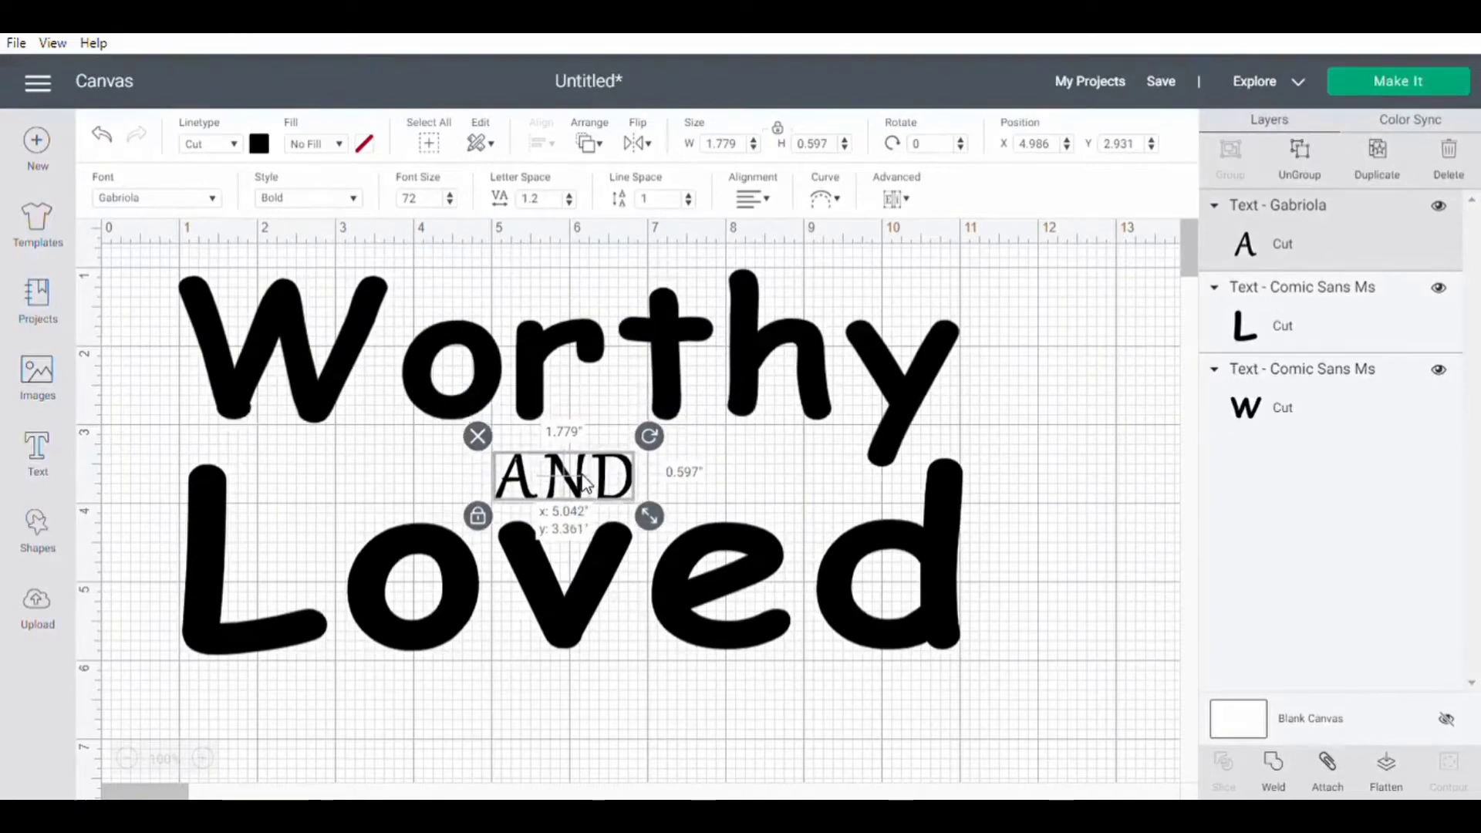
pyautogui.moveTo(563, 475); pyautogui.dragTo(564, 471)
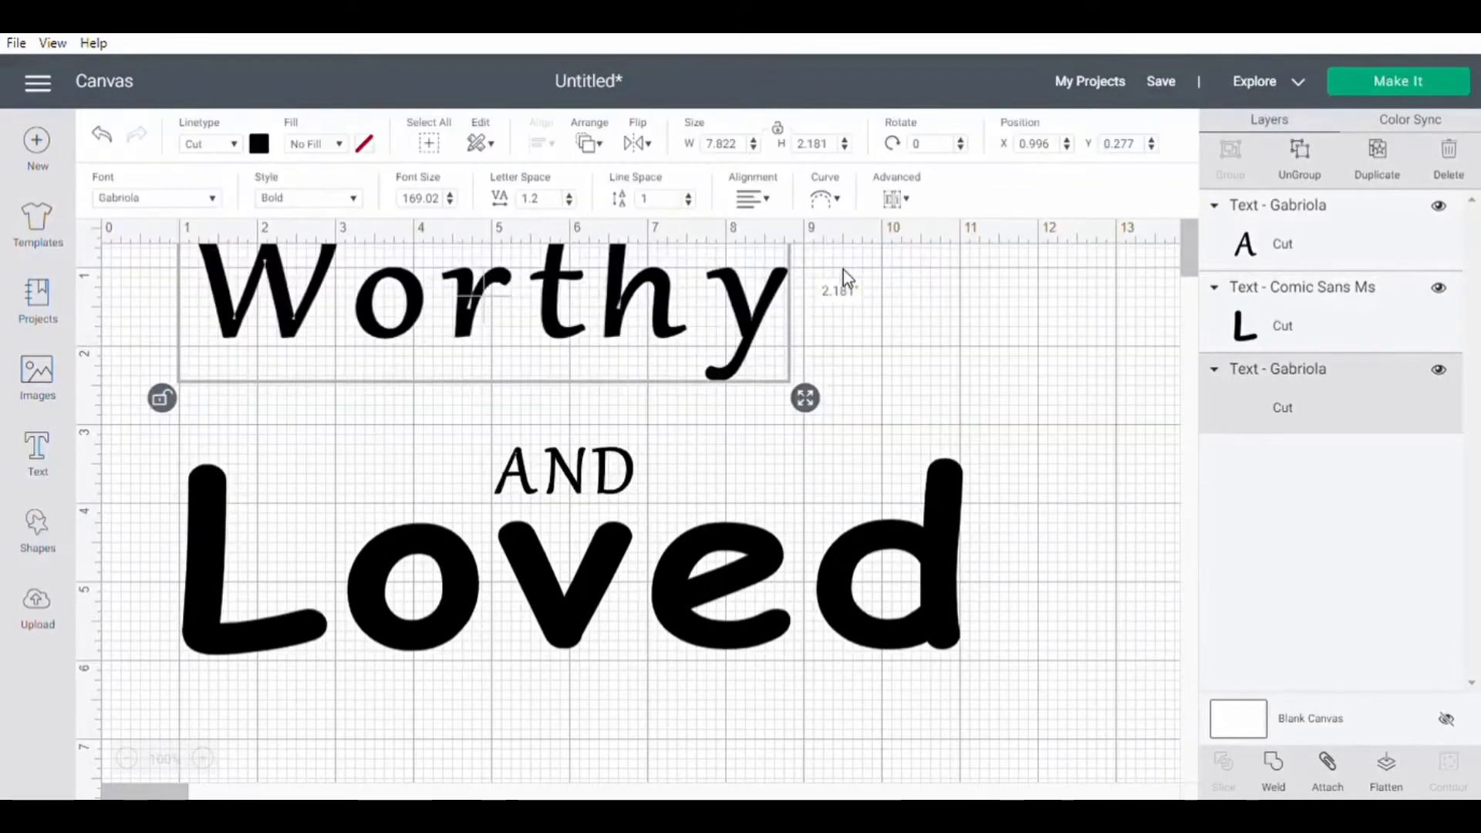
pyautogui.moveTo(487, 312); pyautogui.dragTo(557, 369)
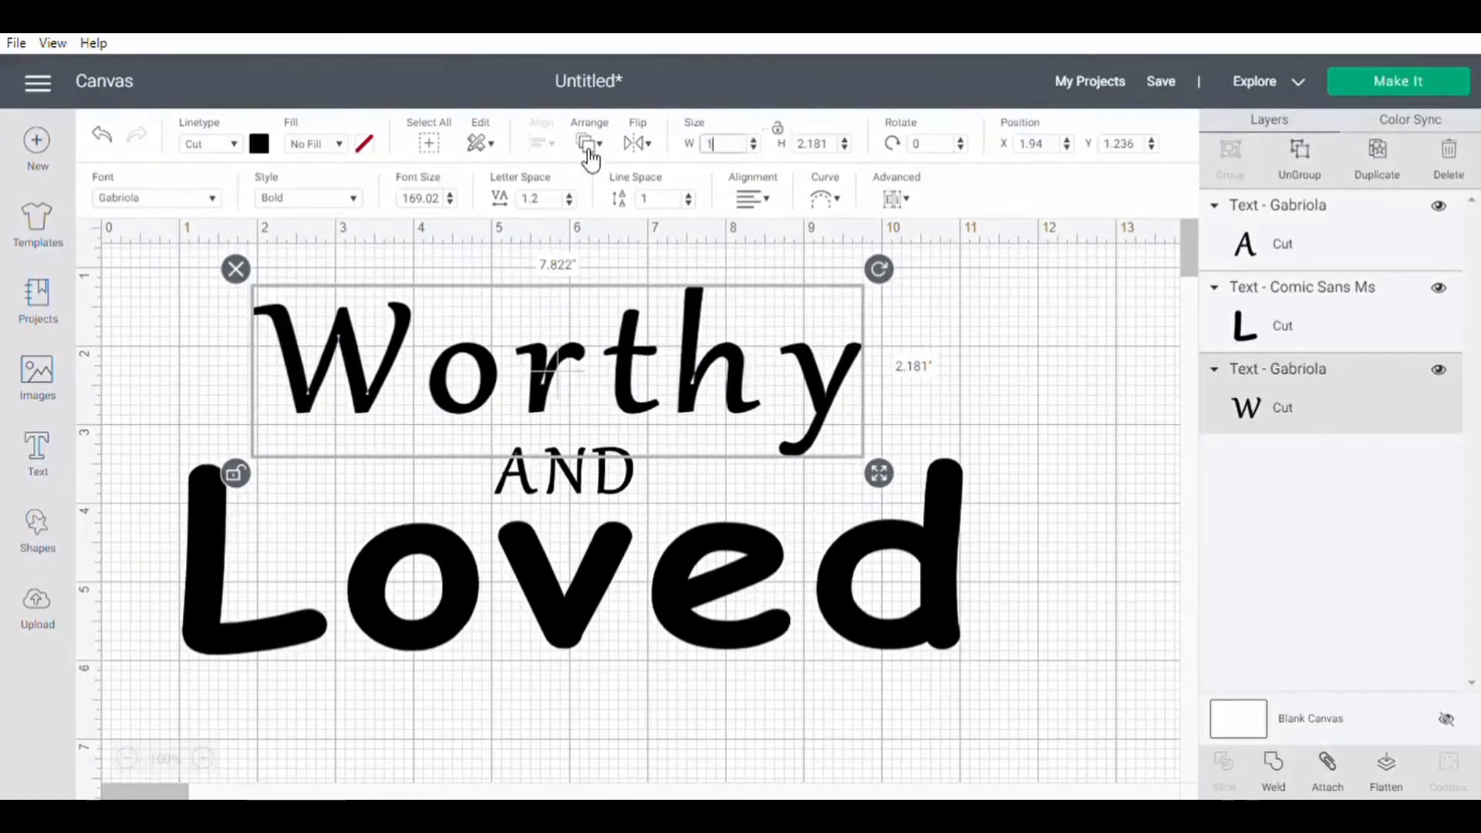
pyautogui.write('10')
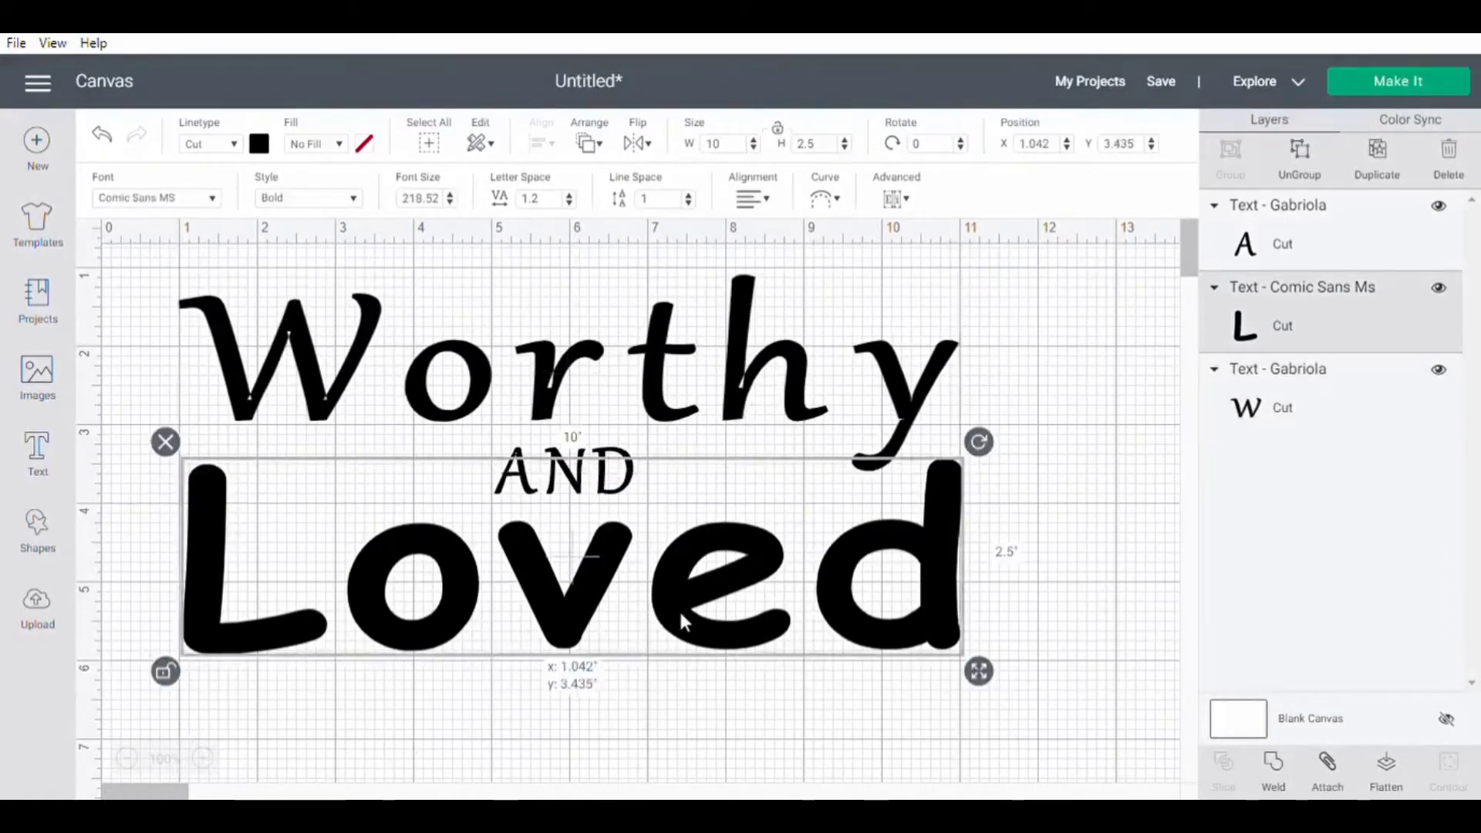
# Step: Set Loved in Gabriola below AND and save the project as 'Worthy'
pyautogui.click(155, 198)
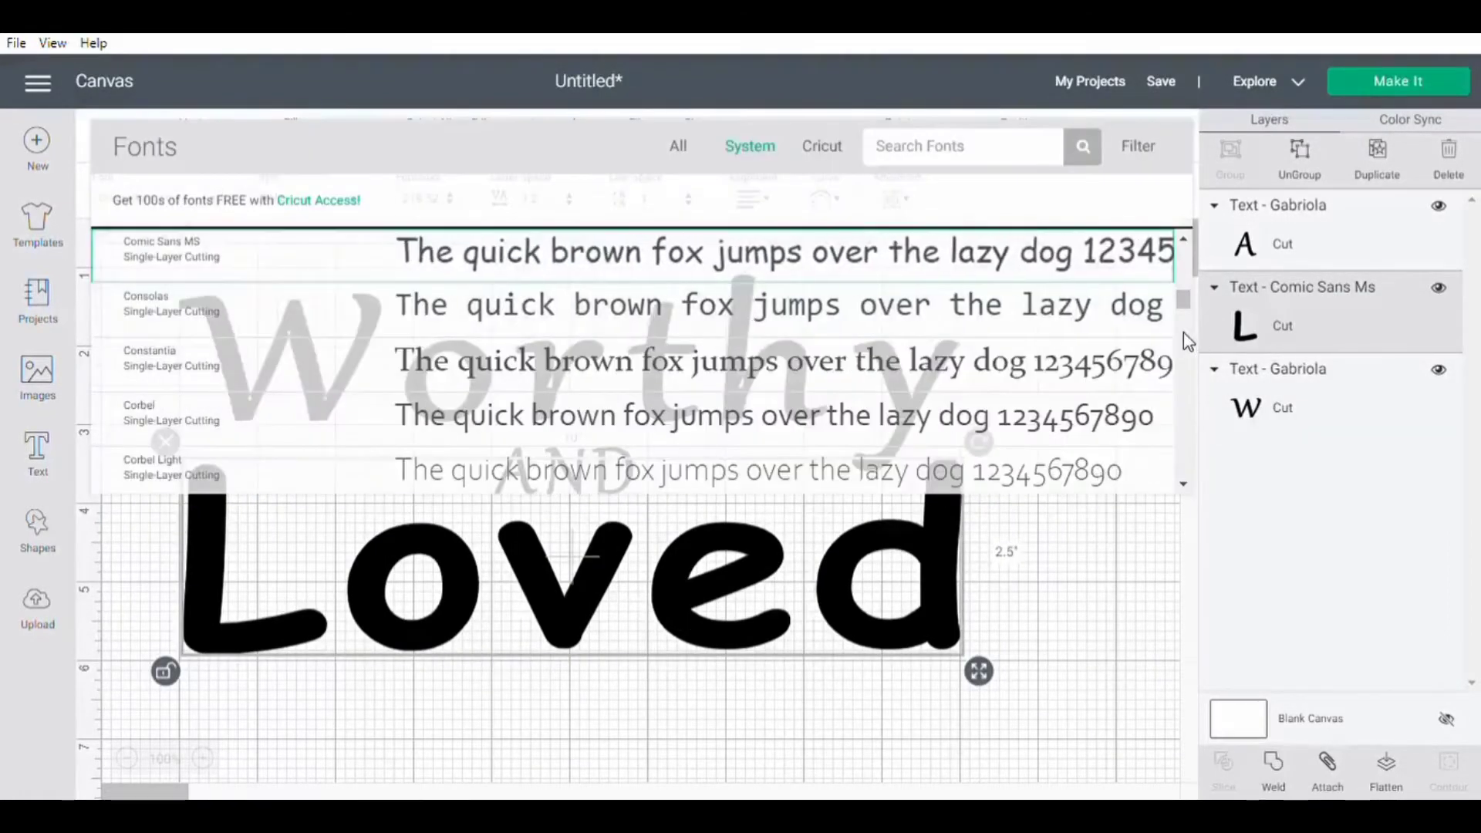
pyautogui.scroll(-3)
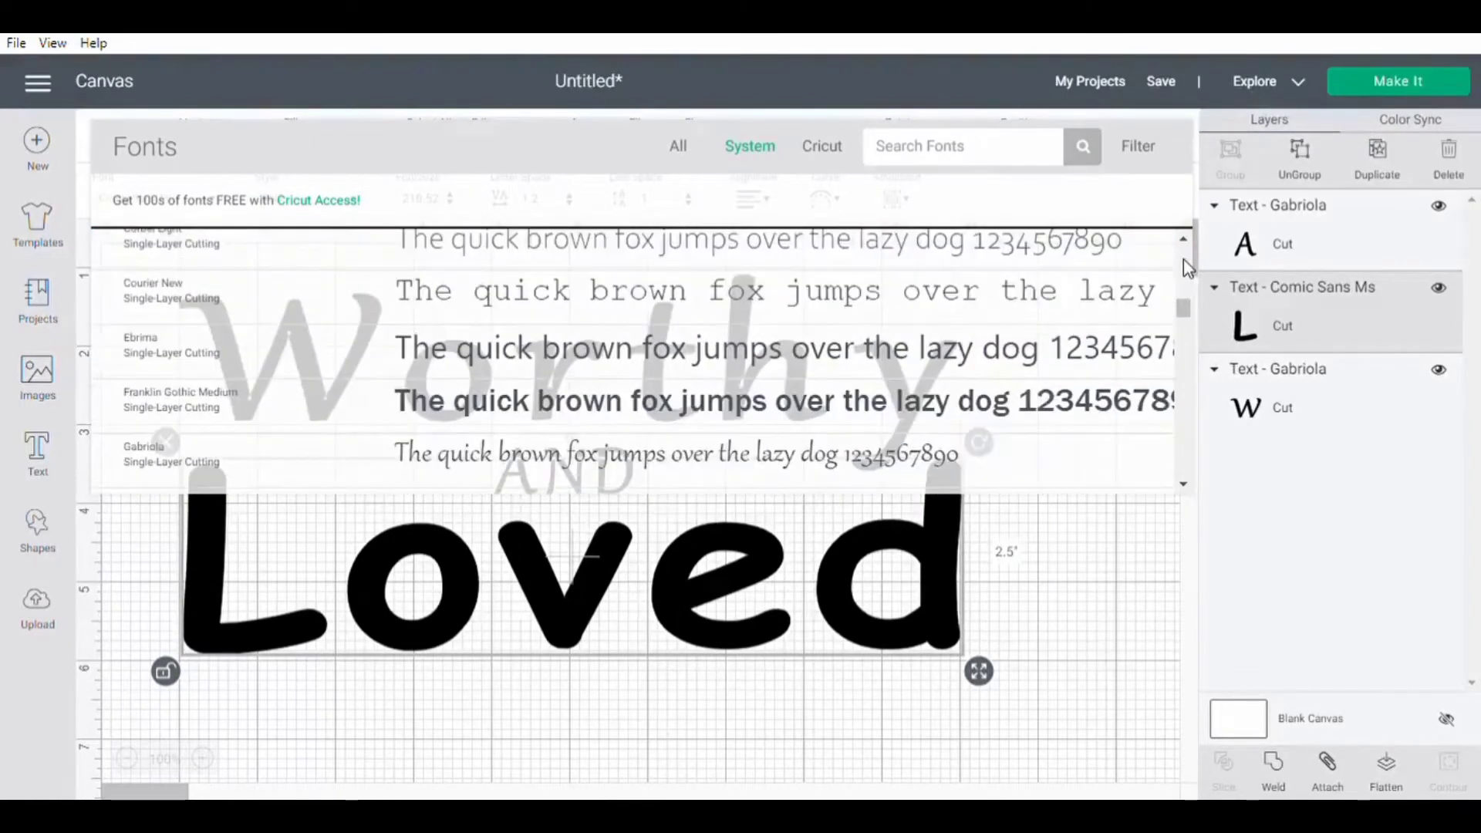
pyautogui.scroll(-3)
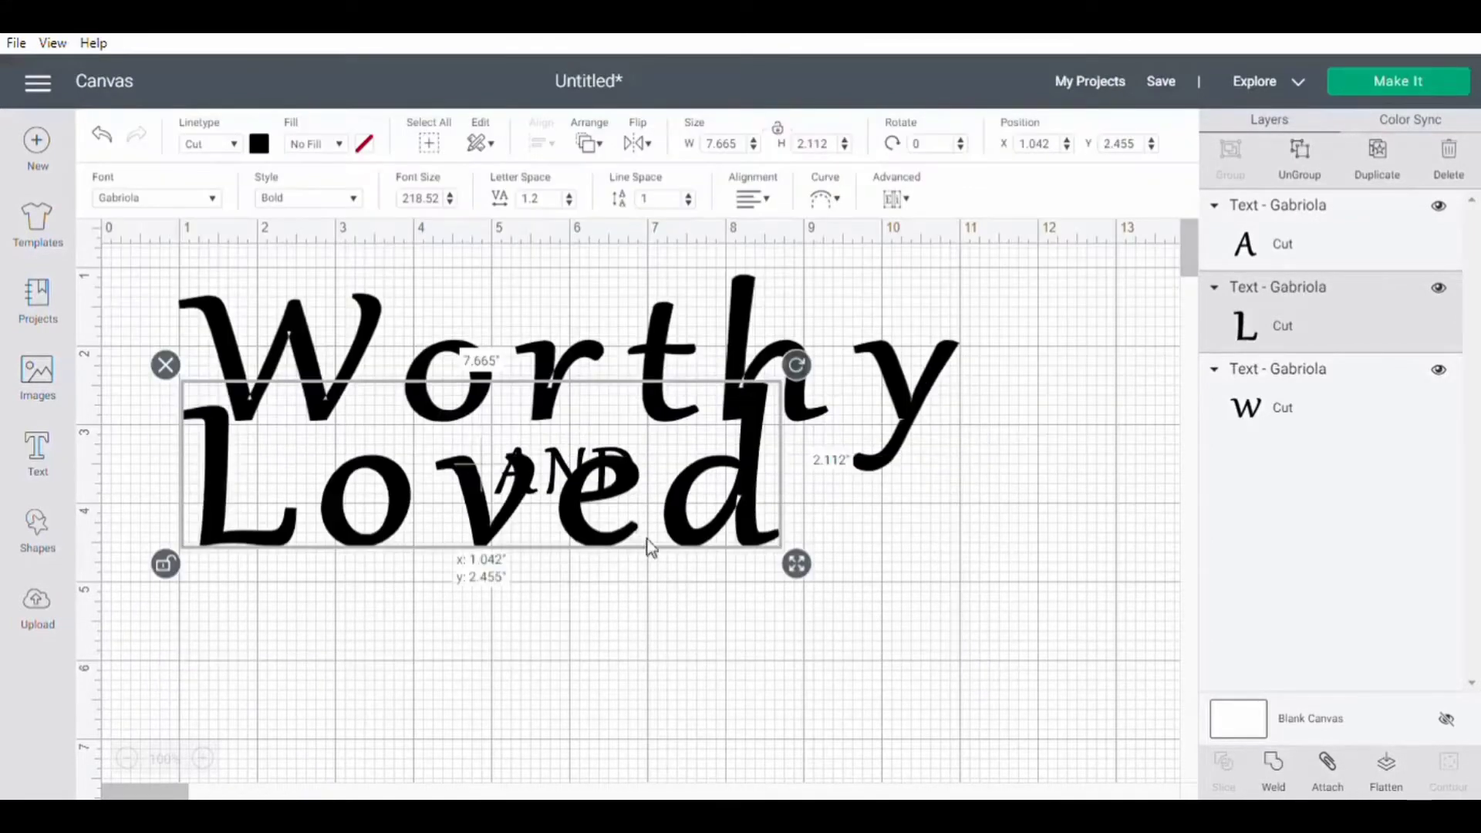
pyautogui.moveTo(472, 463); pyautogui.dragTo(585, 586)
pyautogui.write('10')
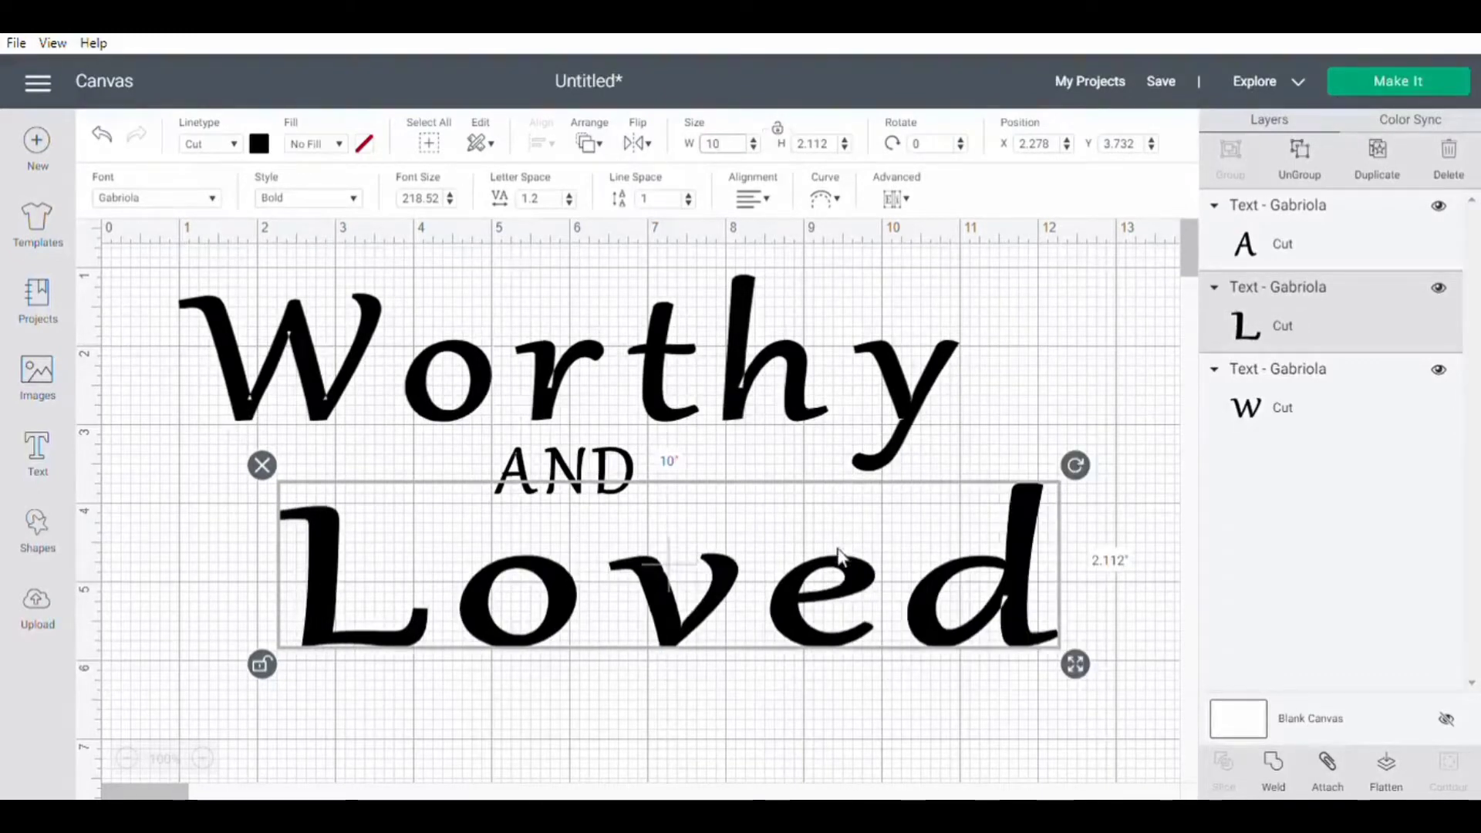
pyautogui.moveTo(841, 557); pyautogui.dragTo(715, 567)
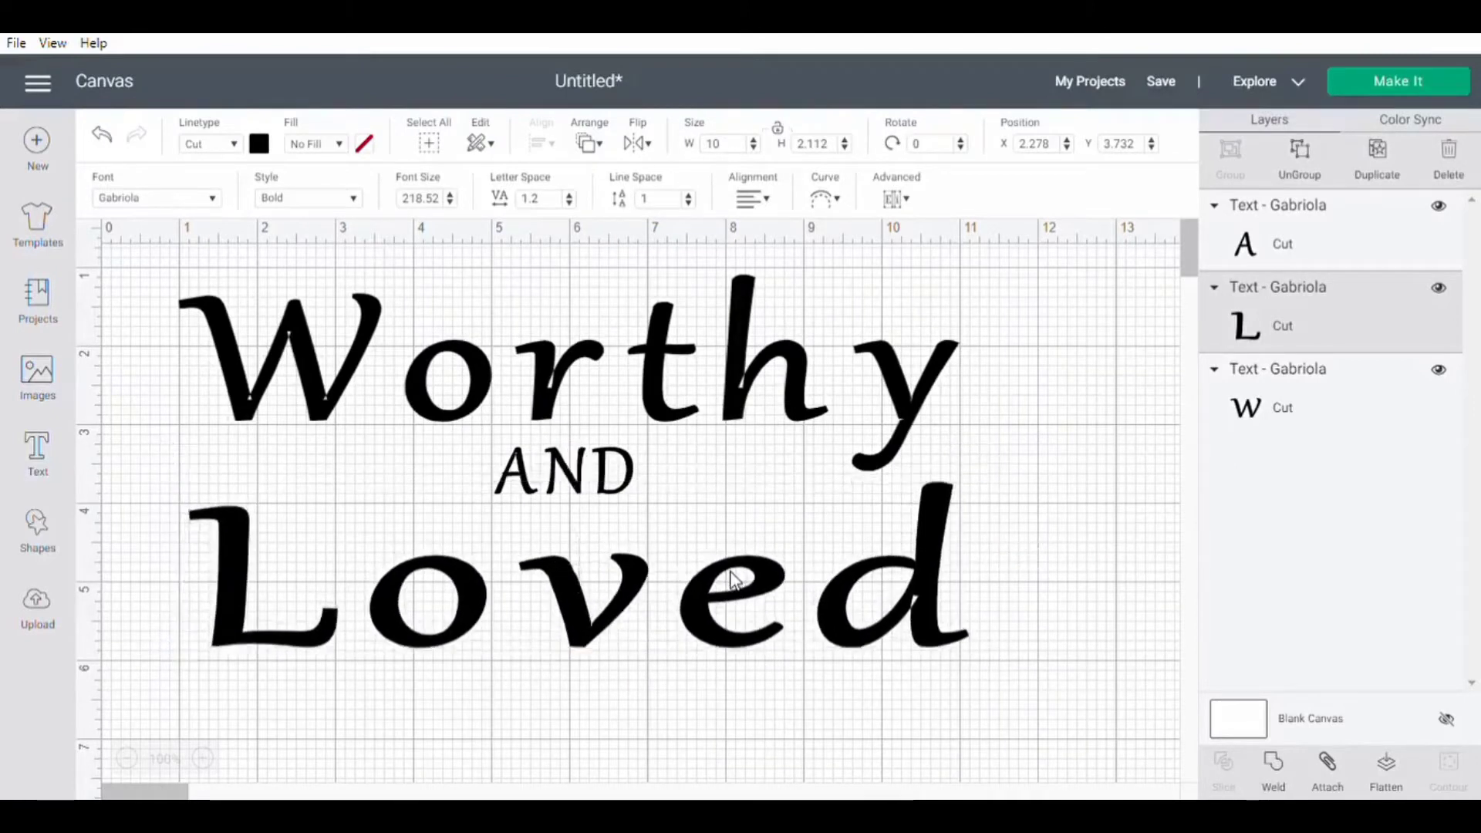
pyautogui.click(728, 580)
pyautogui.write('2.3')
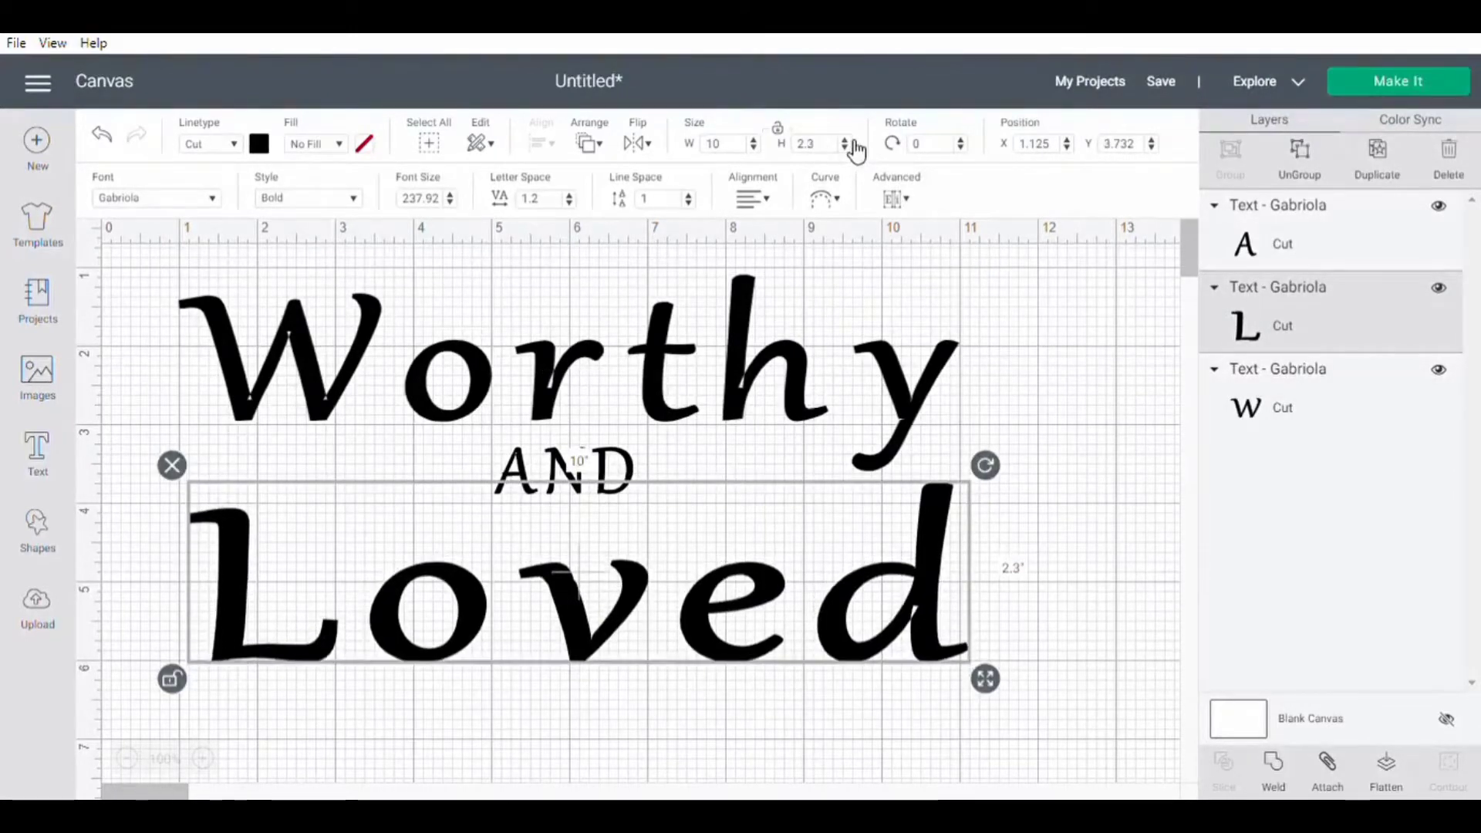
pyautogui.moveTo(750, 424)
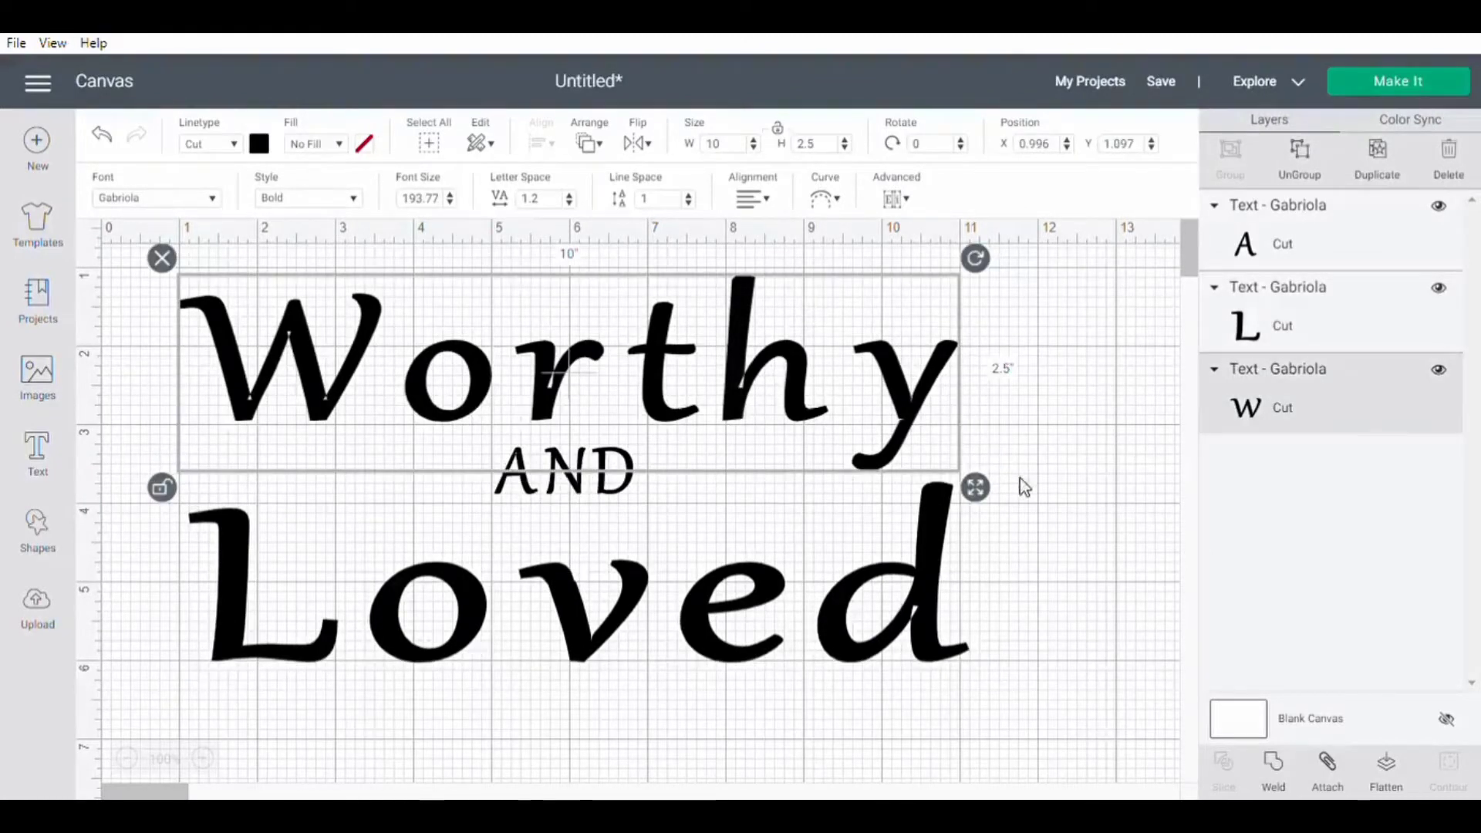
pyautogui.click(1102, 484)
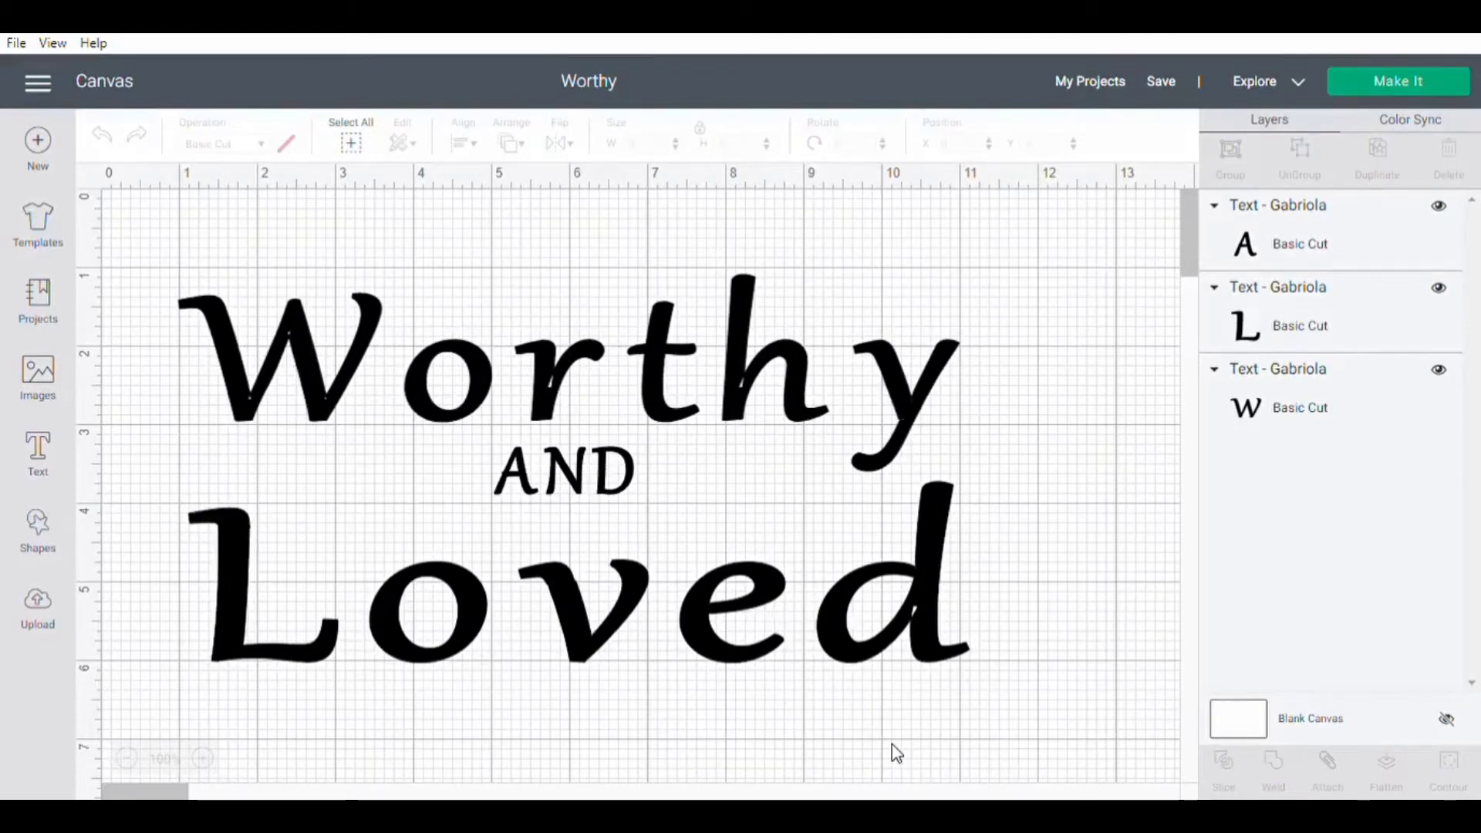
pyautogui.moveTo(359, 382)
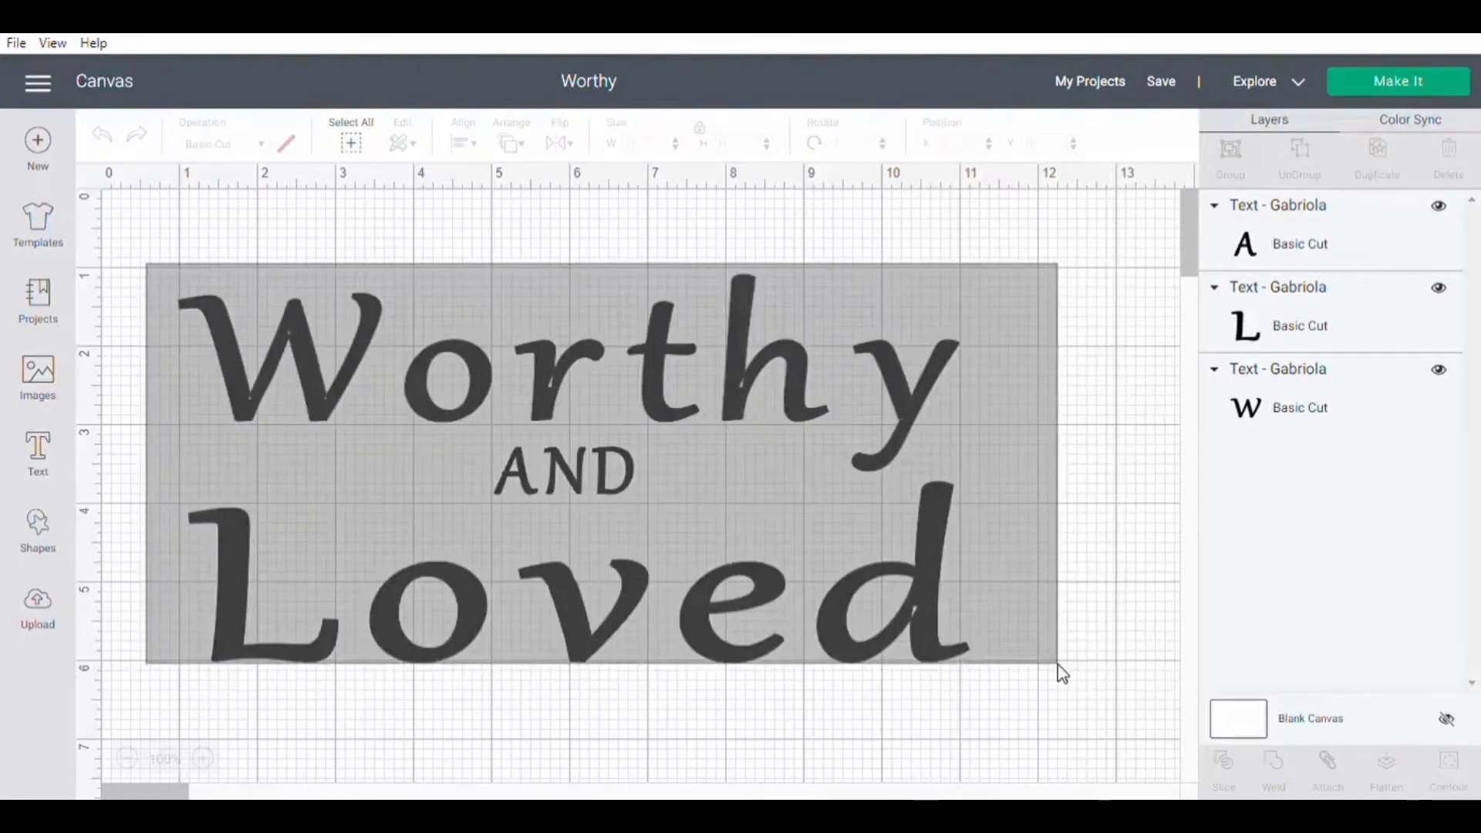
# Step: Select Worthy, AND and Loved and align them centered horizontally
pyautogui.click(350, 144)
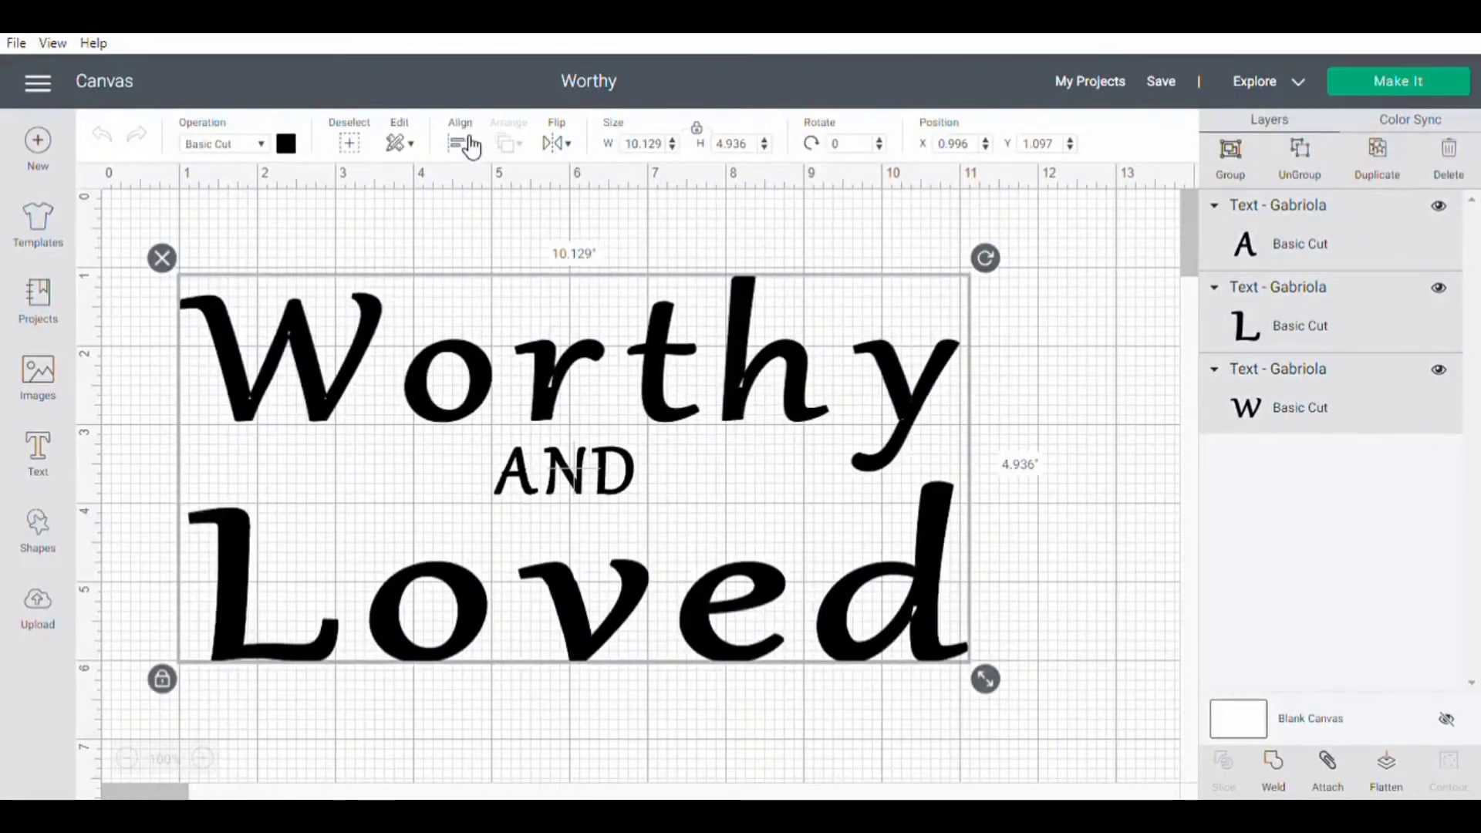
pyautogui.moveTo(478, 155)
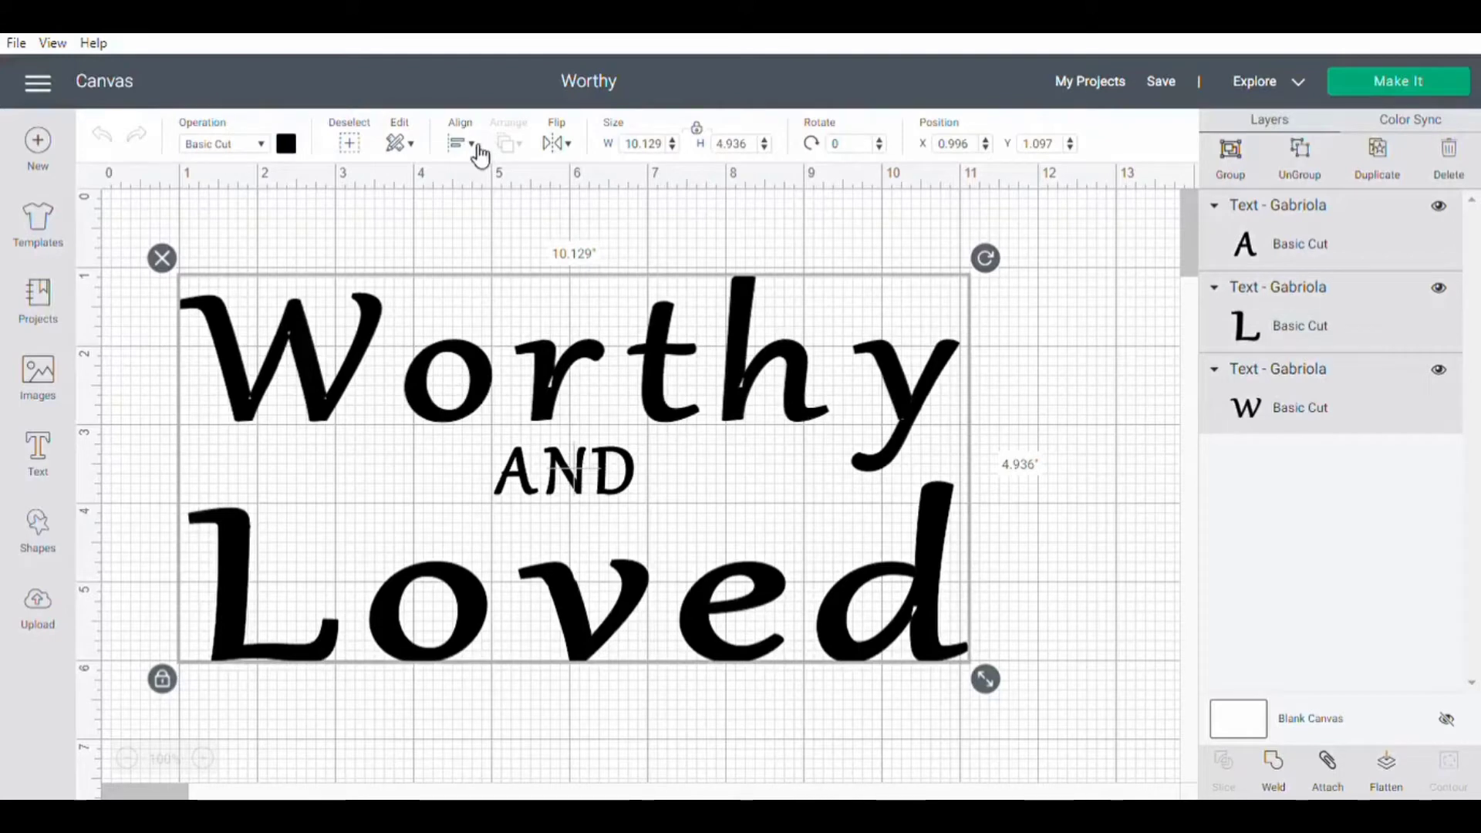
pyautogui.click(458, 143)
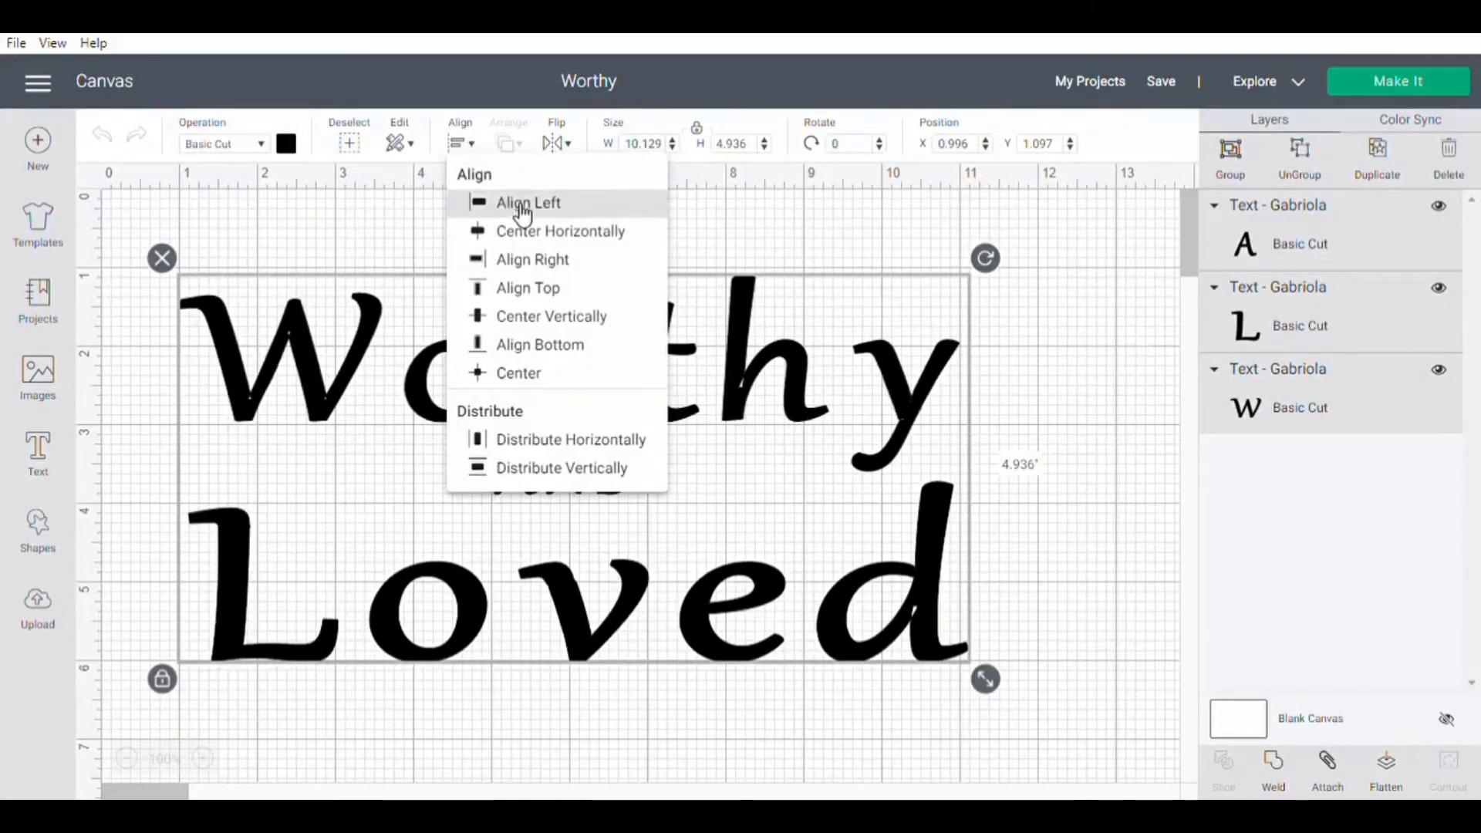
pyautogui.moveTo(518, 232)
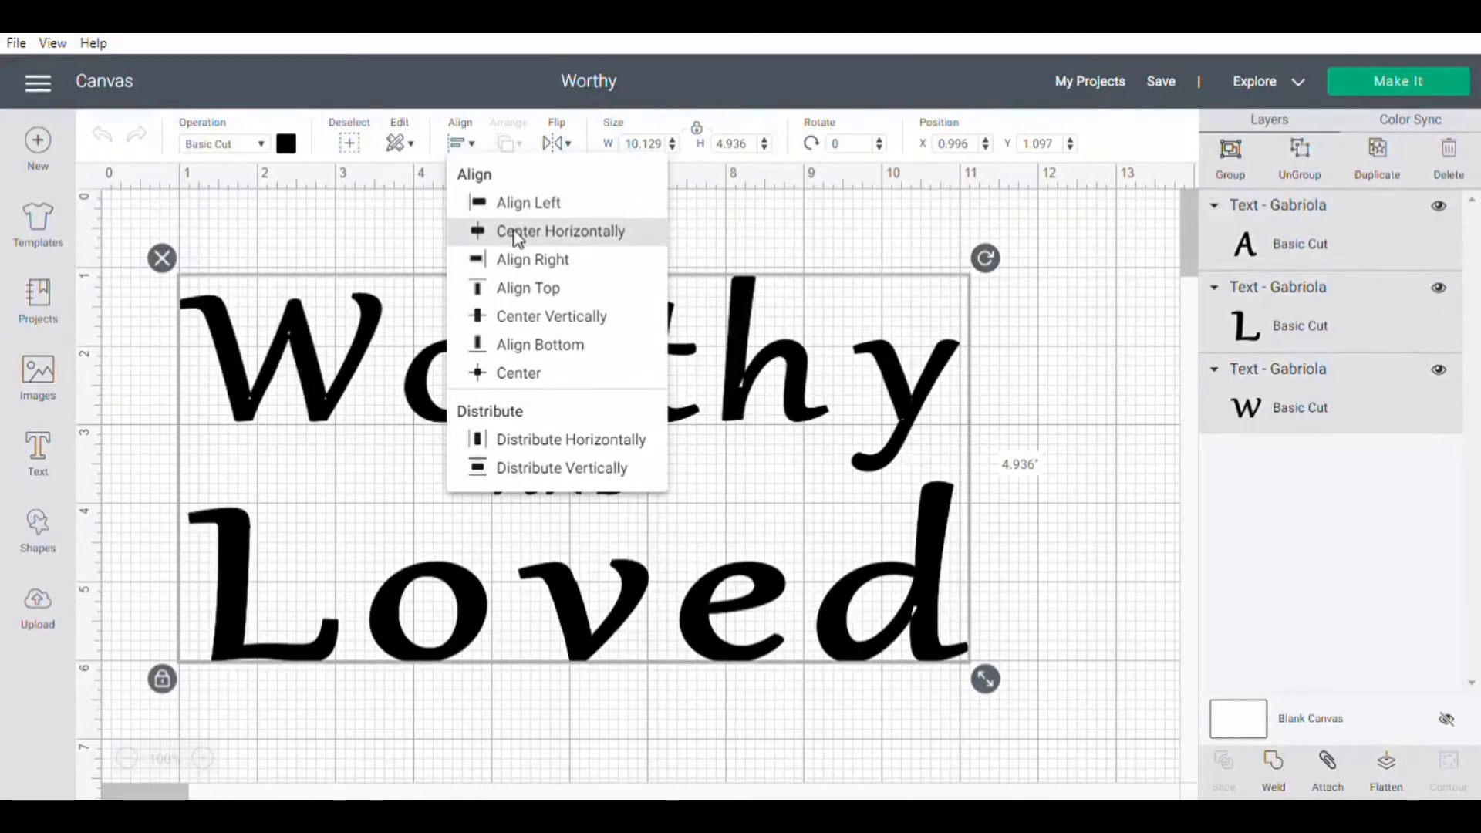
pyautogui.click(560, 231)
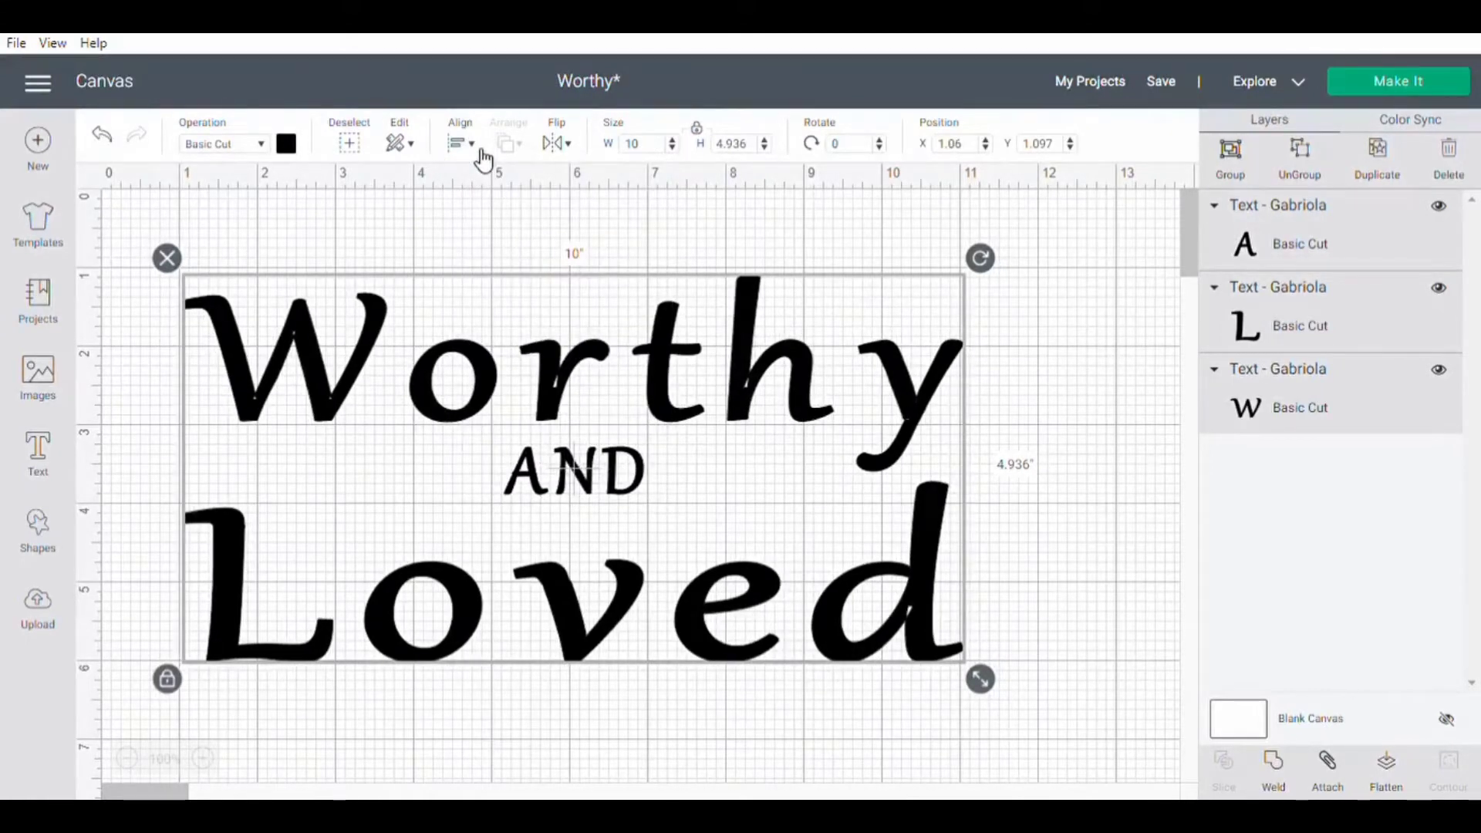
pyautogui.click(460, 143)
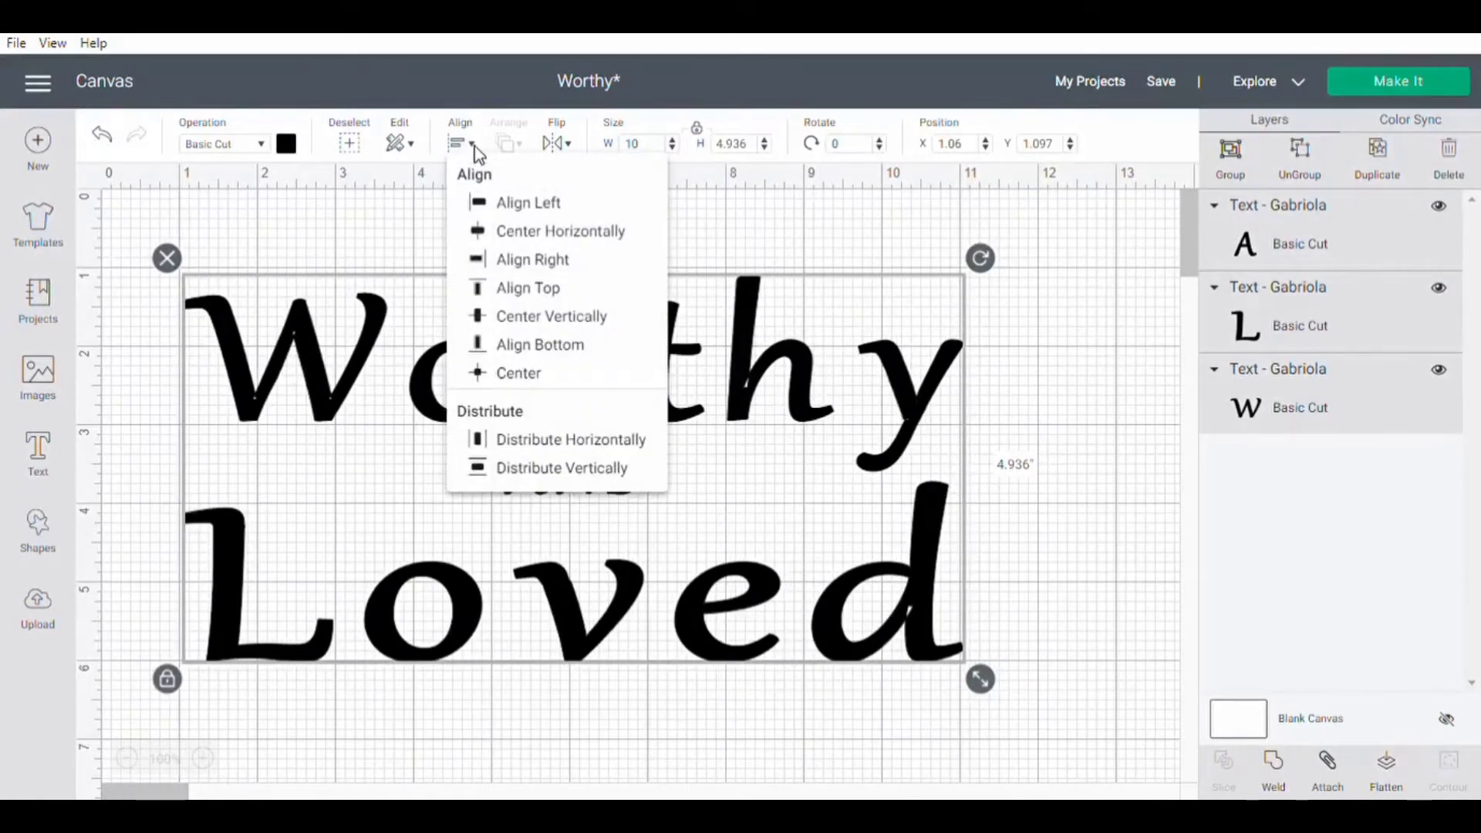
pyautogui.moveTo(551, 317)
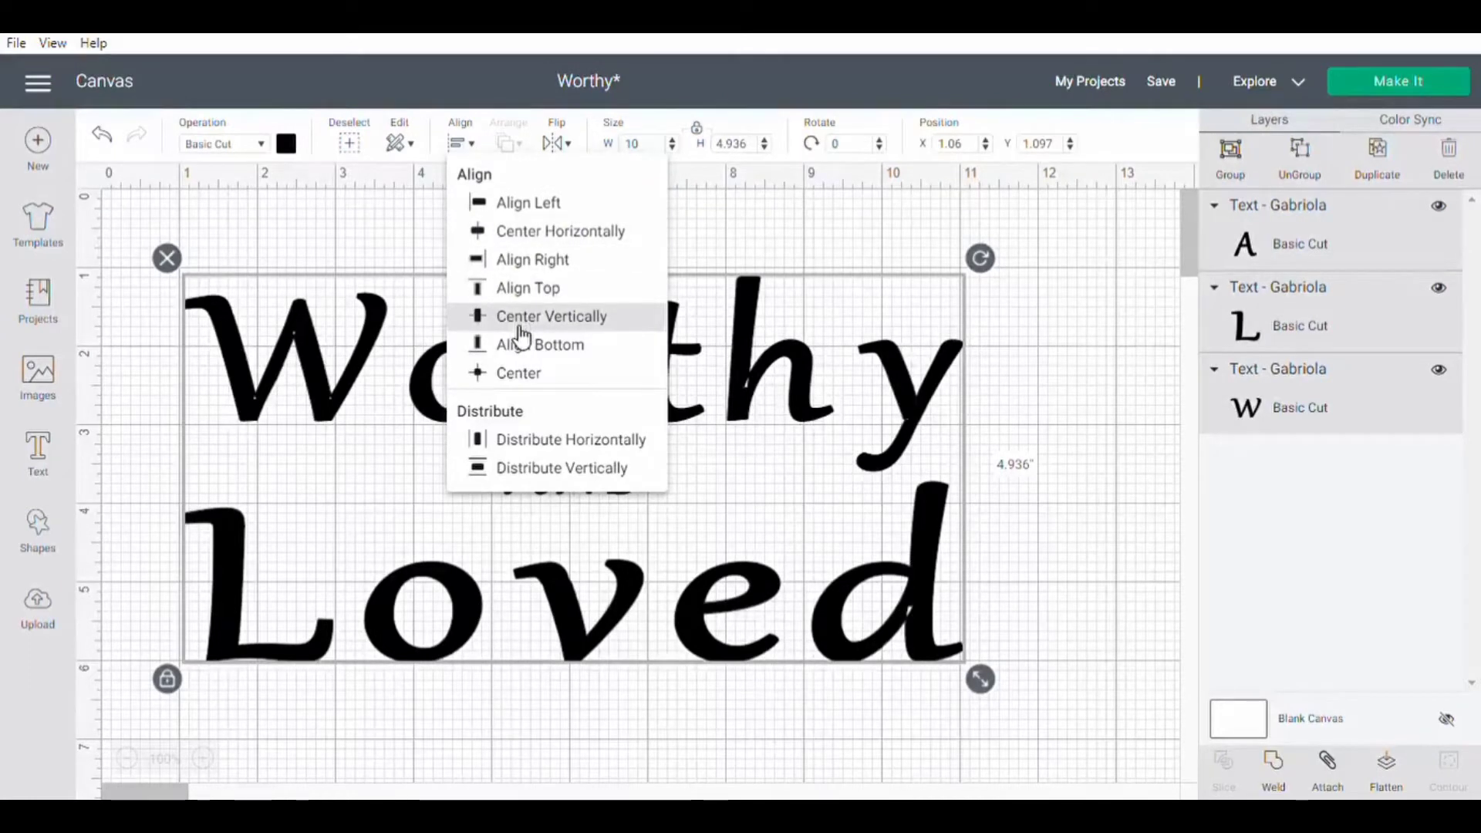
pyautogui.click(552, 316)
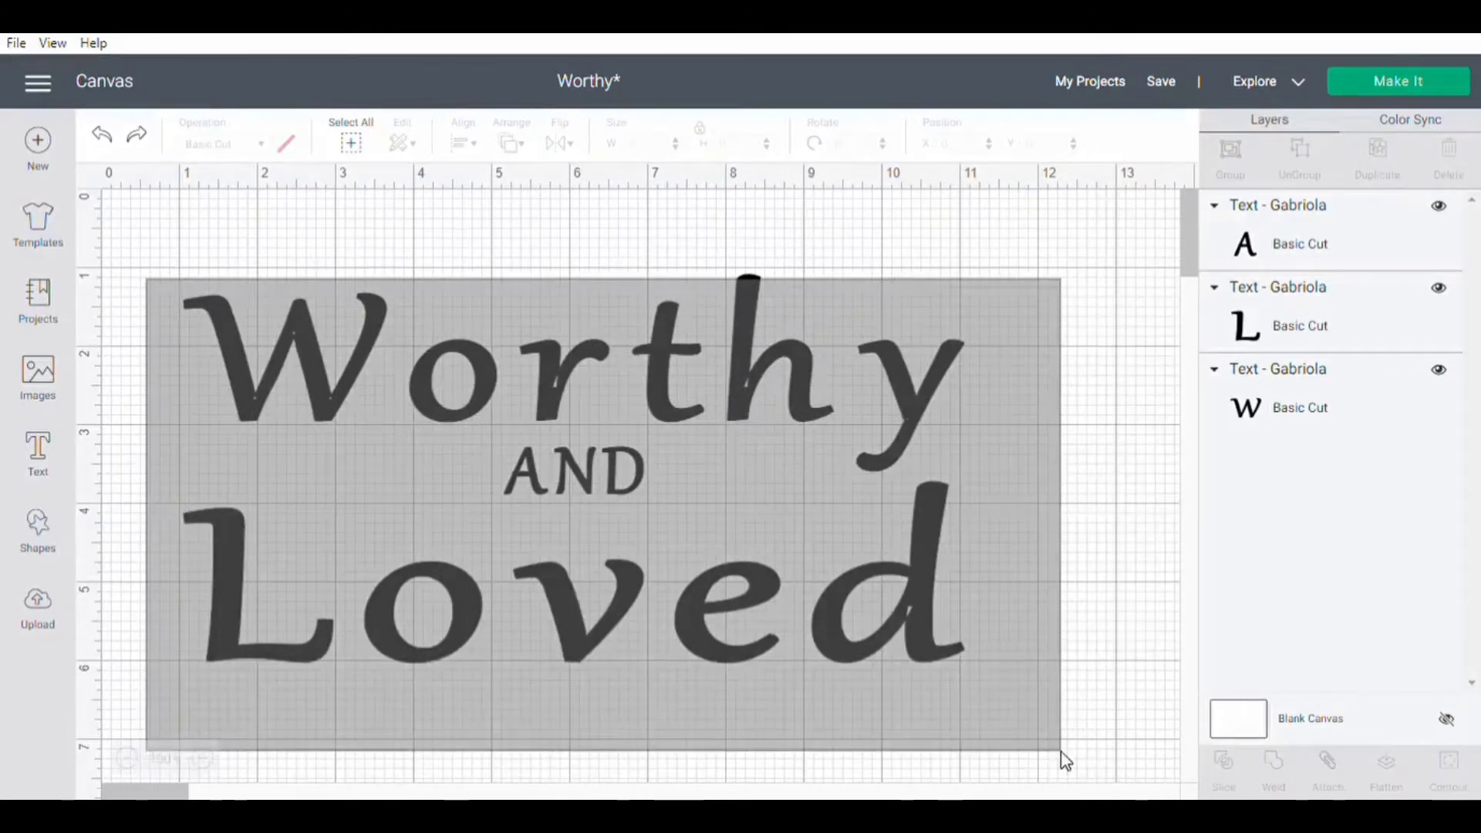
# Step: Select all three lines and set the design's width to 11 inches
pyautogui.click(350, 143)
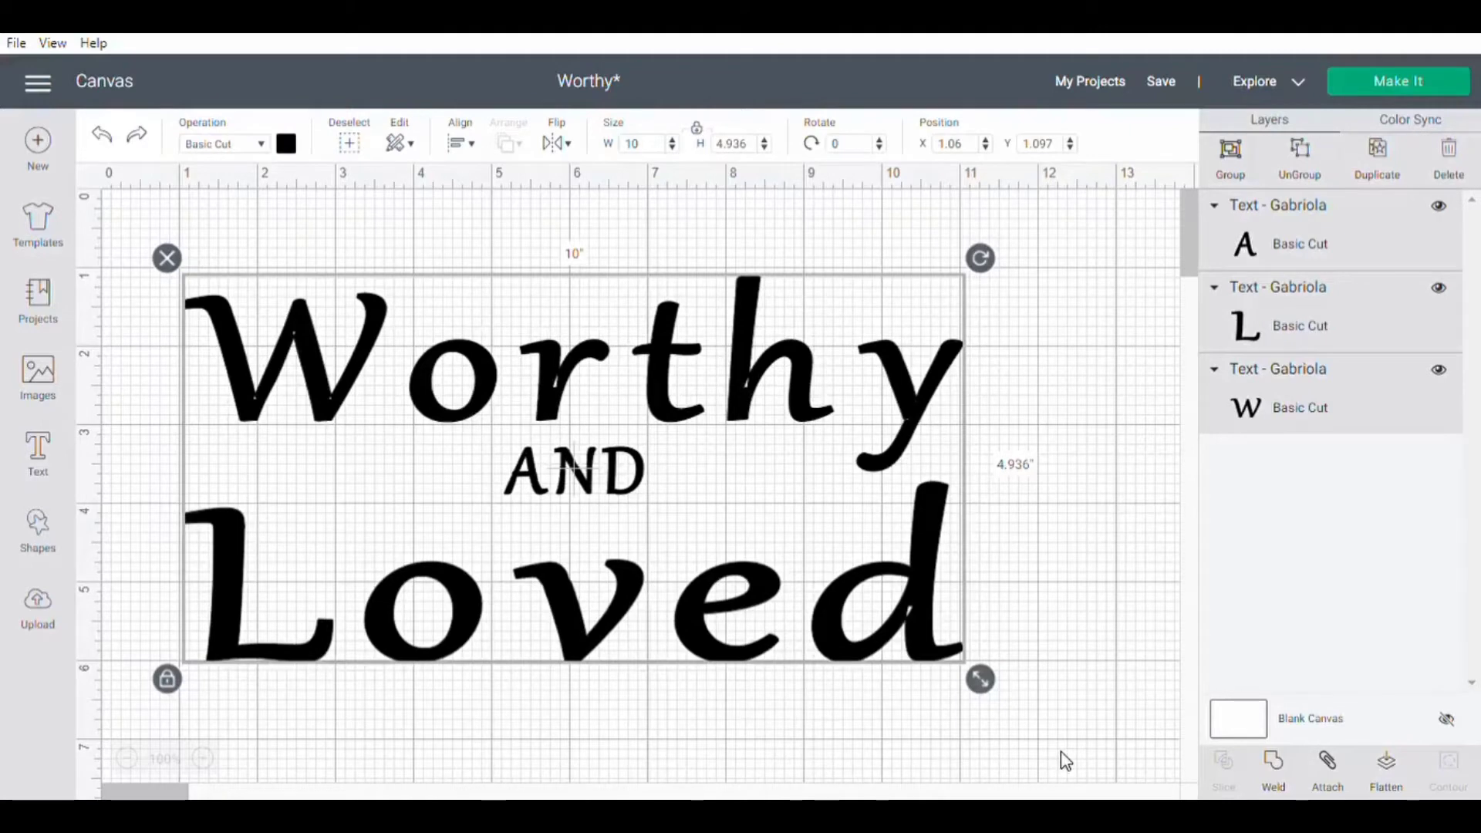
pyautogui.moveTo(807, 185)
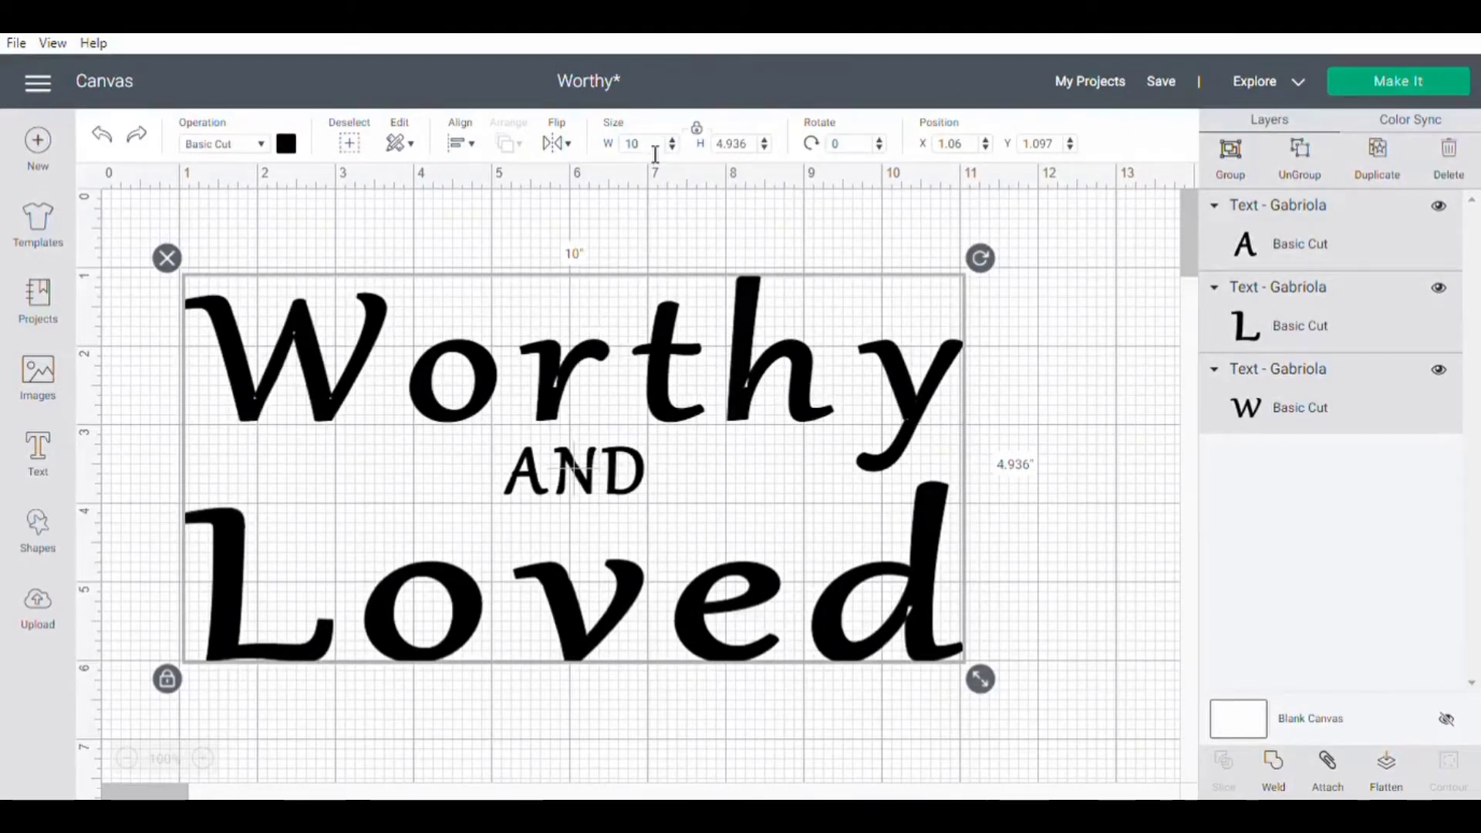
pyautogui.click(640, 143)
pyautogui.write('11')
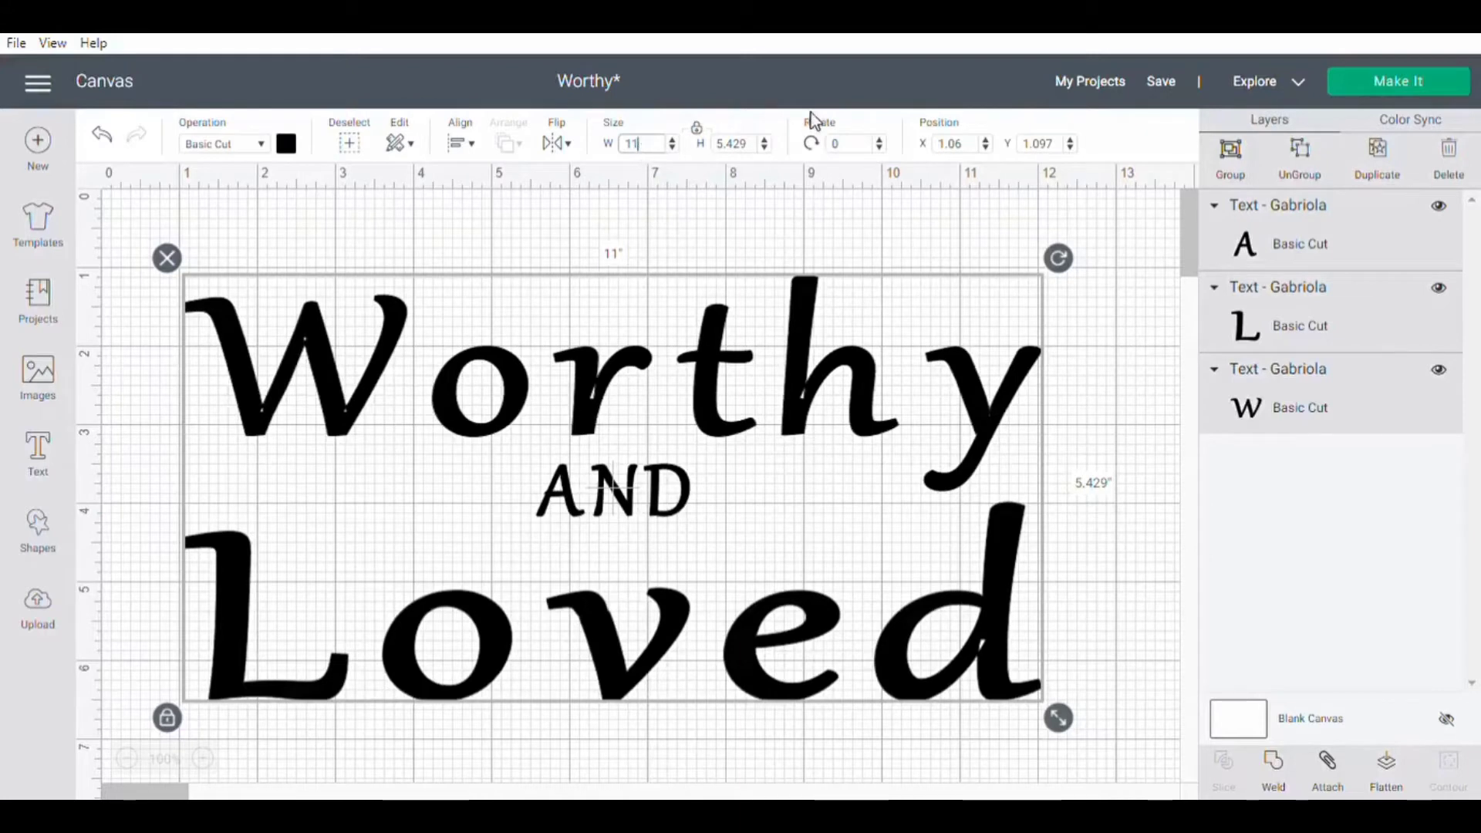
pyautogui.moveTo(841, 208)
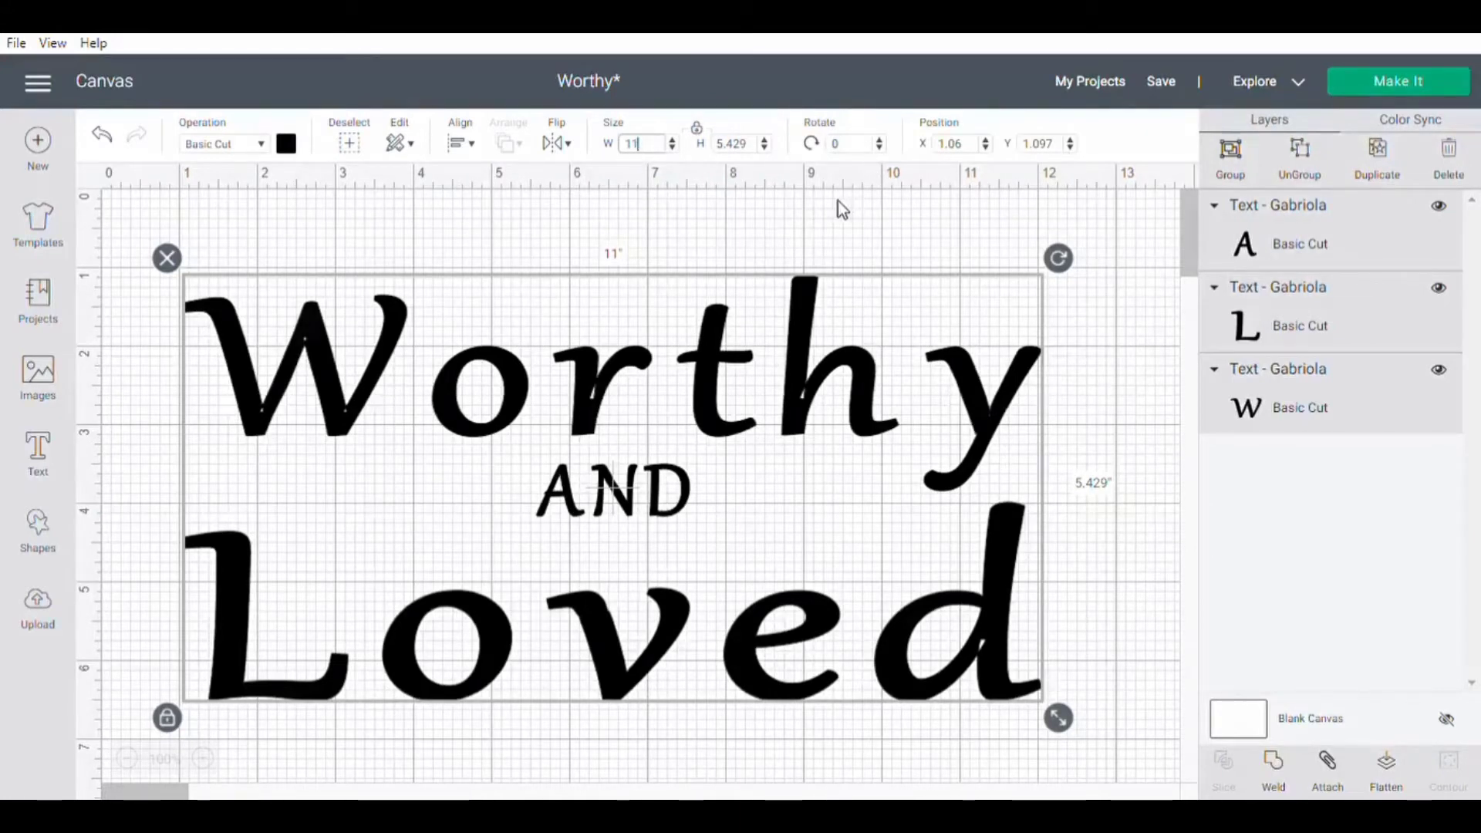
pyautogui.moveTo(779, 235)
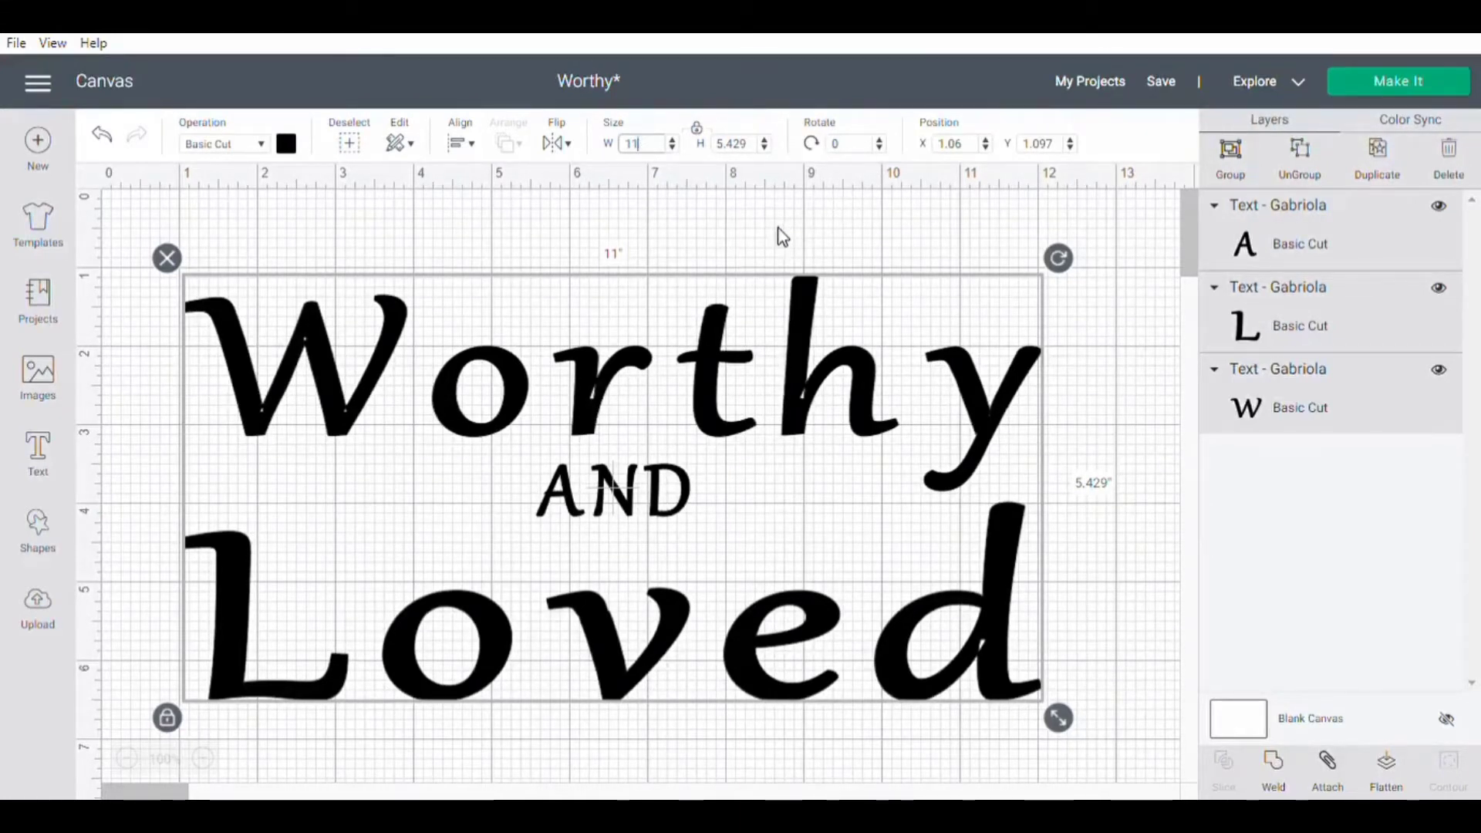
pyautogui.click(783, 236)
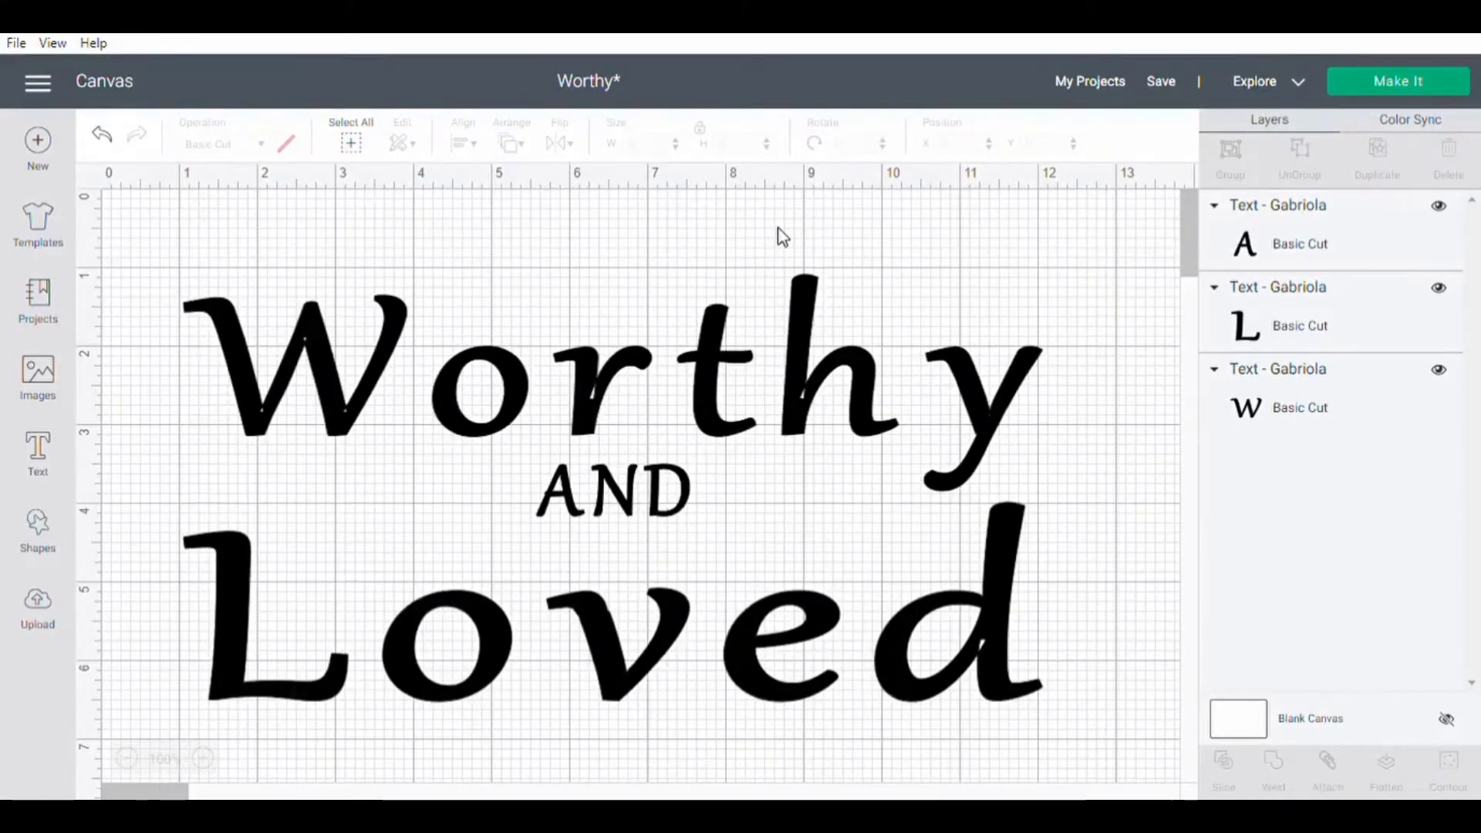
pyautogui.moveTo(660, 510)
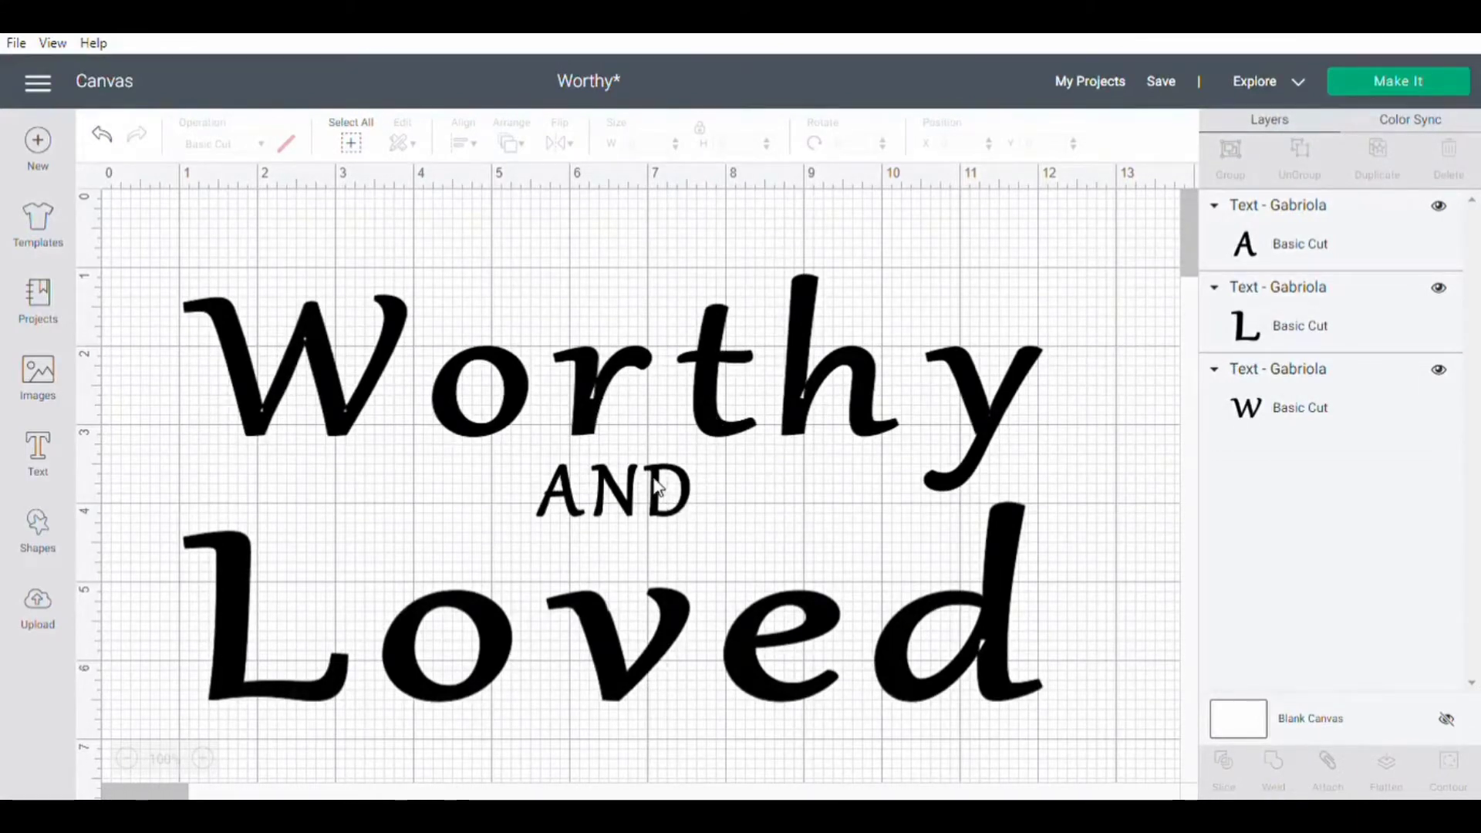
# Step: Nudge AND slightly lower to space it evenly between Worthy and Loved, then deselect
pyautogui.click(627, 497)
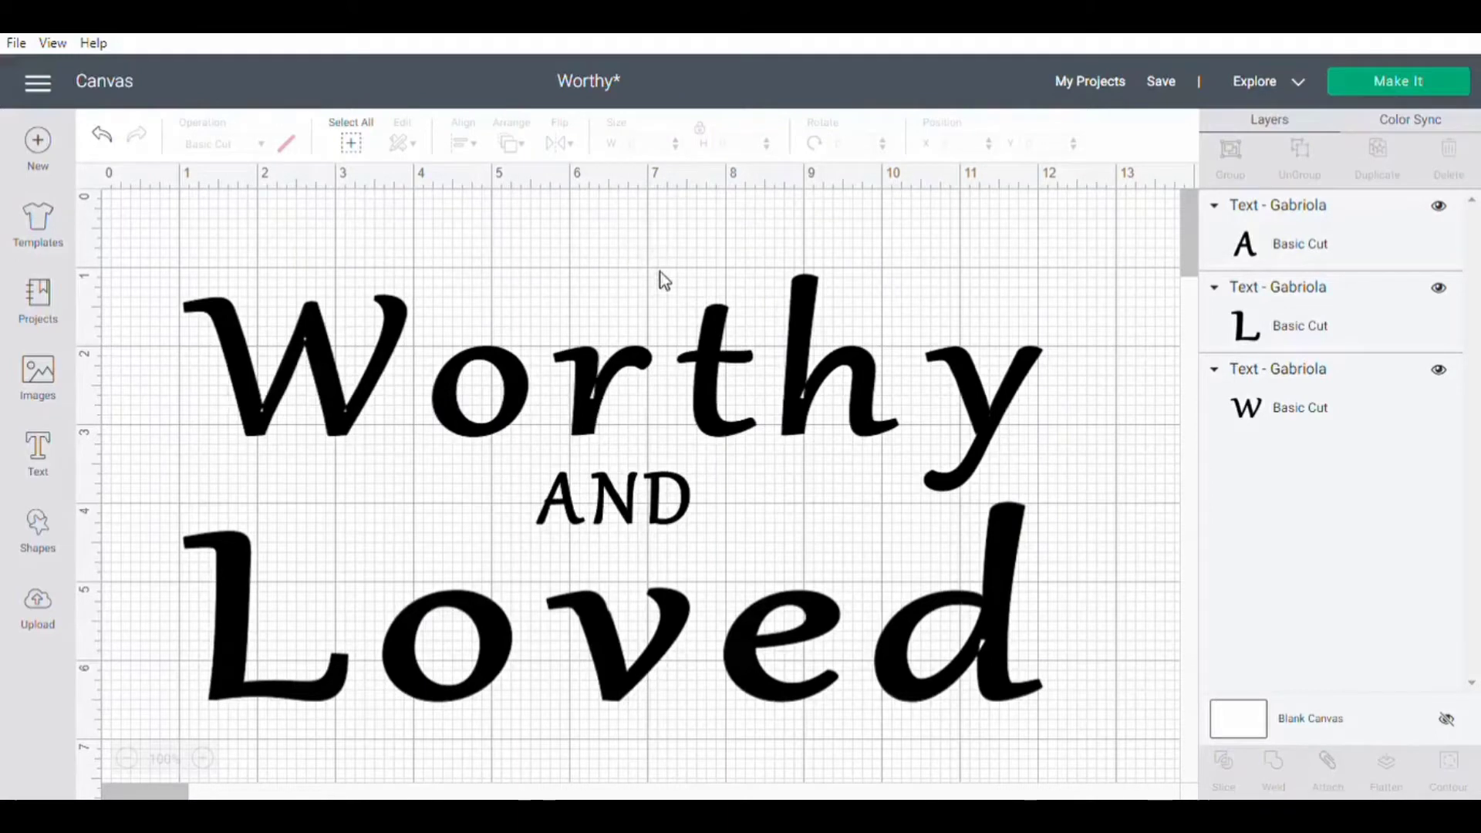
pyautogui.moveTo(607, 543)
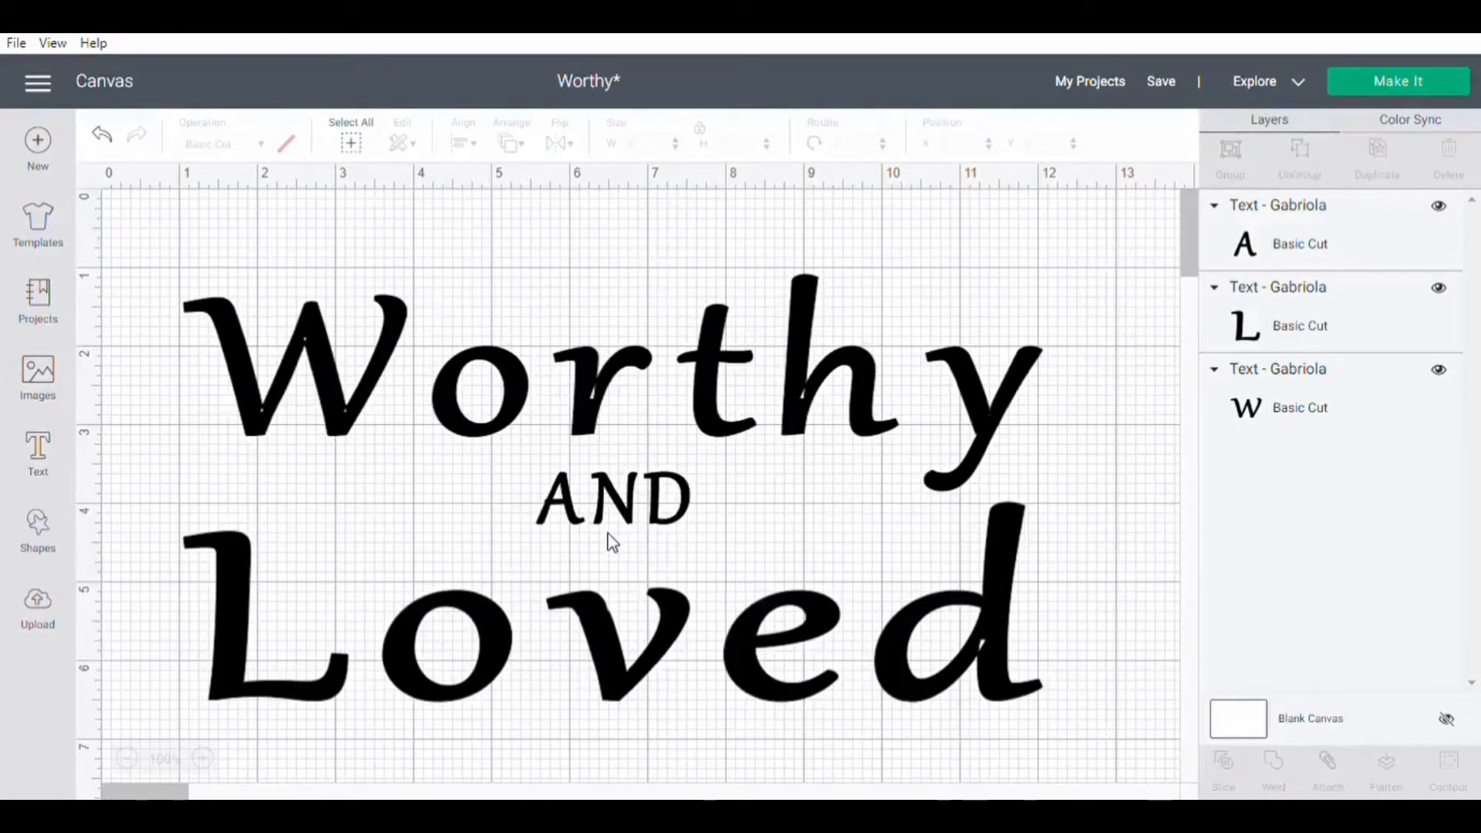
pyautogui.click(612, 505)
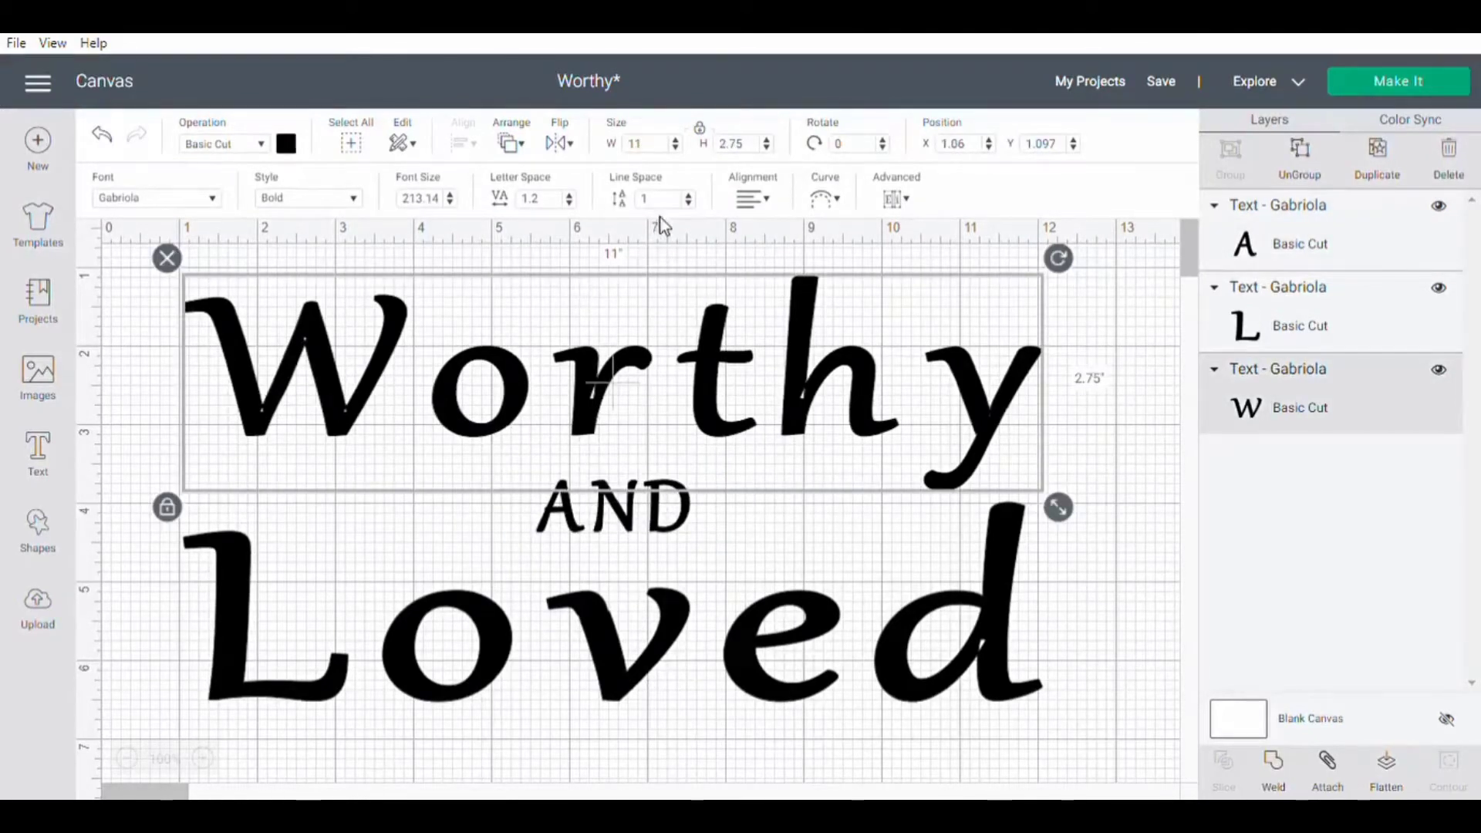
pyautogui.click(1157, 523)
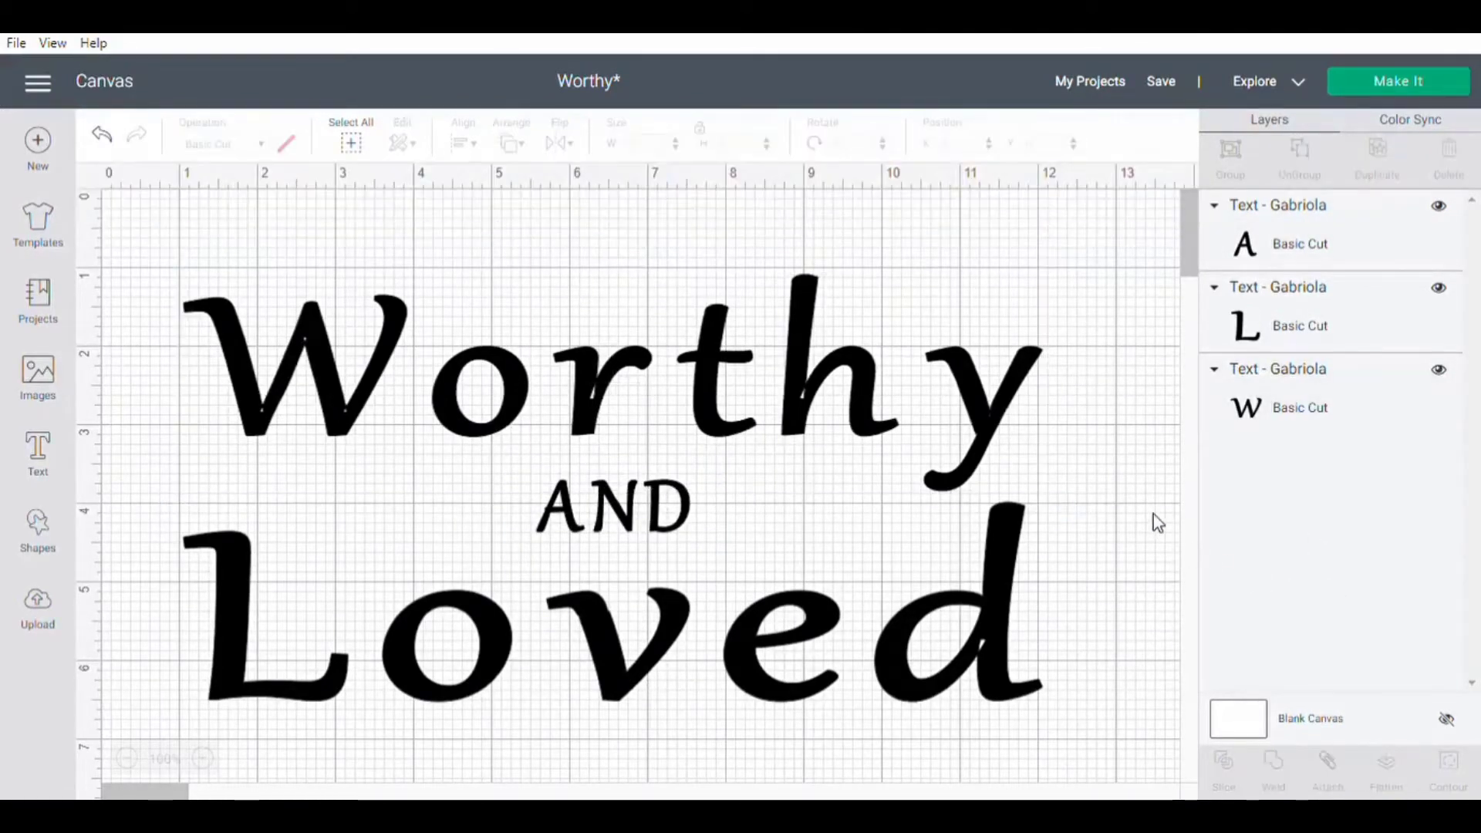
pyautogui.moveTo(908, 521)
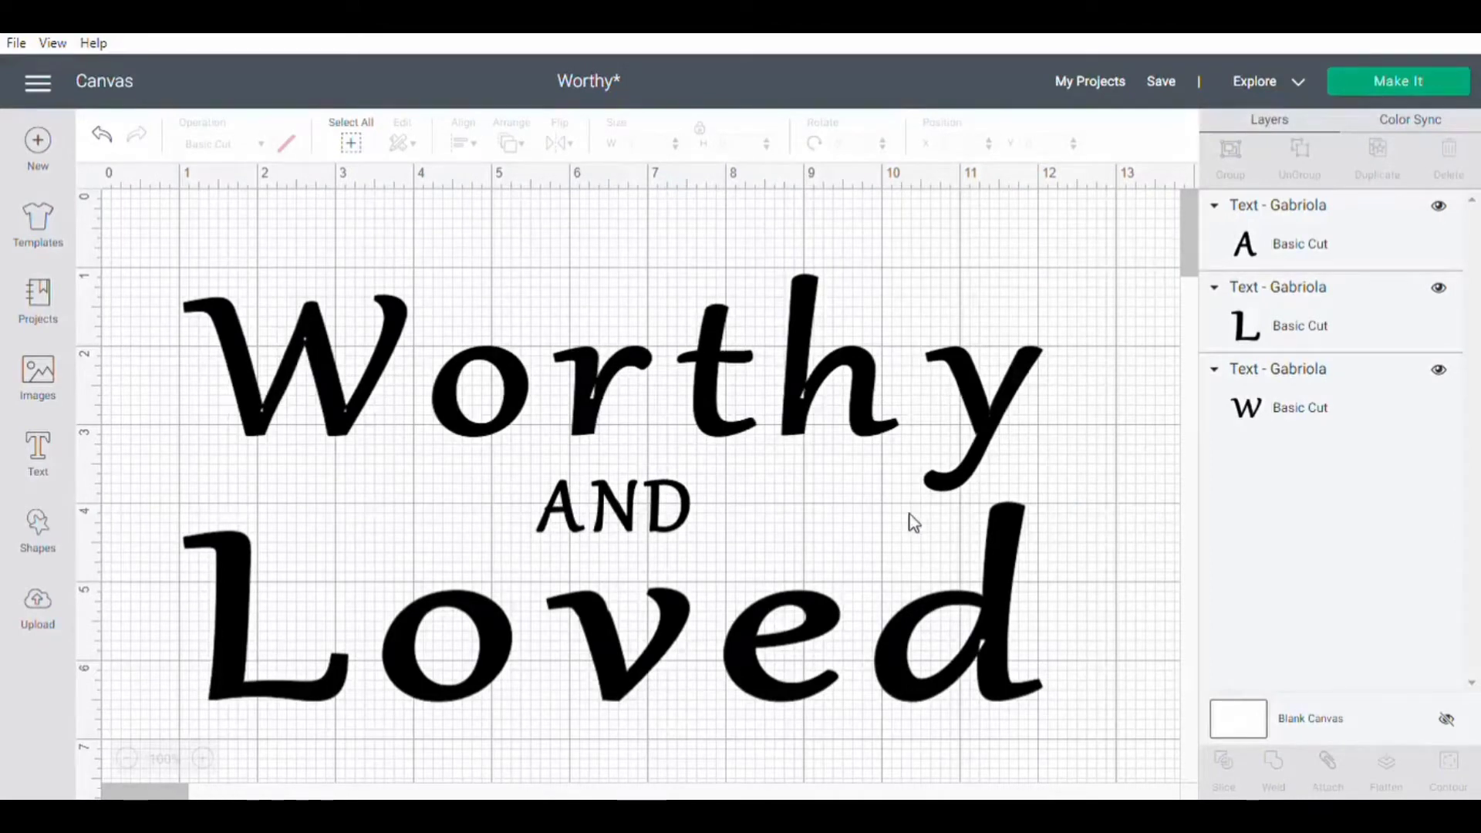
pyautogui.moveTo(135, 344)
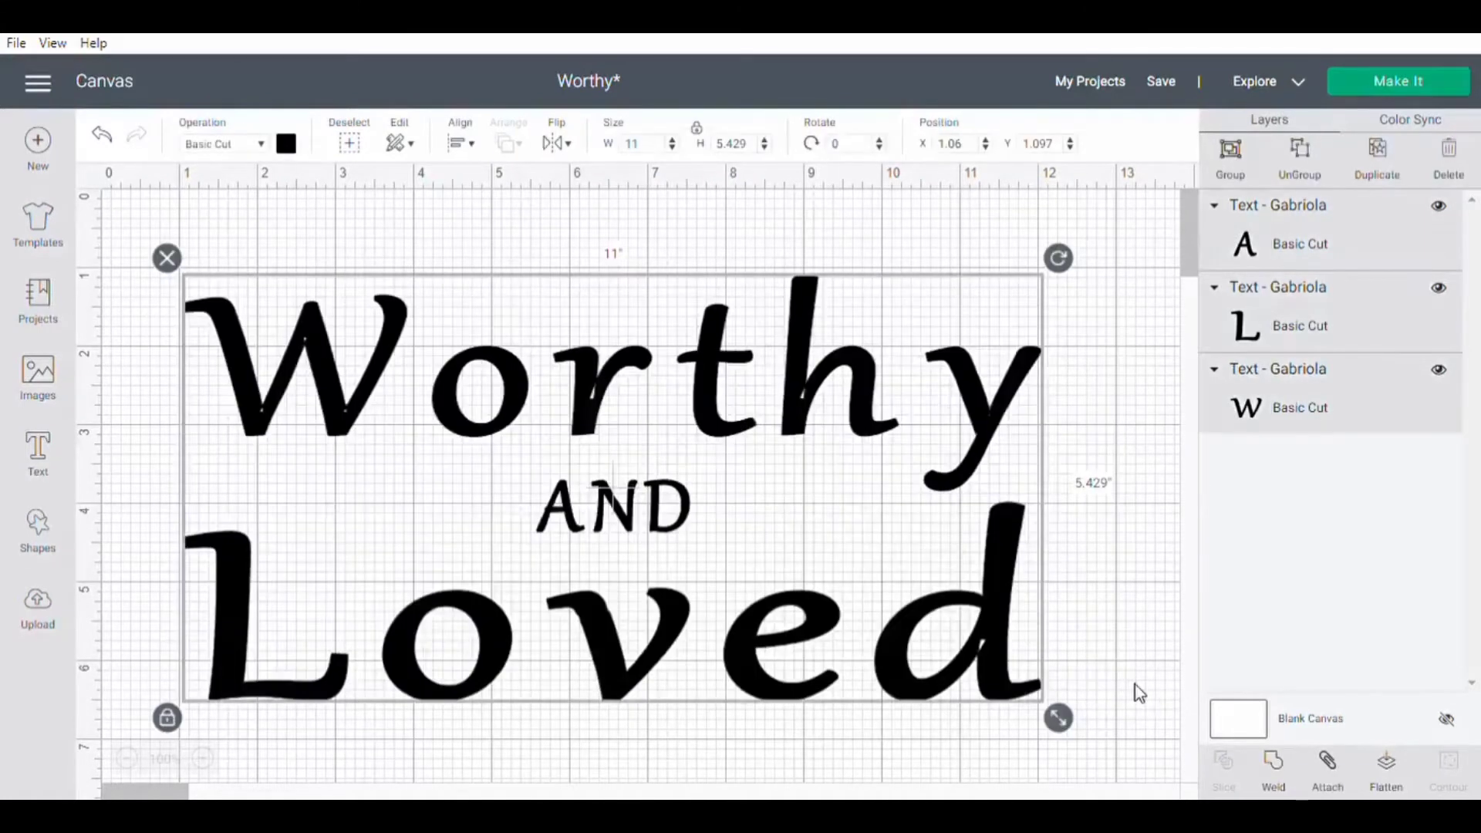
pyautogui.moveTo(1344, 785)
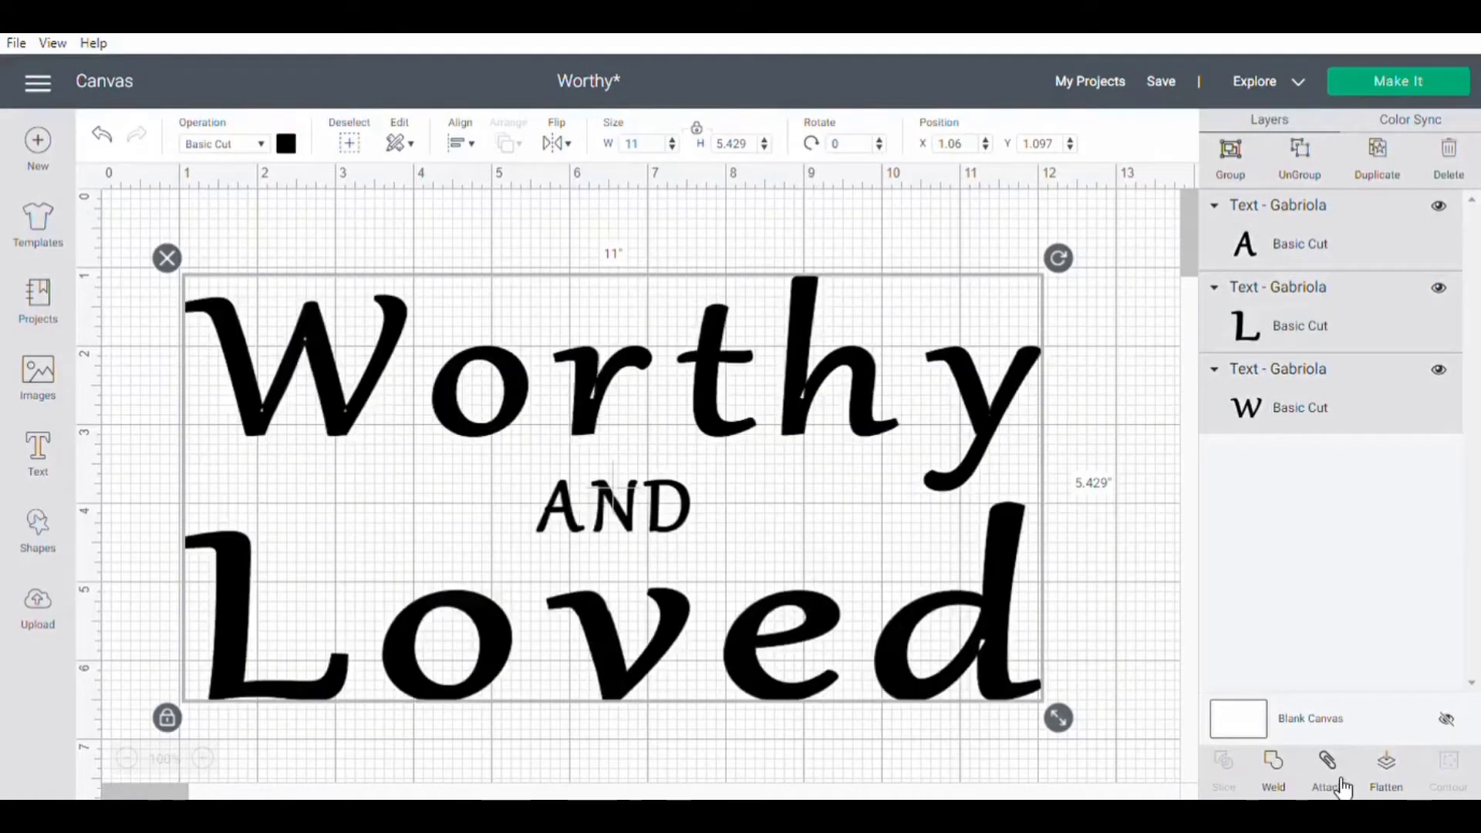
# Step: Attach Worthy, AND and Loved into a single grouped layer
pyautogui.click(1327, 762)
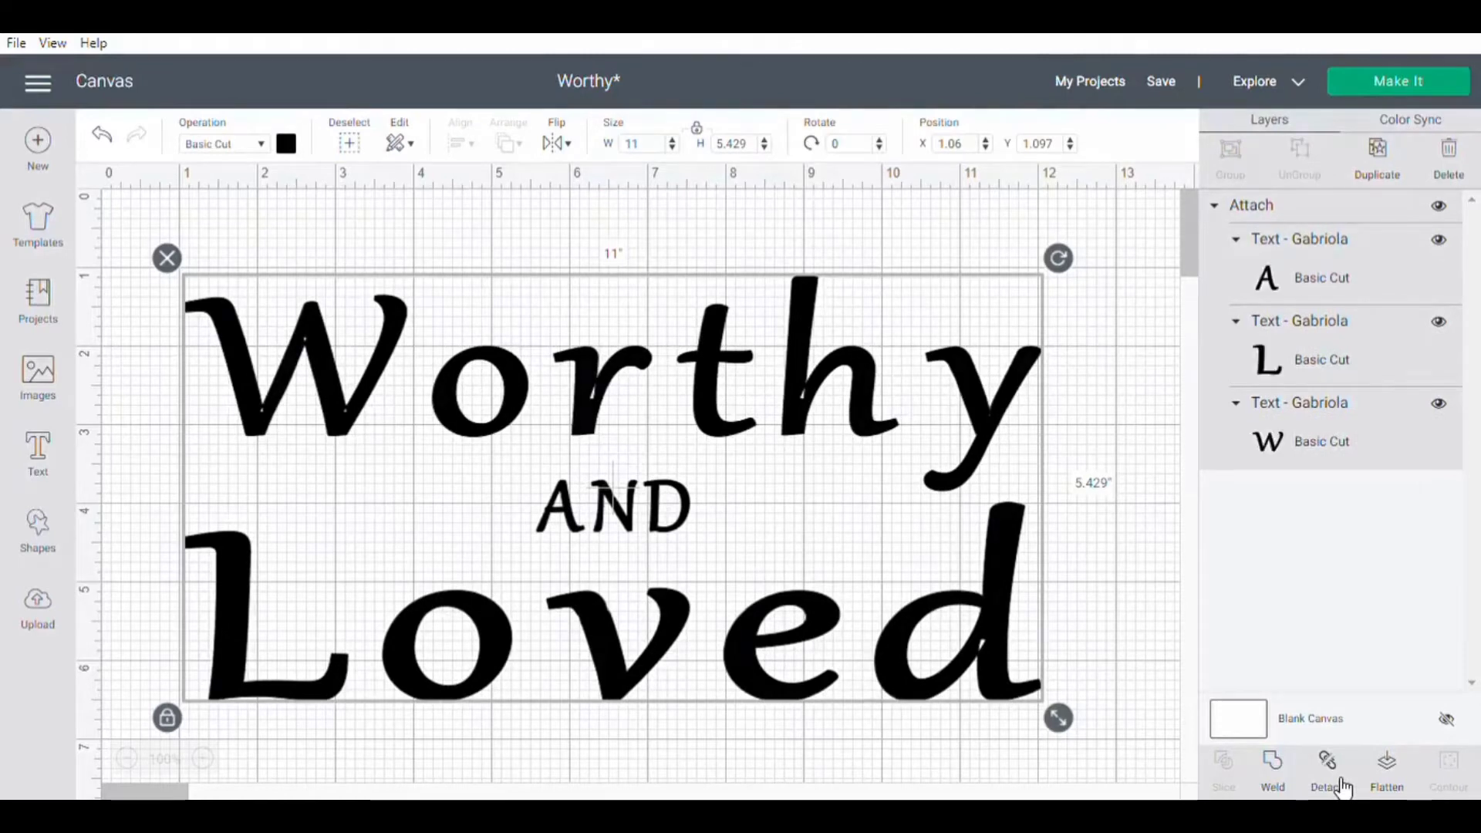
pyautogui.moveTo(1408, 81)
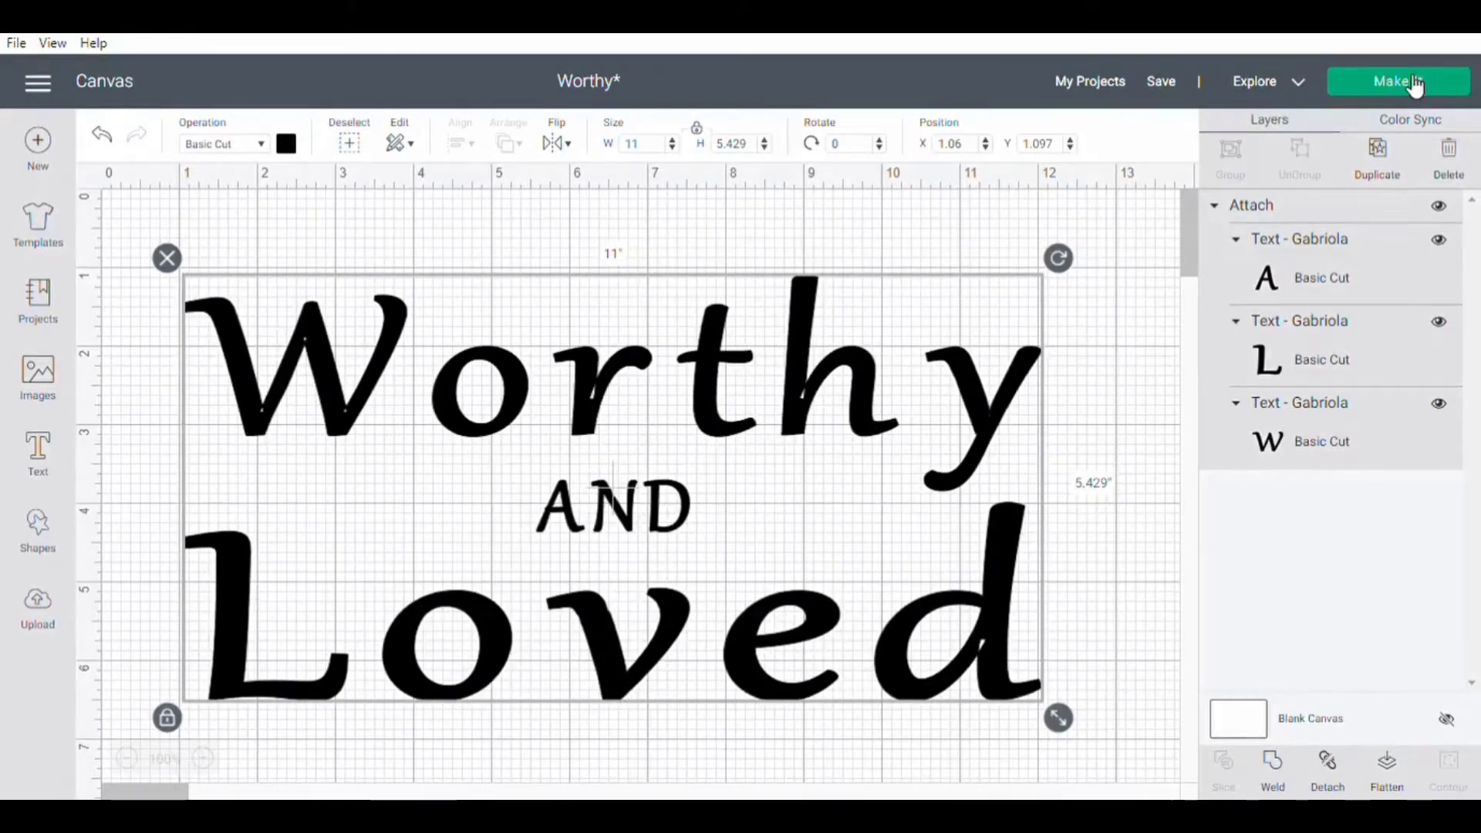
# Step: Send the design to the 12" x 12" mat with Mirror on for iron-on, and continue
pyautogui.click(1401, 81)
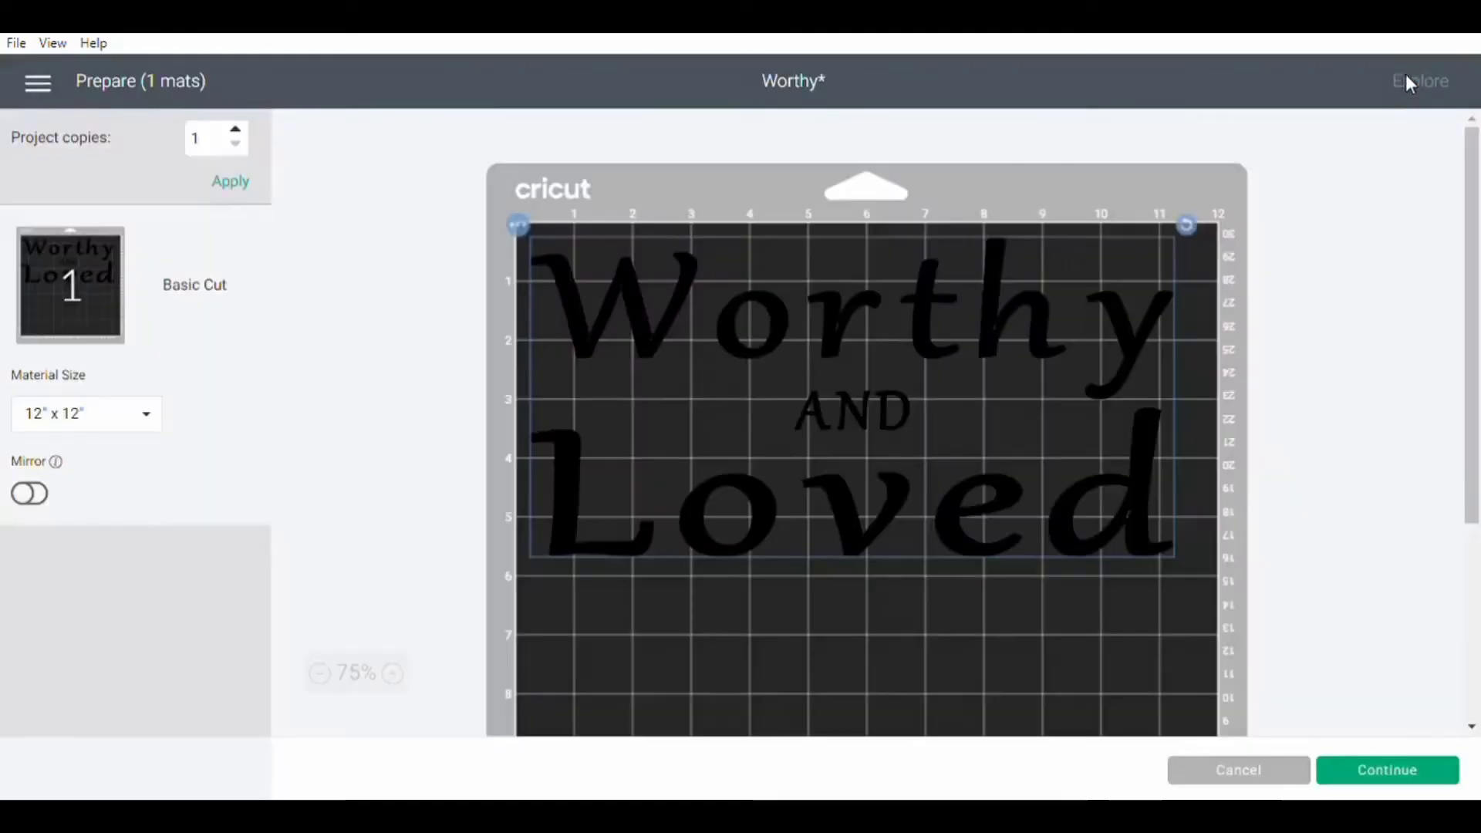
pyautogui.moveTo(1338, 132)
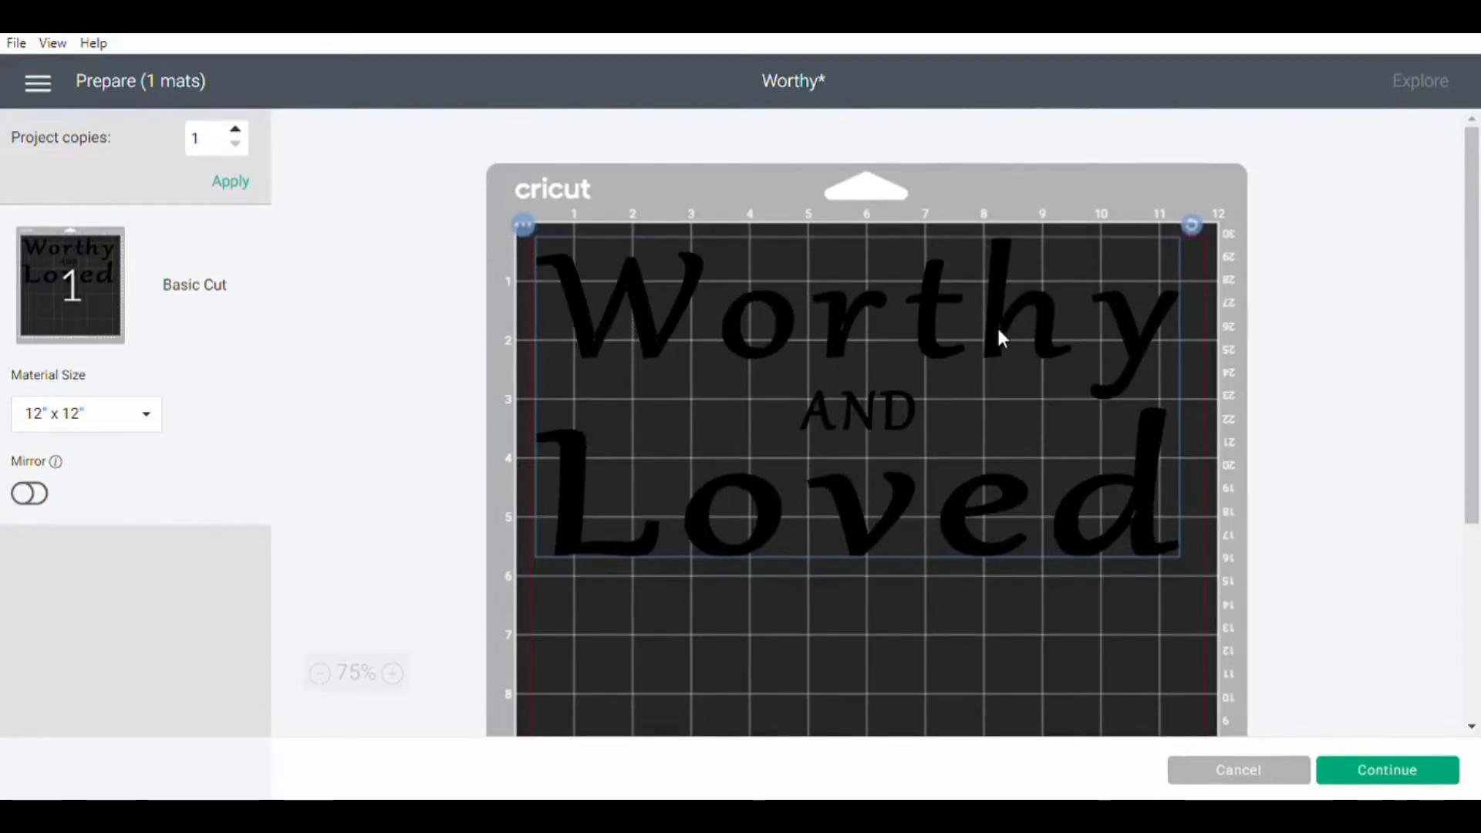
pyautogui.click(29, 493)
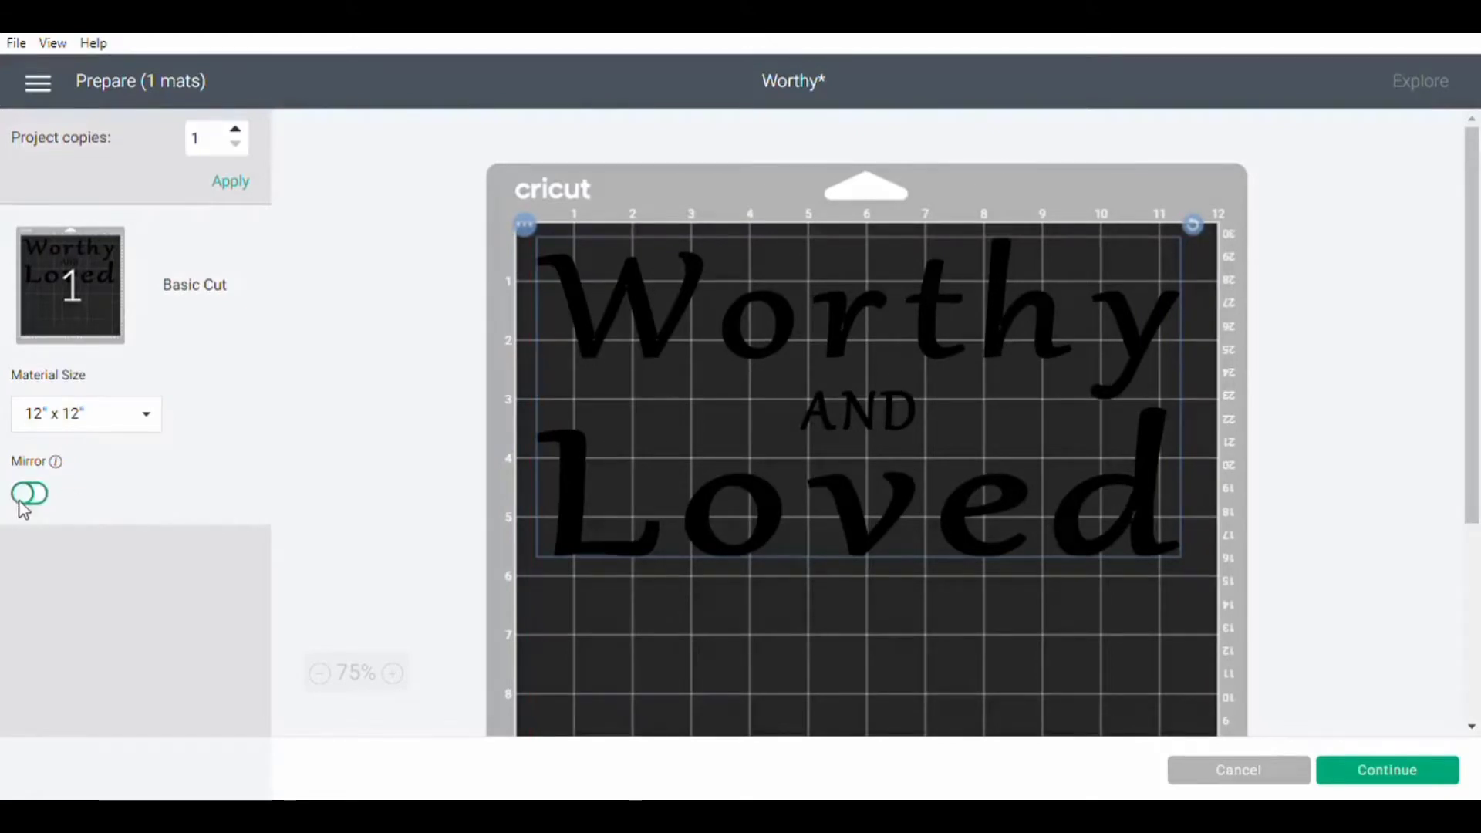
pyautogui.click(29, 495)
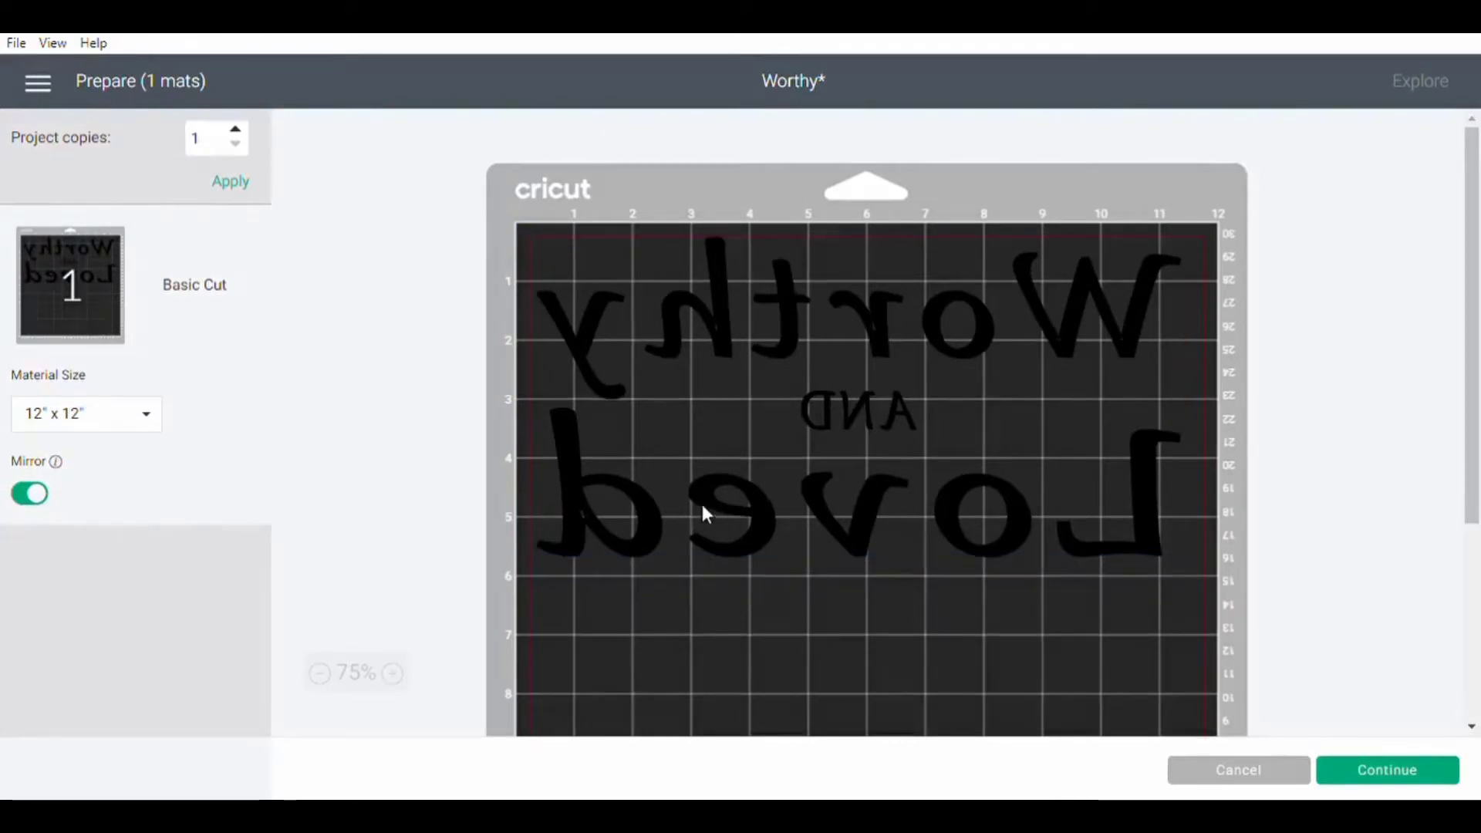
pyautogui.click(705, 515)
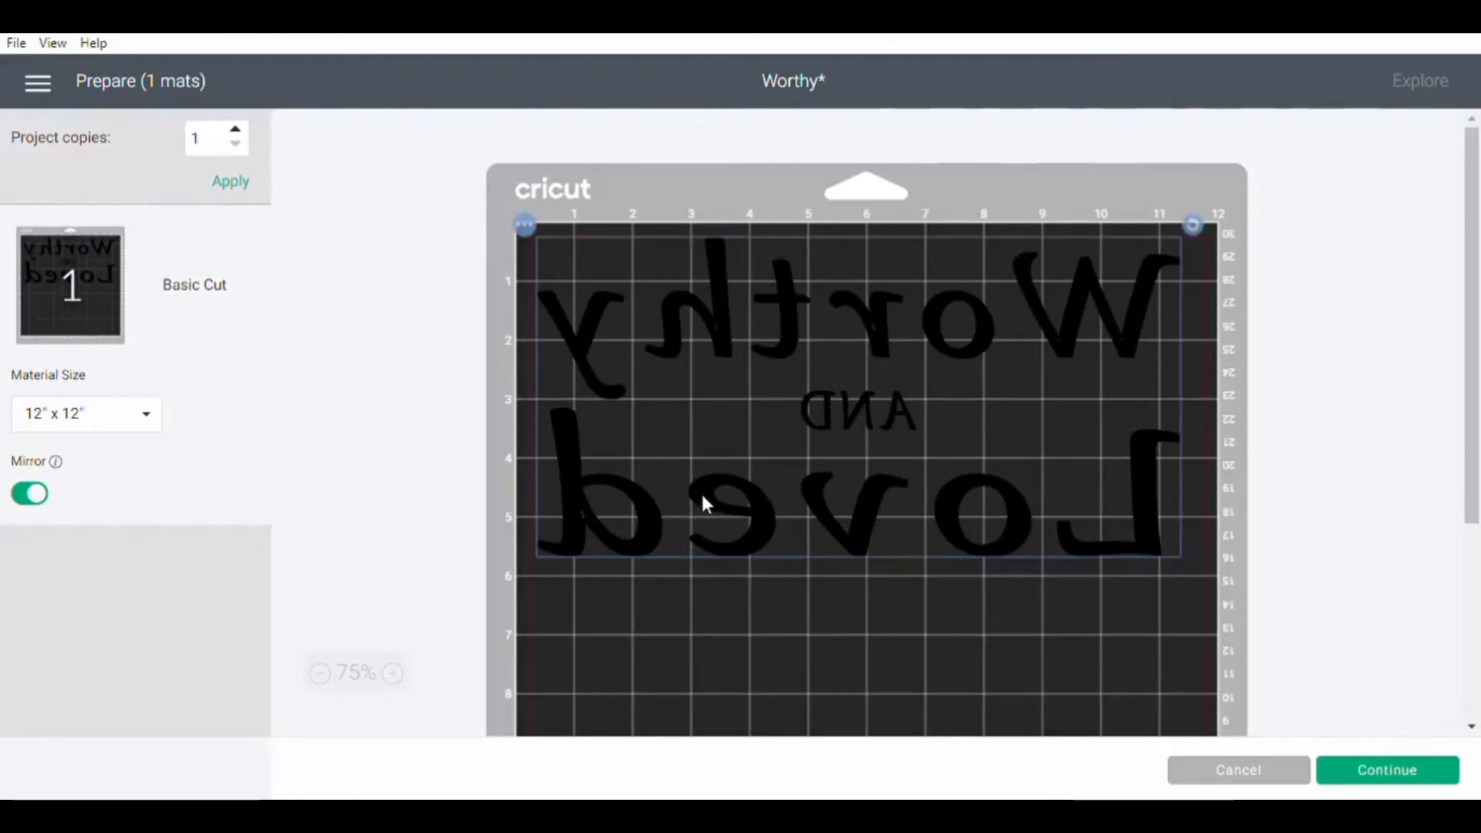
pyautogui.moveTo(1221, 716)
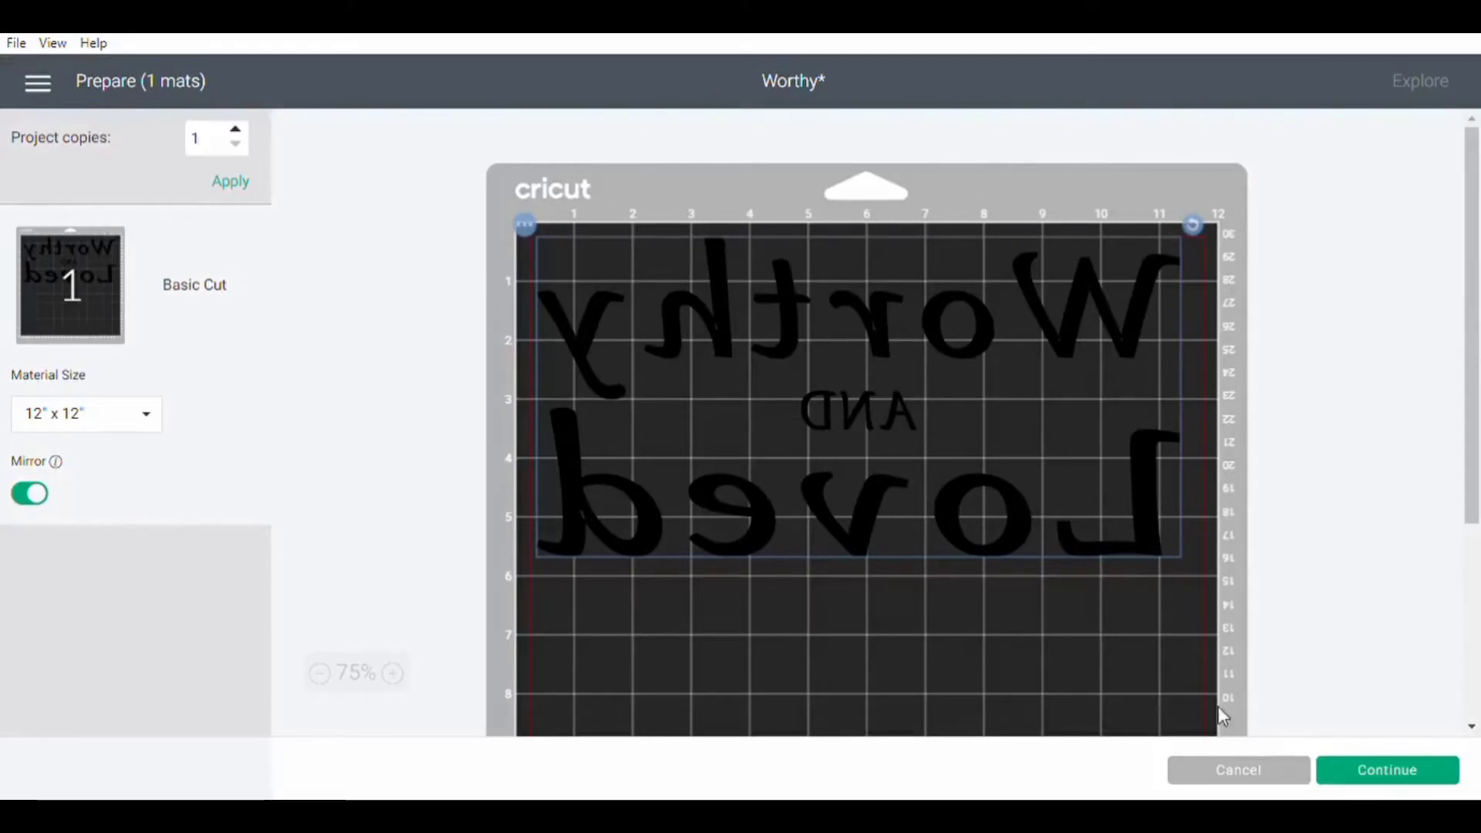
pyautogui.click(1387, 770)
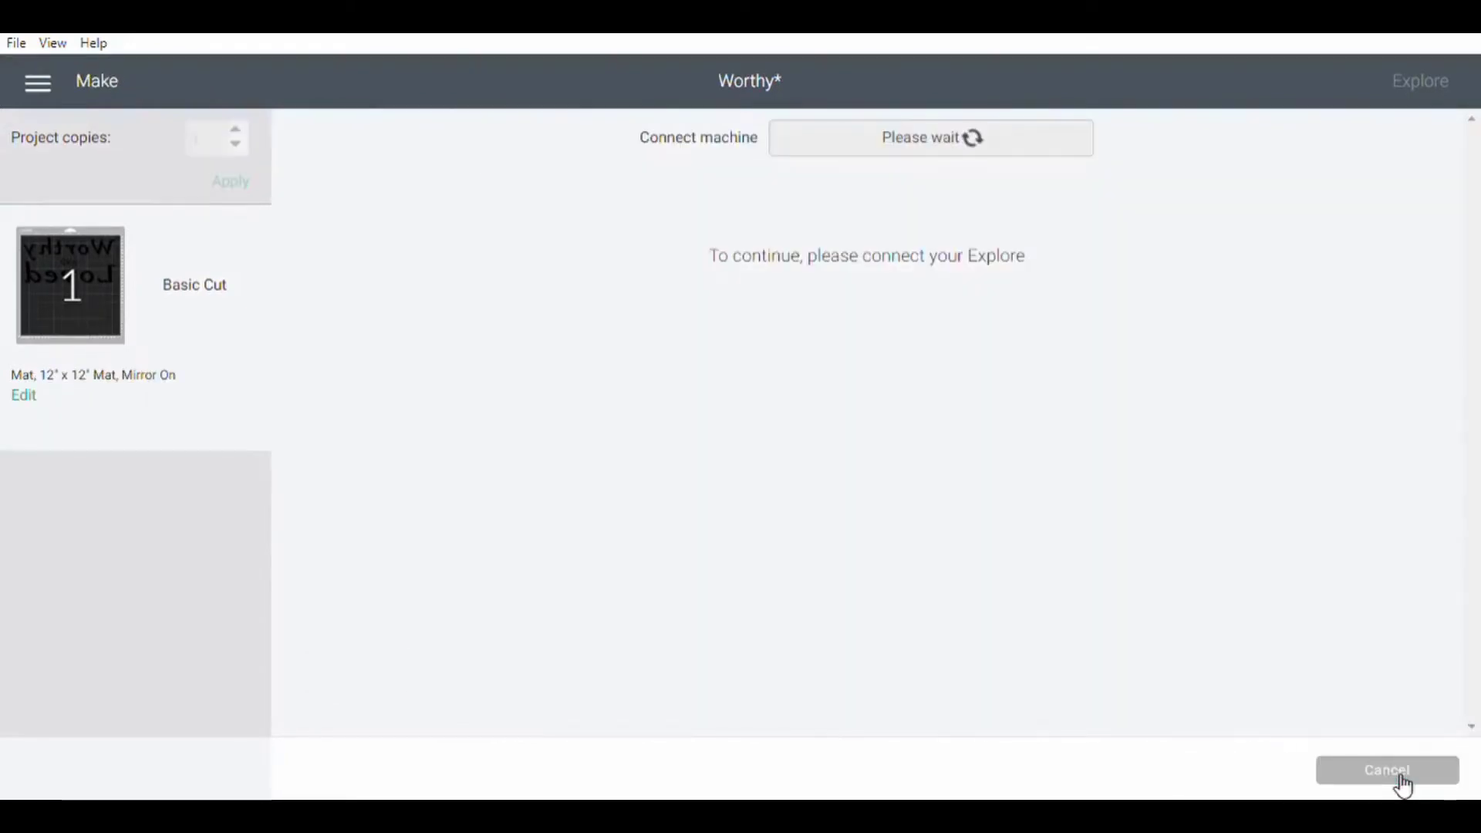